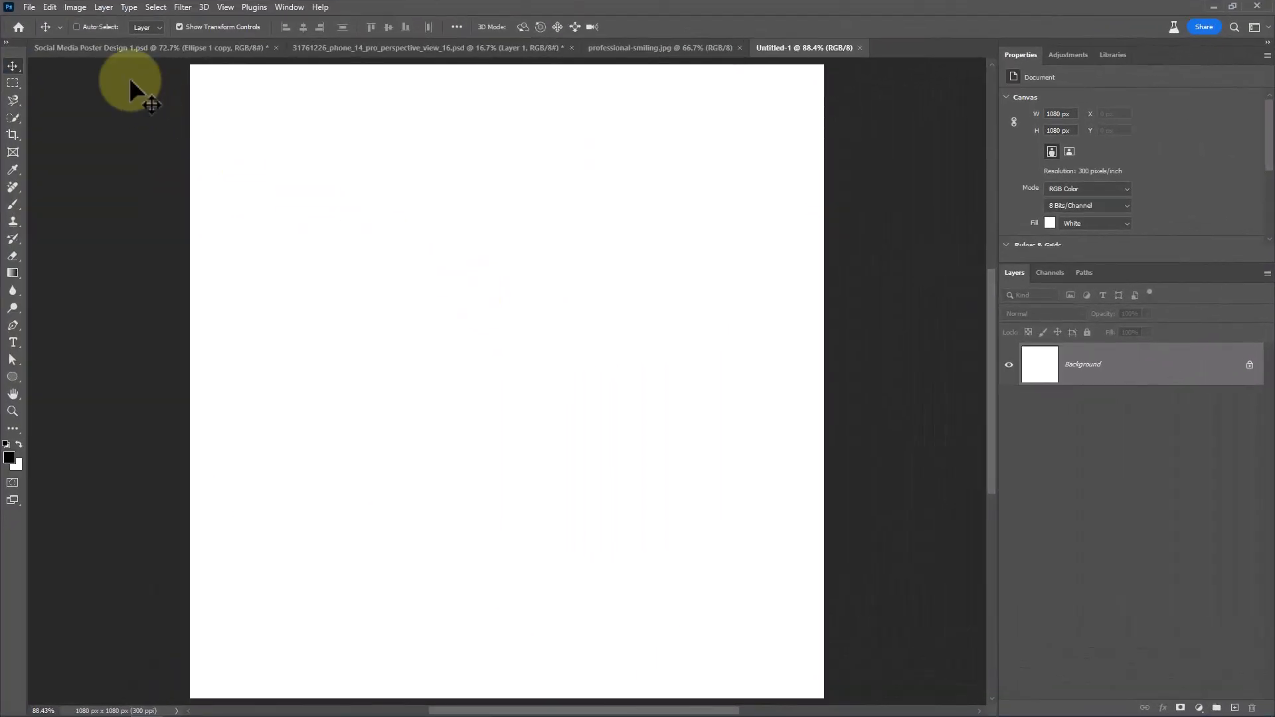
Step: Review the canvas dimensions in the Image Size dialog
click(75, 7)
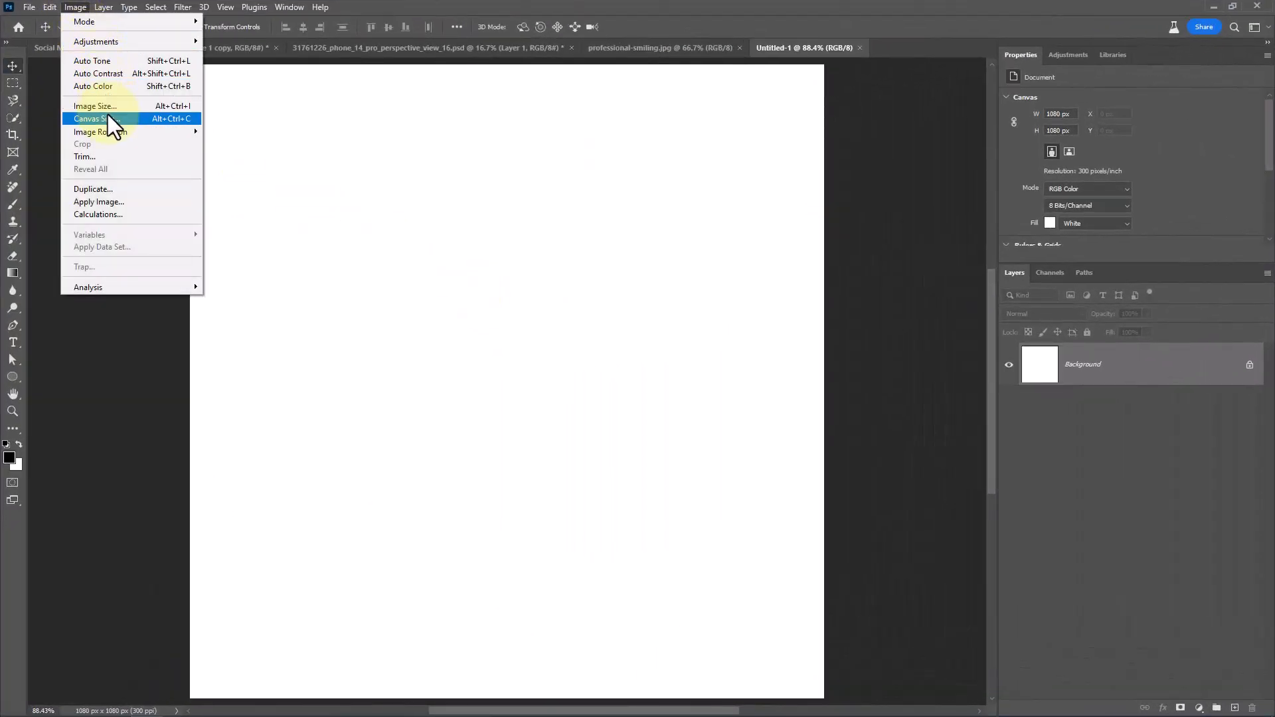
click(94, 105)
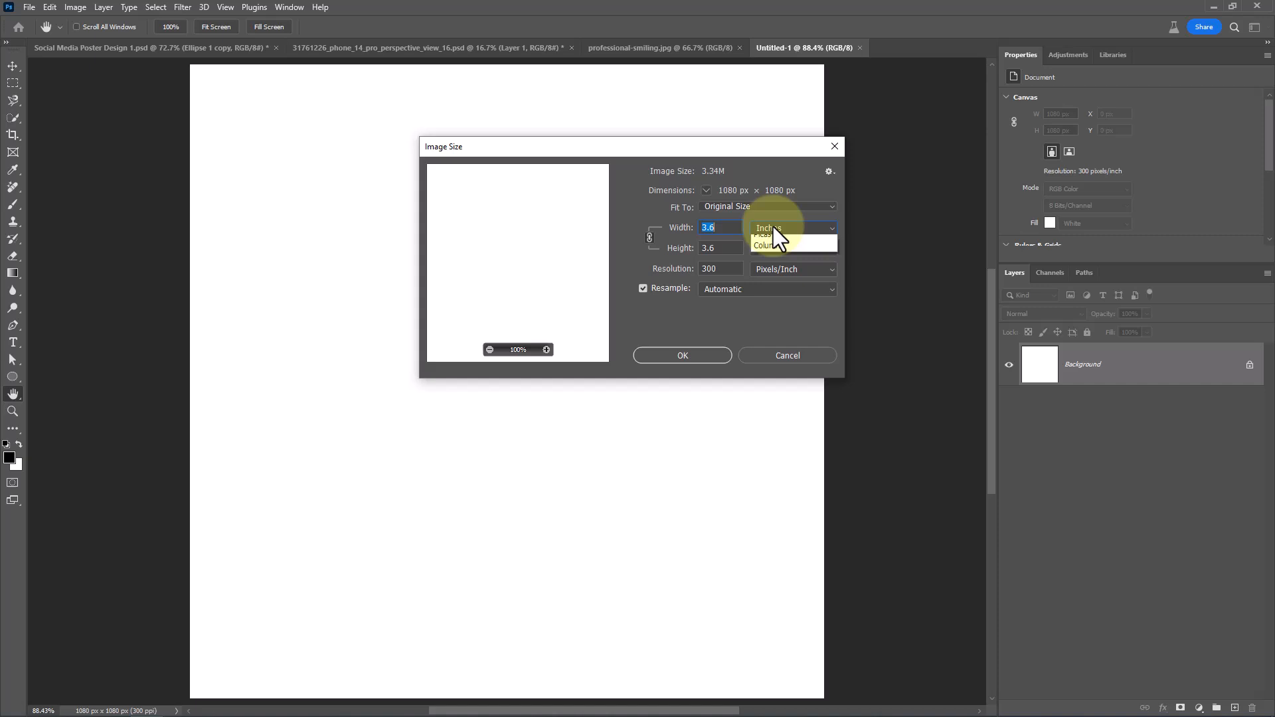
click(764, 246)
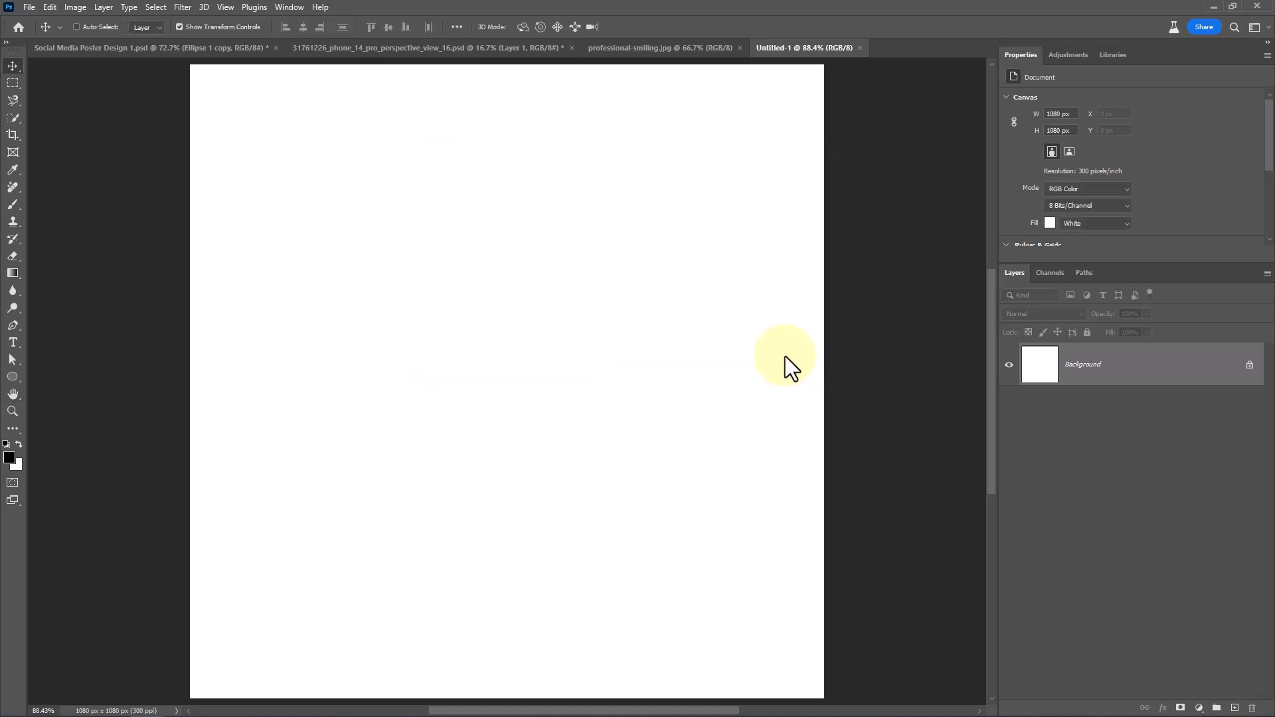
mouse_move(1207, 706)
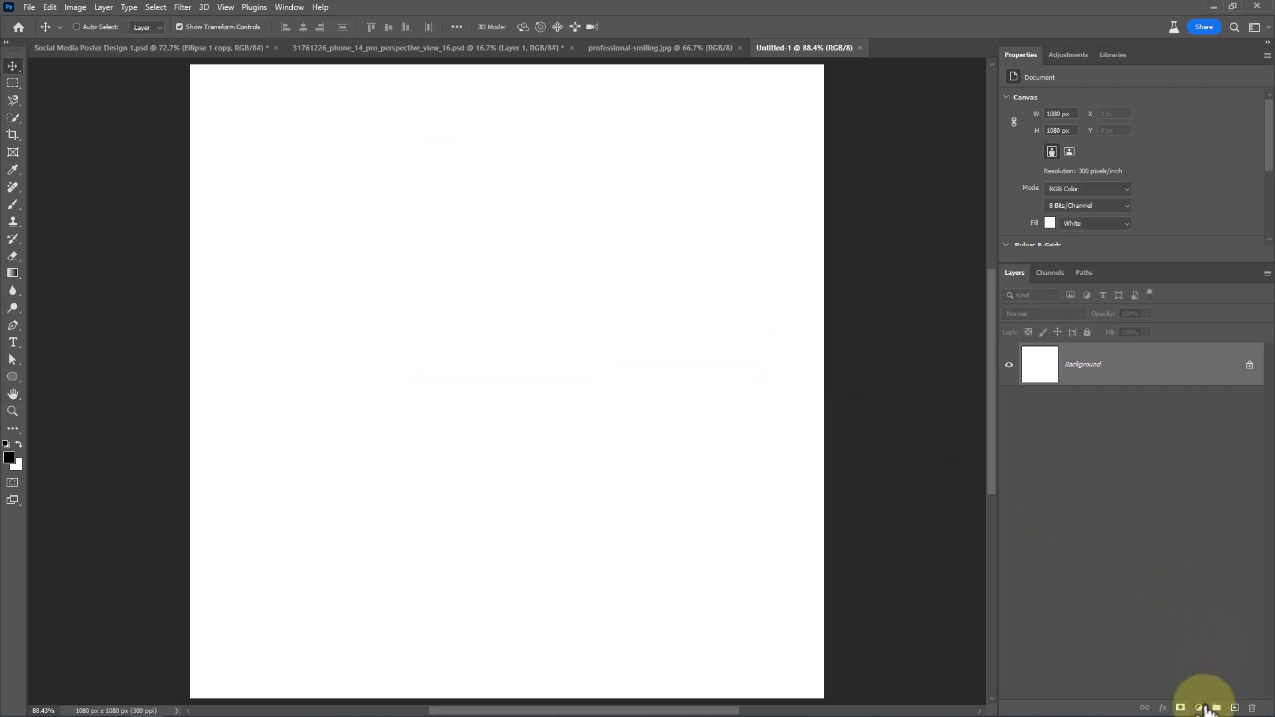
Step: Add a radial pink-to-purple Purples gradient fill layer, scaled up with Dither
click(1199, 708)
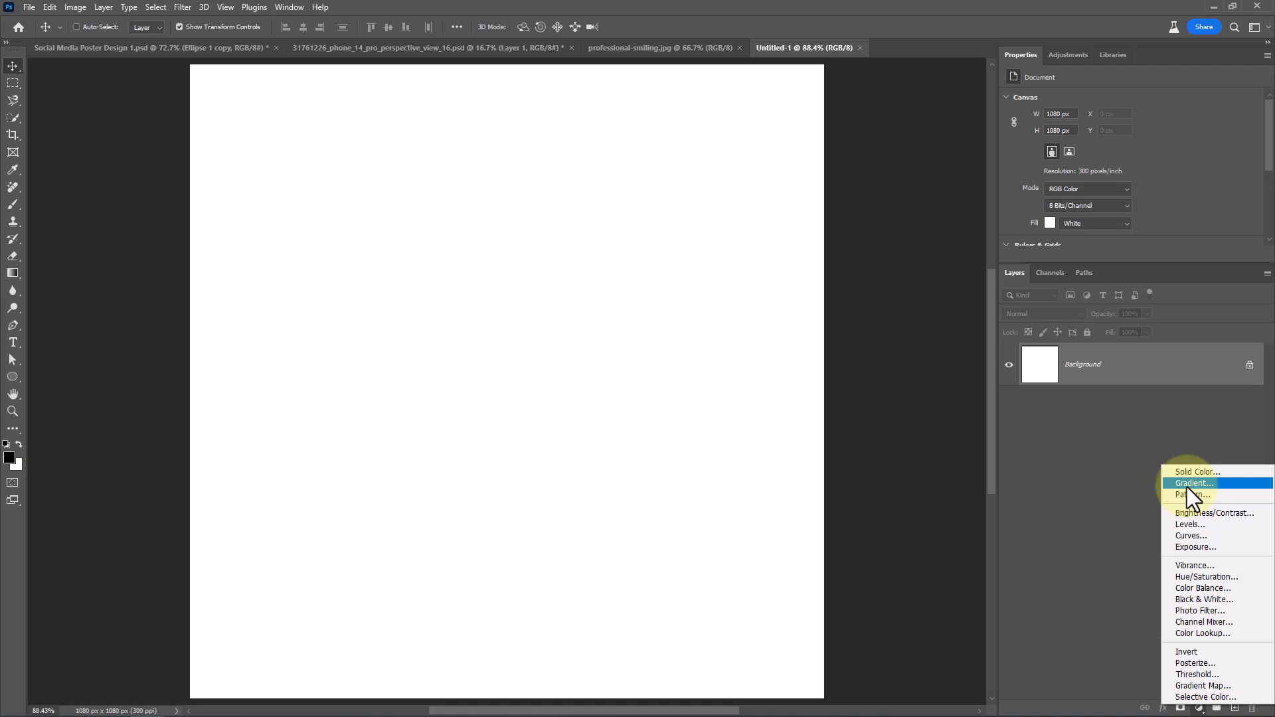
click(1193, 483)
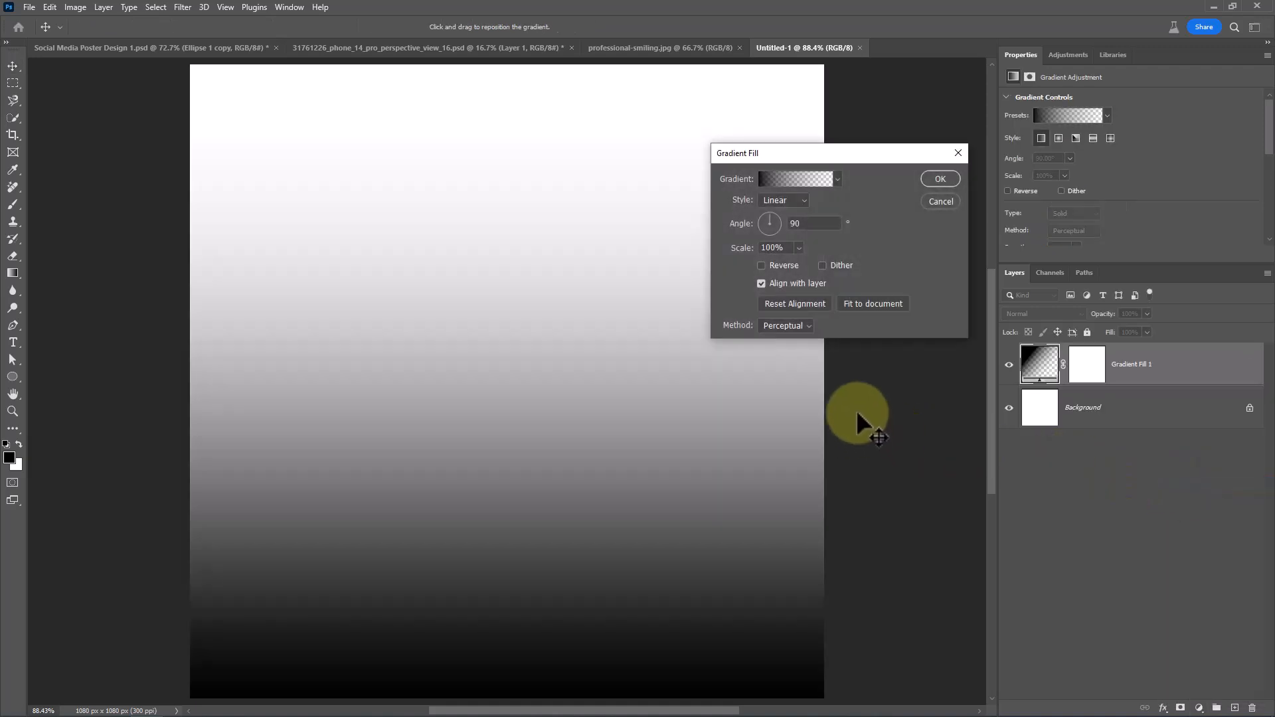
click(837, 179)
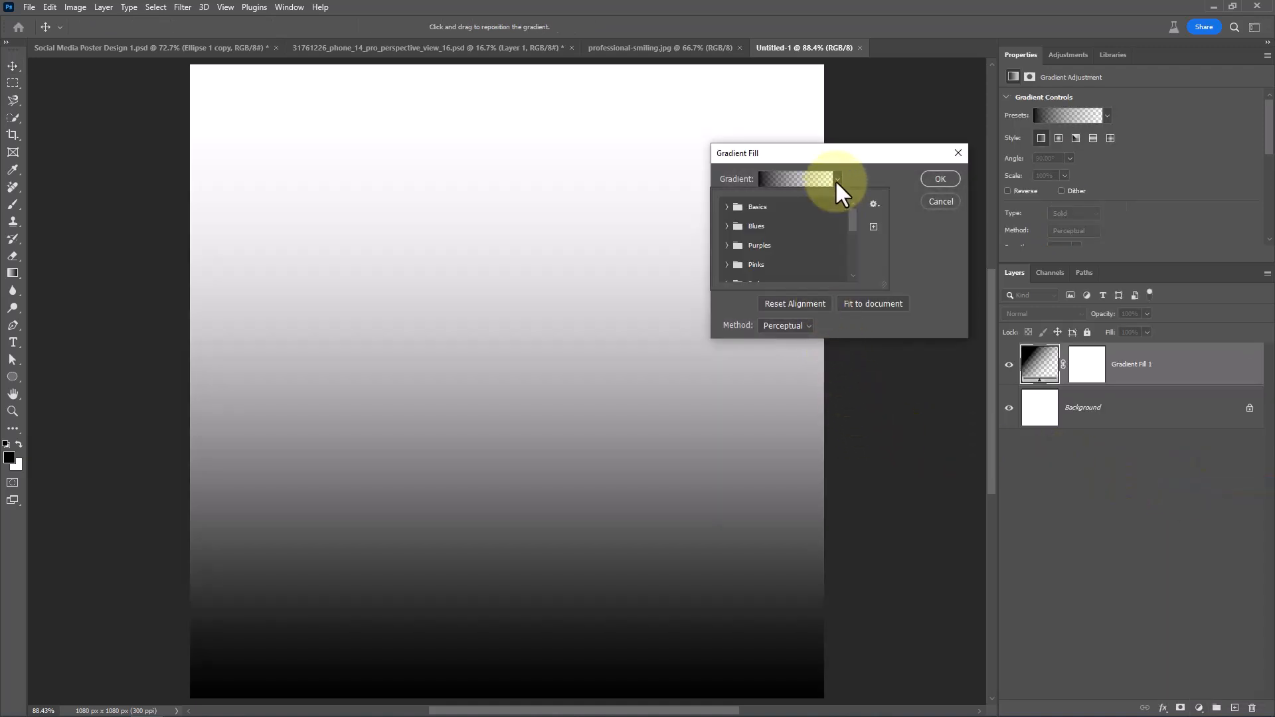
click(758, 245)
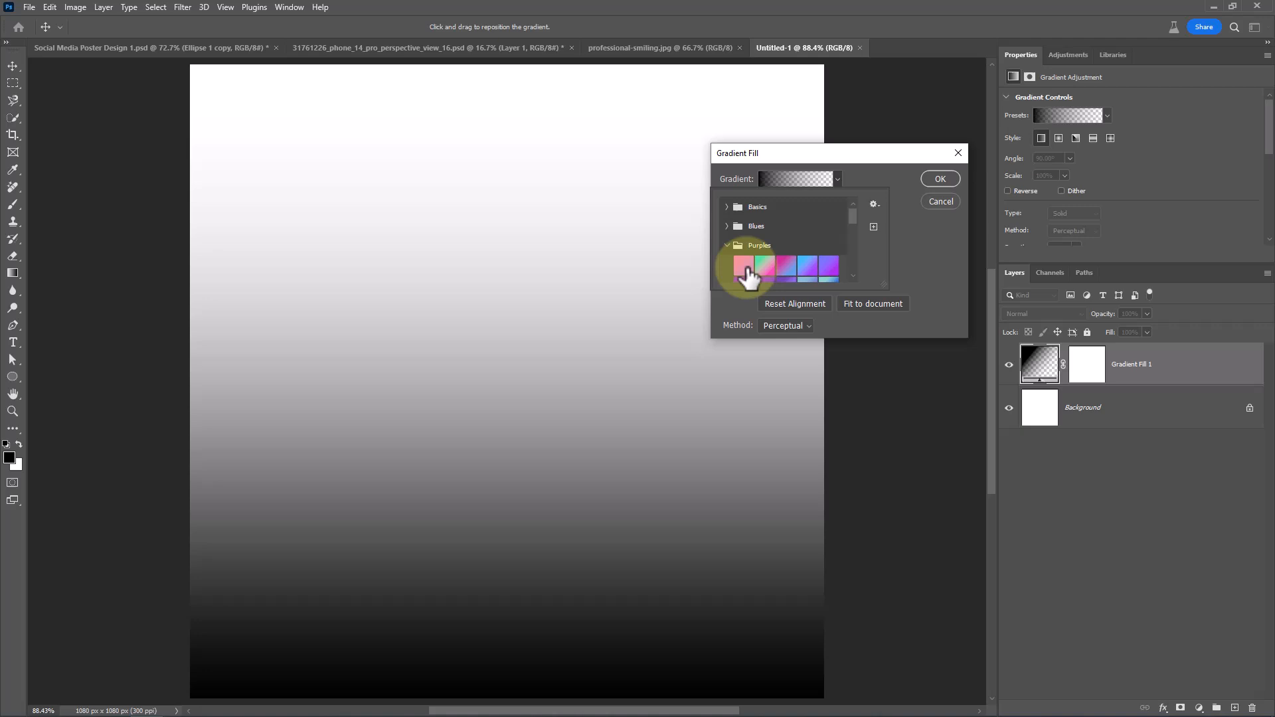
click(743, 267)
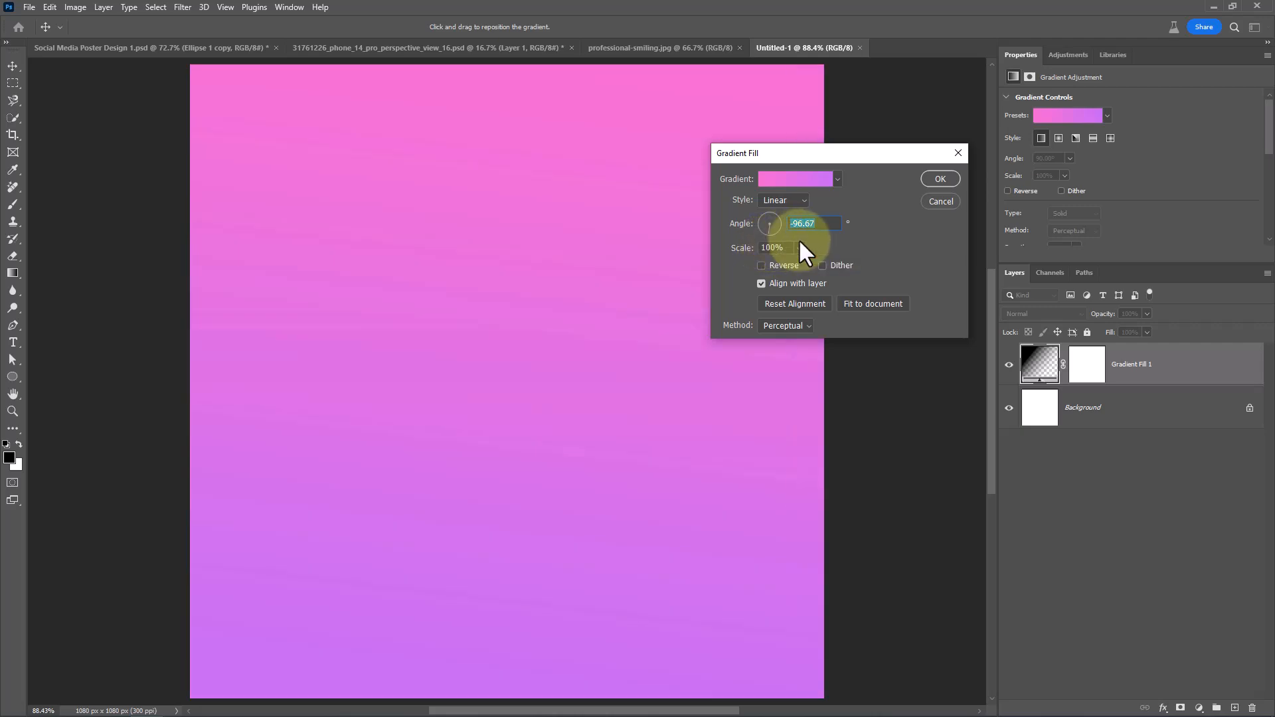
click(783, 200)
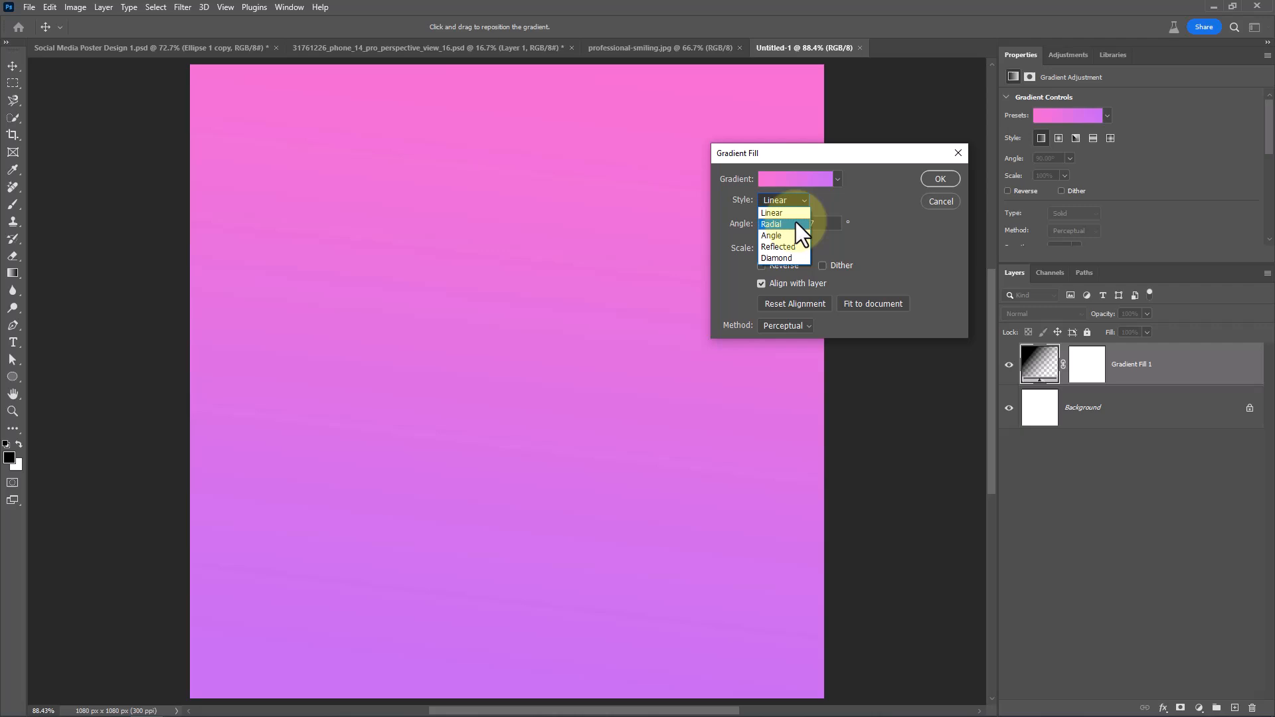
click(771, 225)
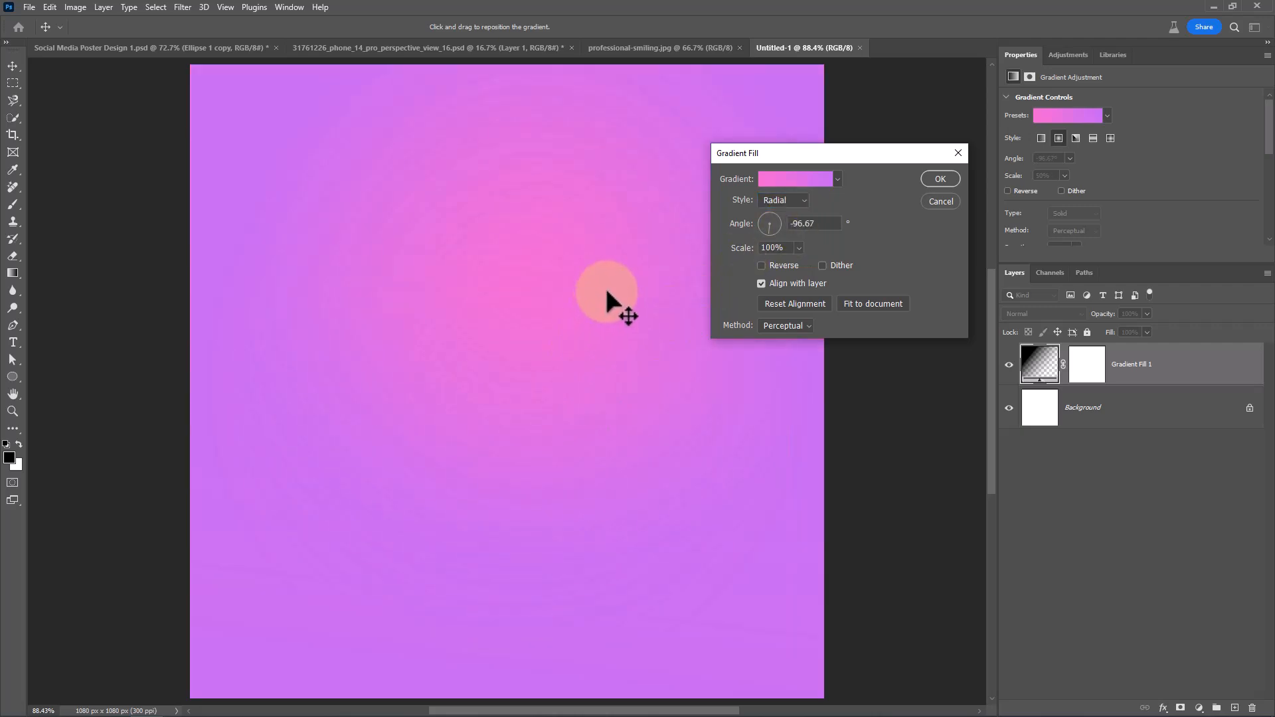
click(823, 265)
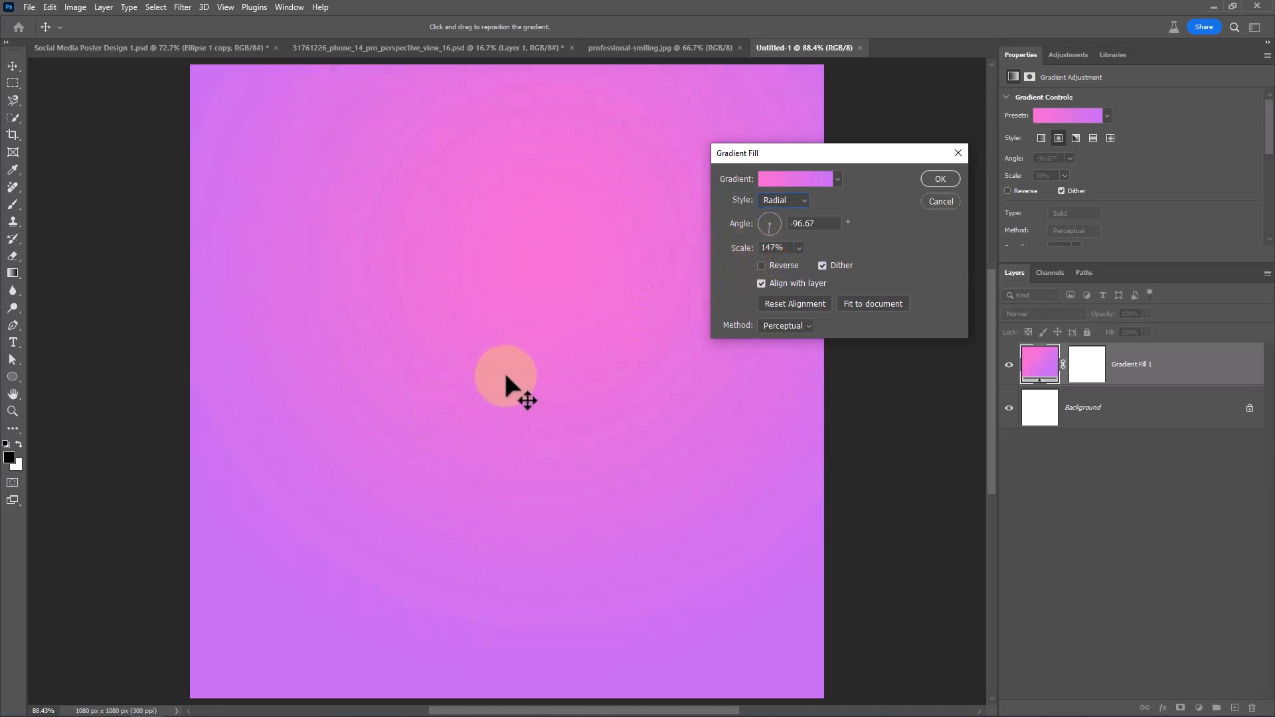
click(940, 179)
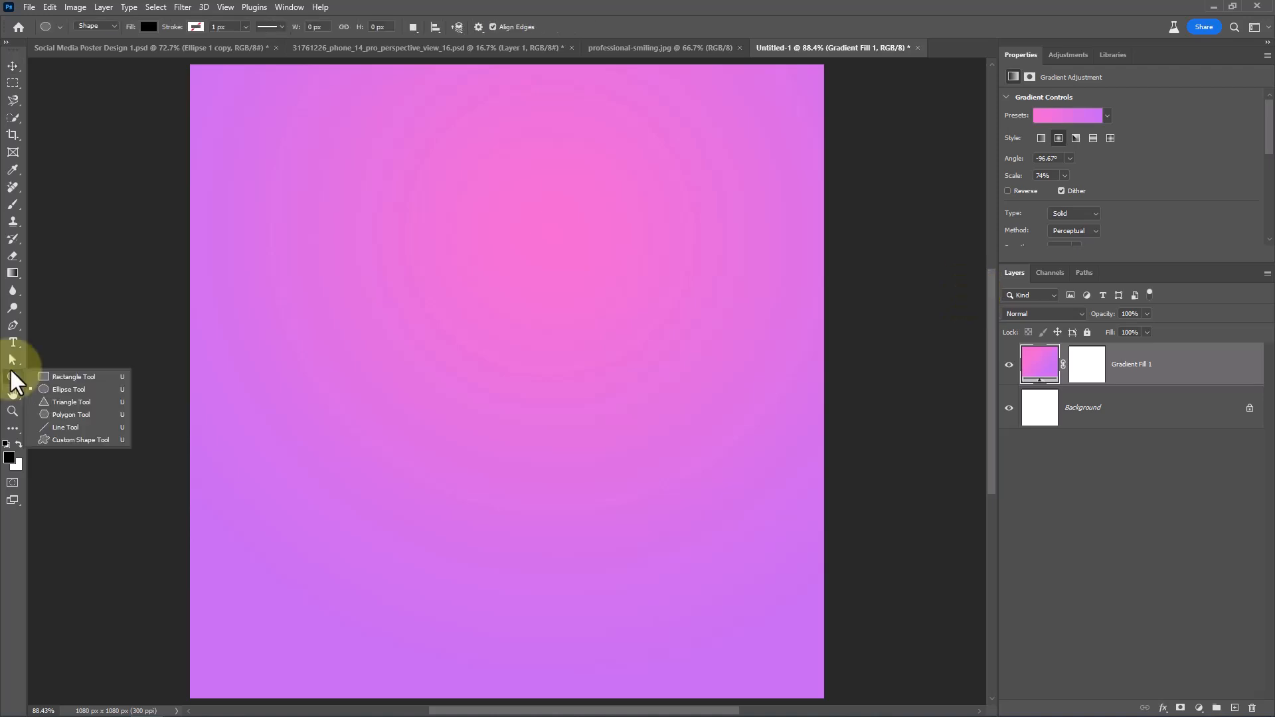
Step: Draw a large pink-magenta circle over the top-right corner, with Fill at 15%
click(69, 388)
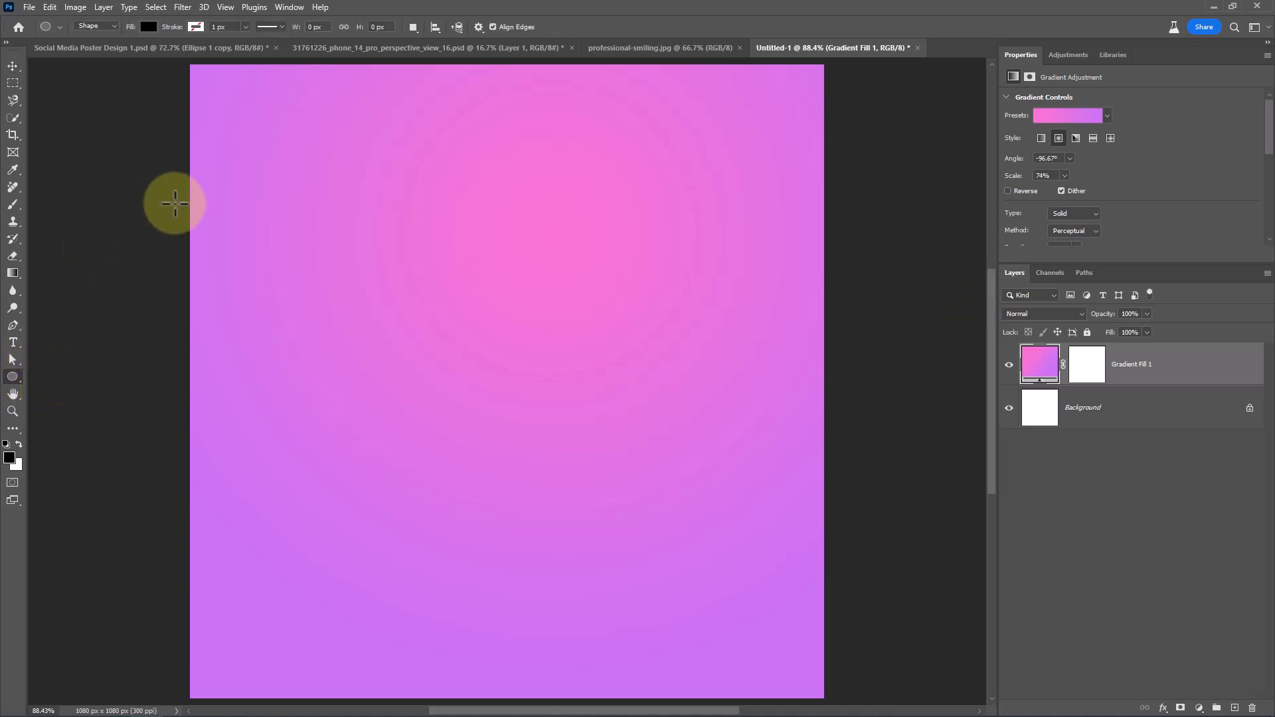
mouse_move(178, 57)
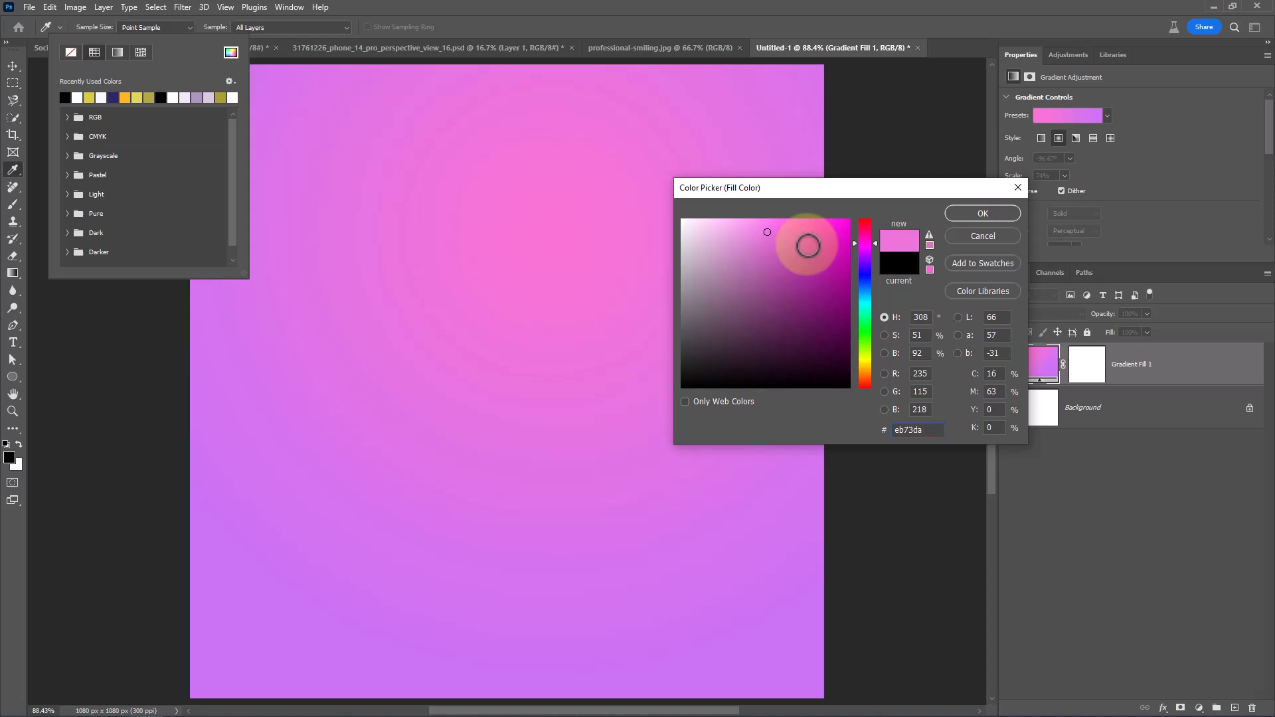
click(982, 212)
text(15)
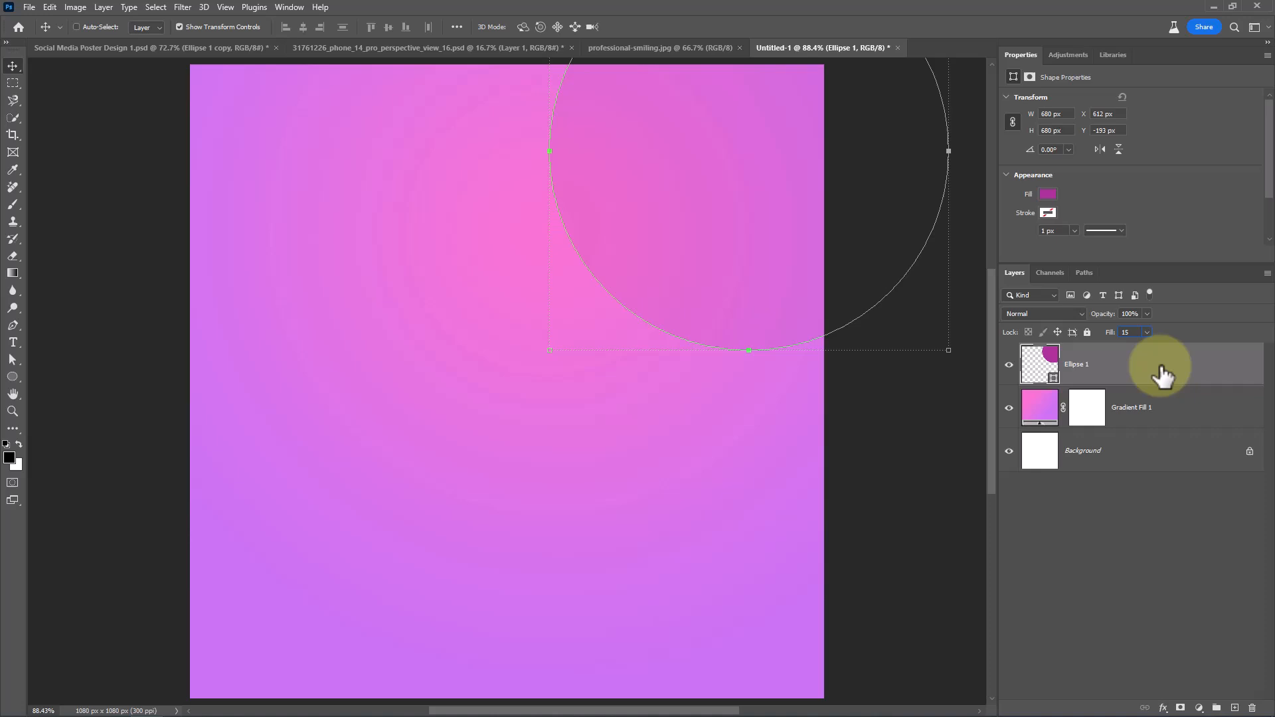
Step: Convert the circle to a smart object and apply a 7.6 px Gaussian blur
click(182, 6)
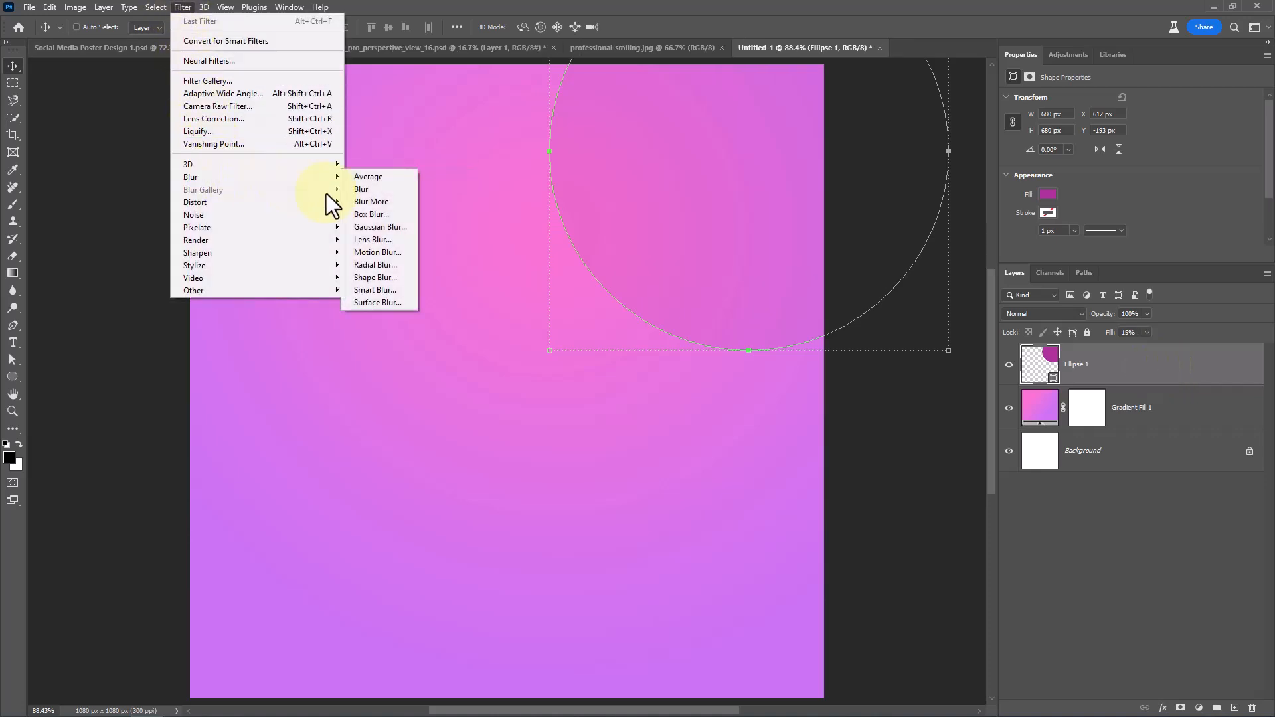
click(371, 226)
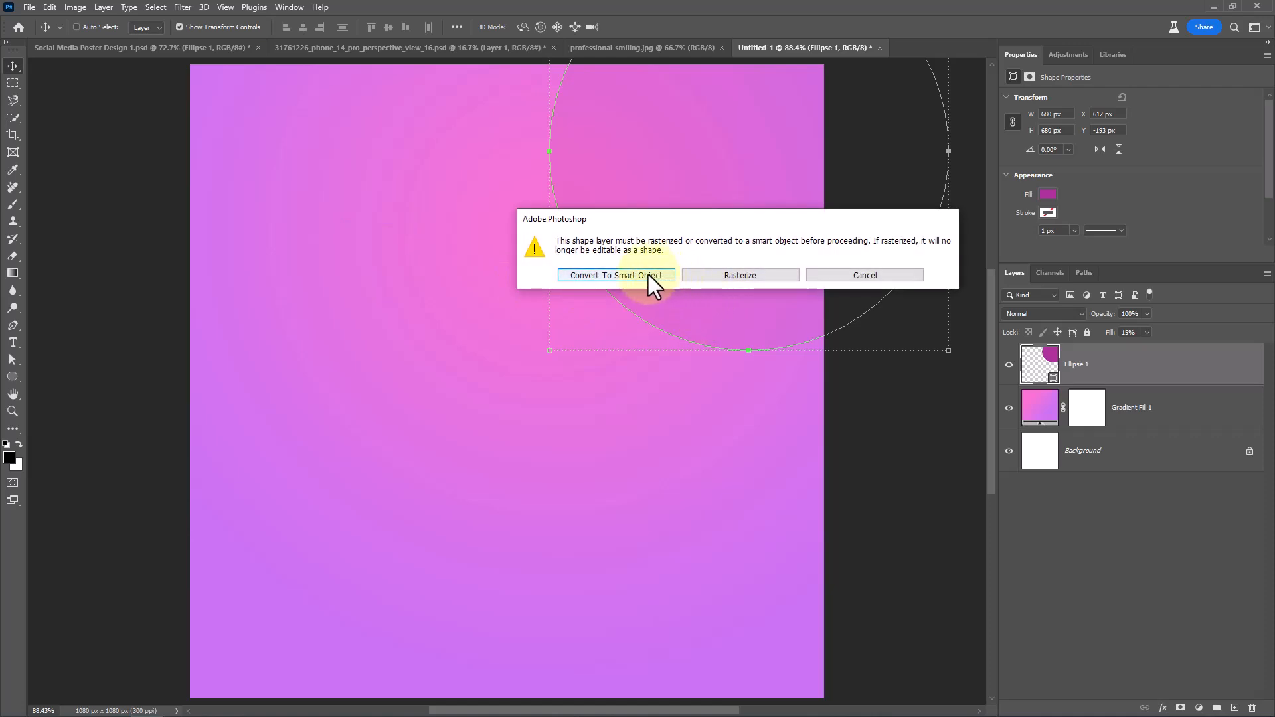
click(616, 275)
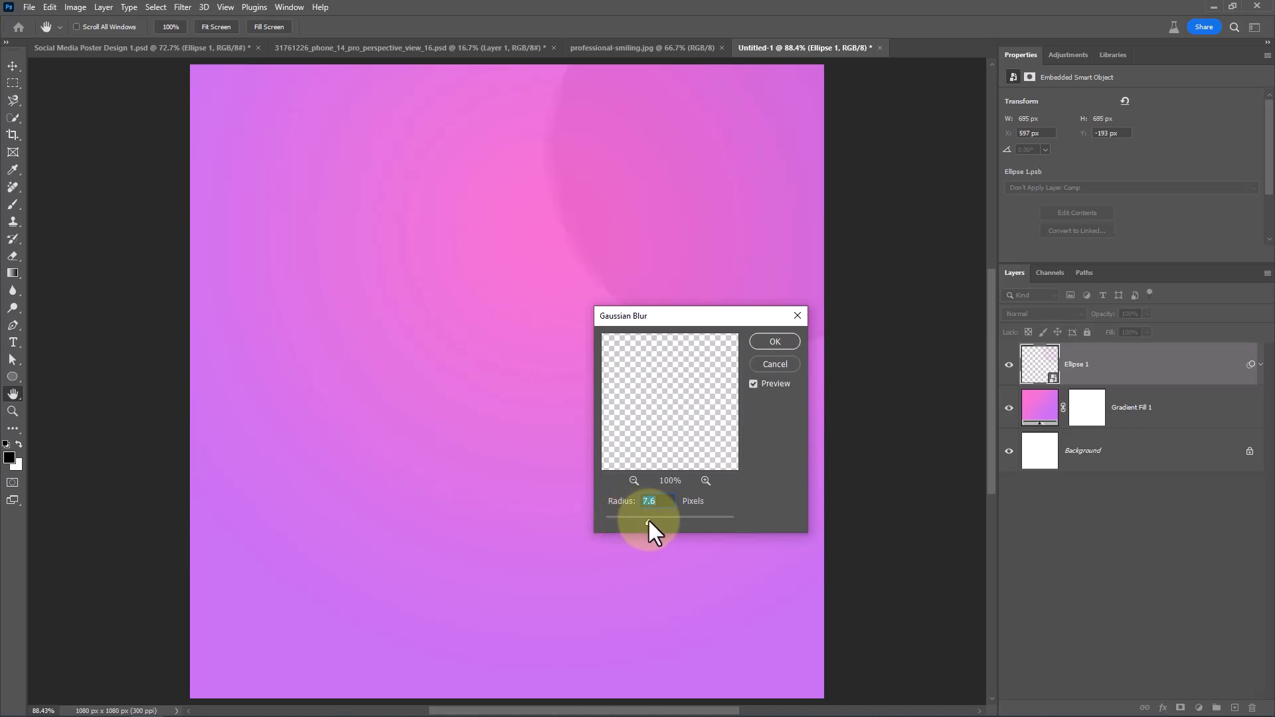
click(773, 340)
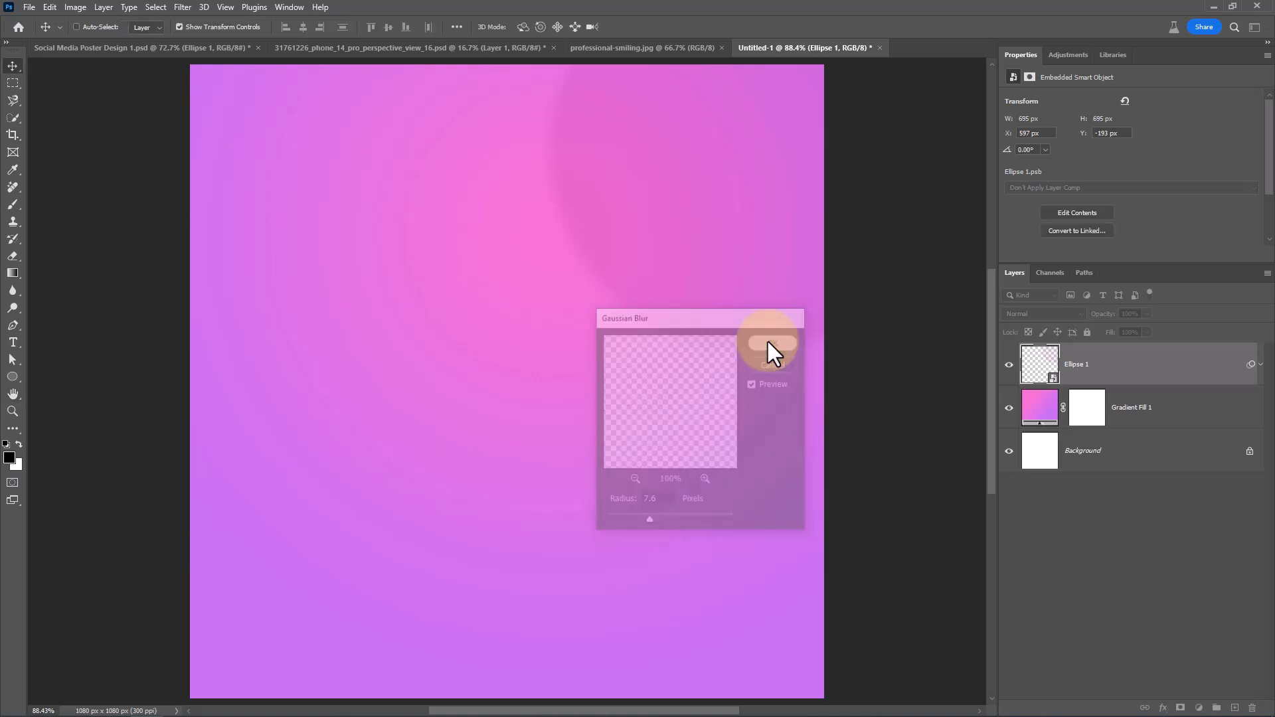
click(771, 346)
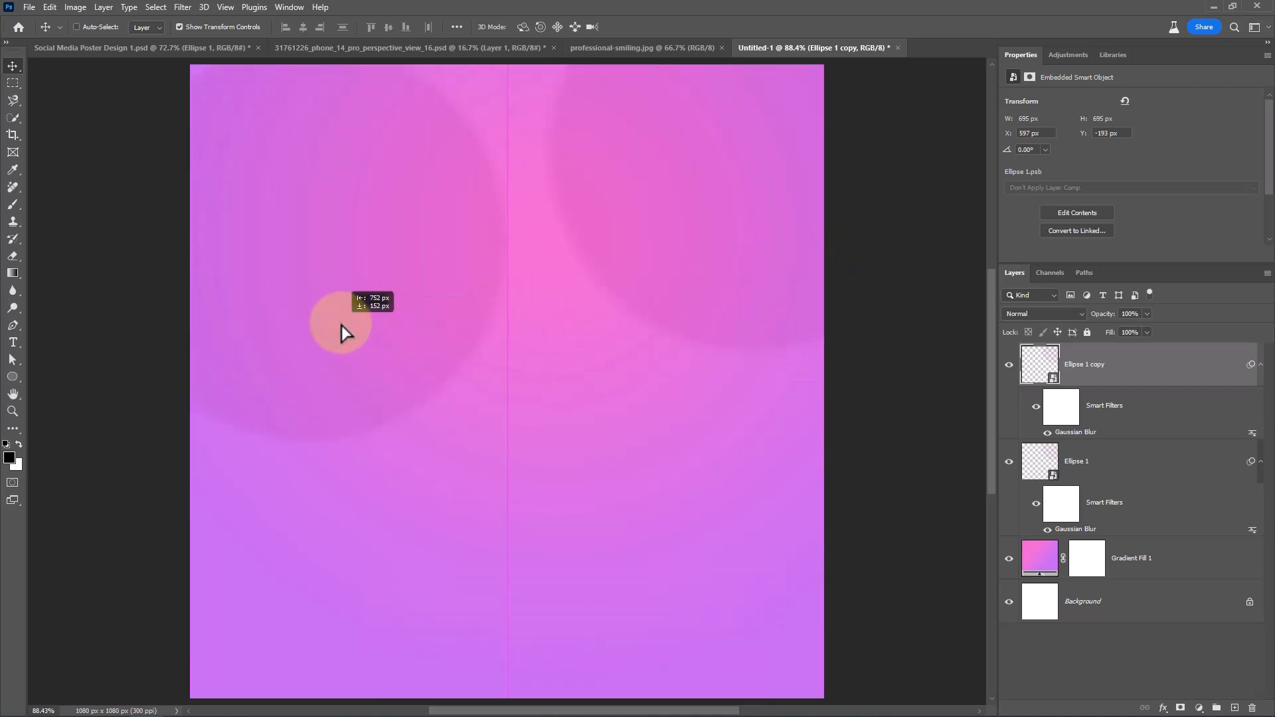
Step: Place blurred circle copies top-left and bottom-left, grouping all with the gradient as 'Background'
drag(341, 325, 390, 285)
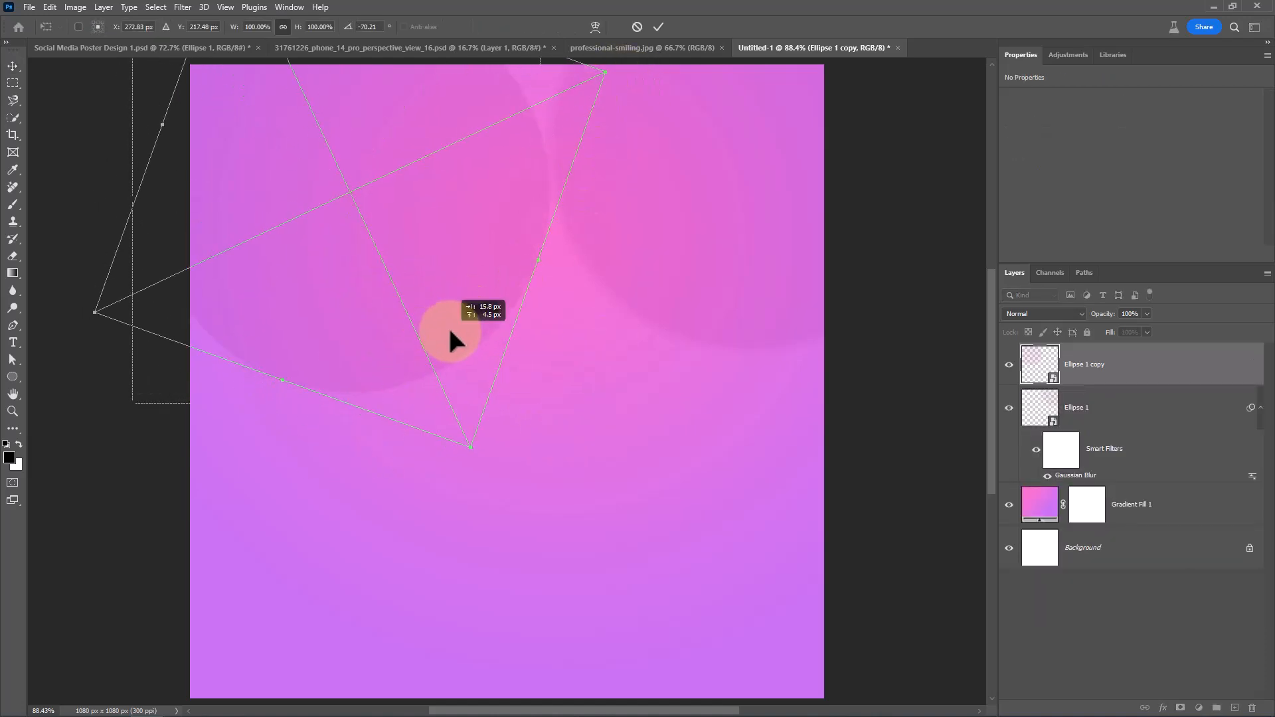
click(659, 26)
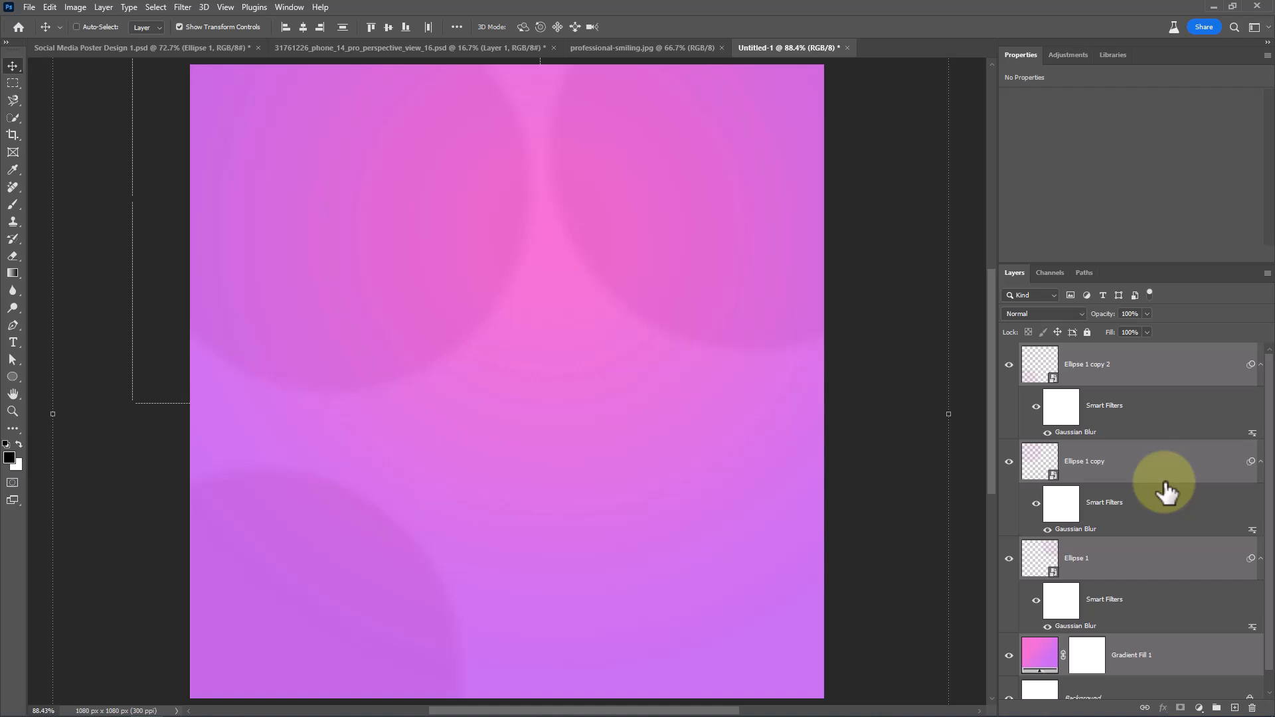
key(ctrl+g)
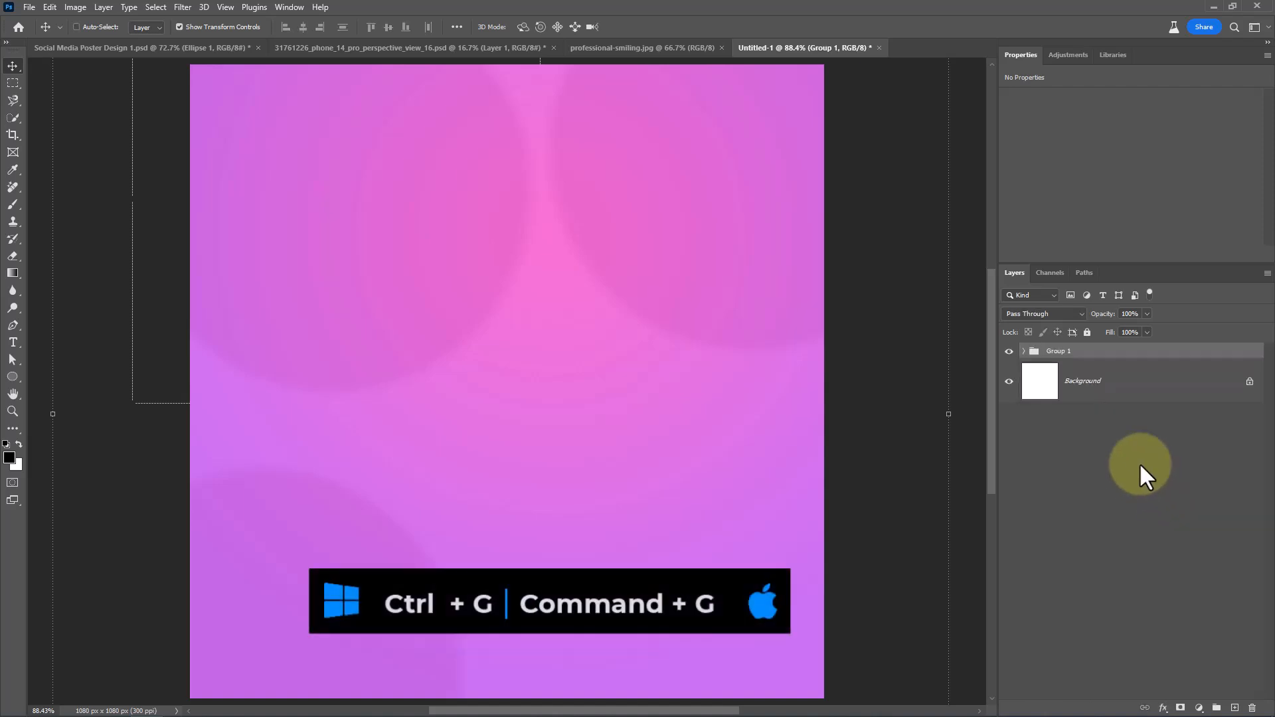
key(ctrl+g)
text(Backgrou)
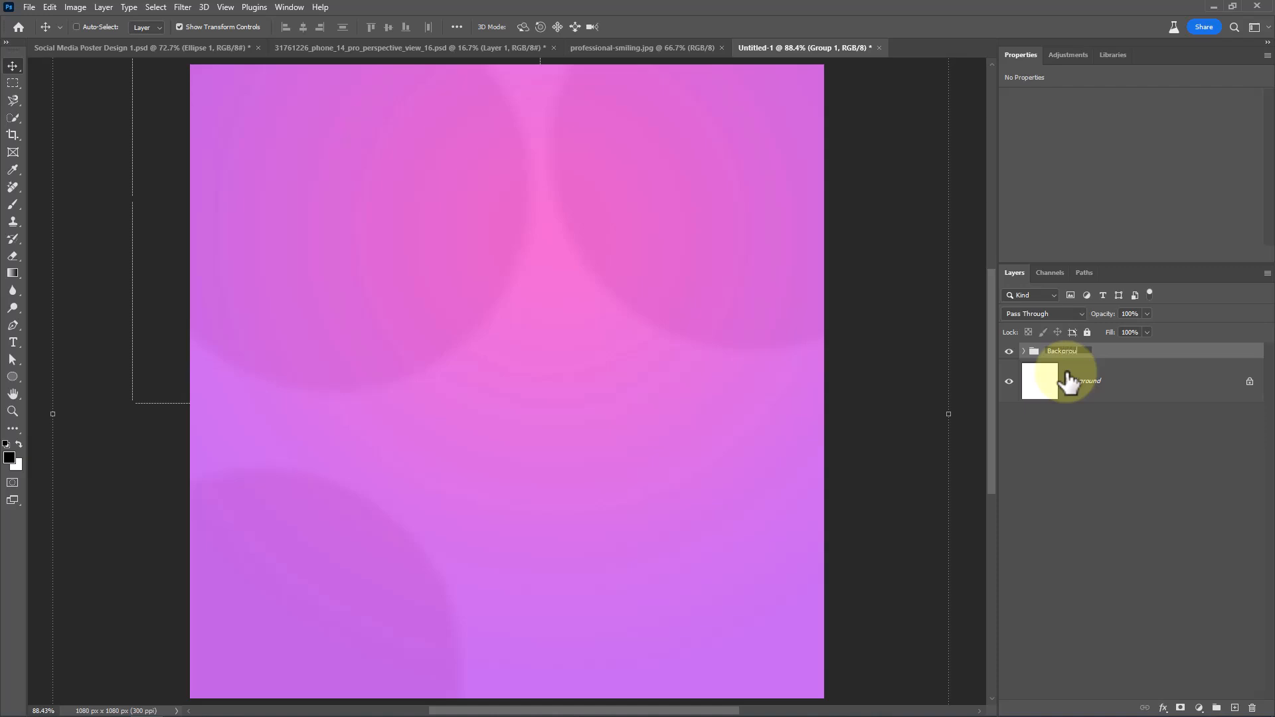
click(1082, 380)
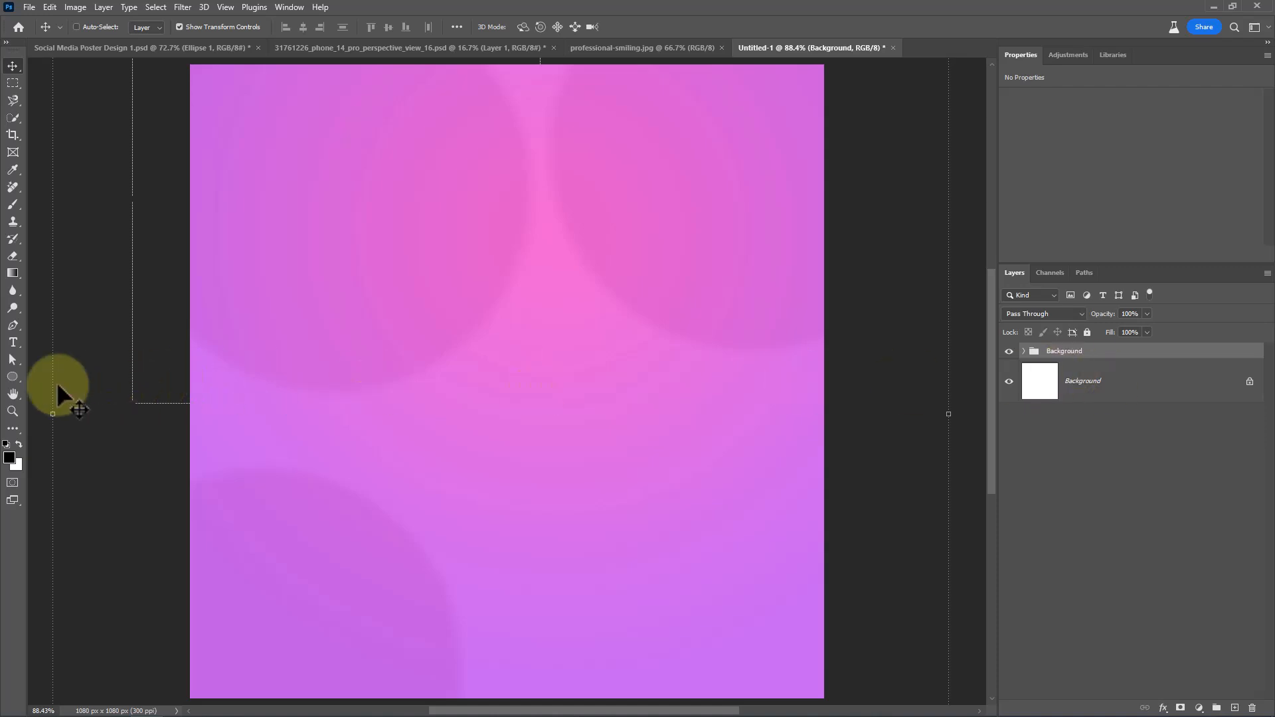
Step: Set the Type tool to Cambria Bold with white (#ffffff) text colour
click(14, 342)
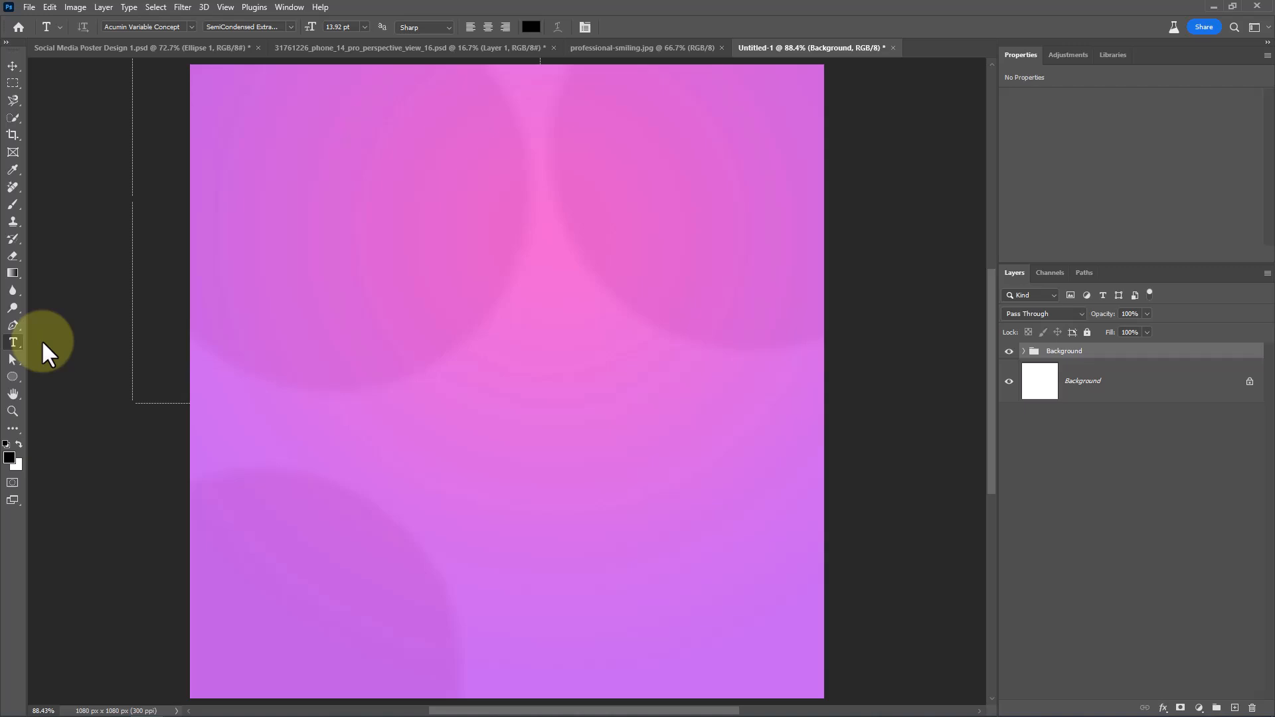
click(327, 230)
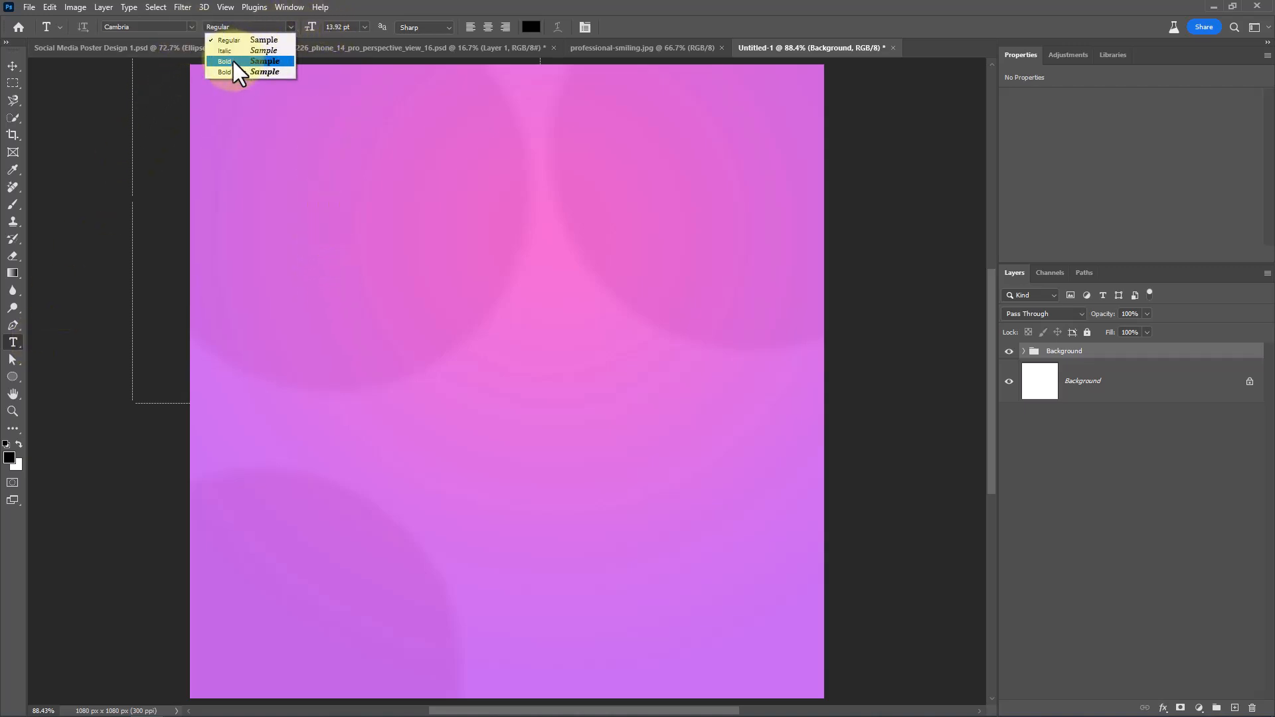
click(264, 71)
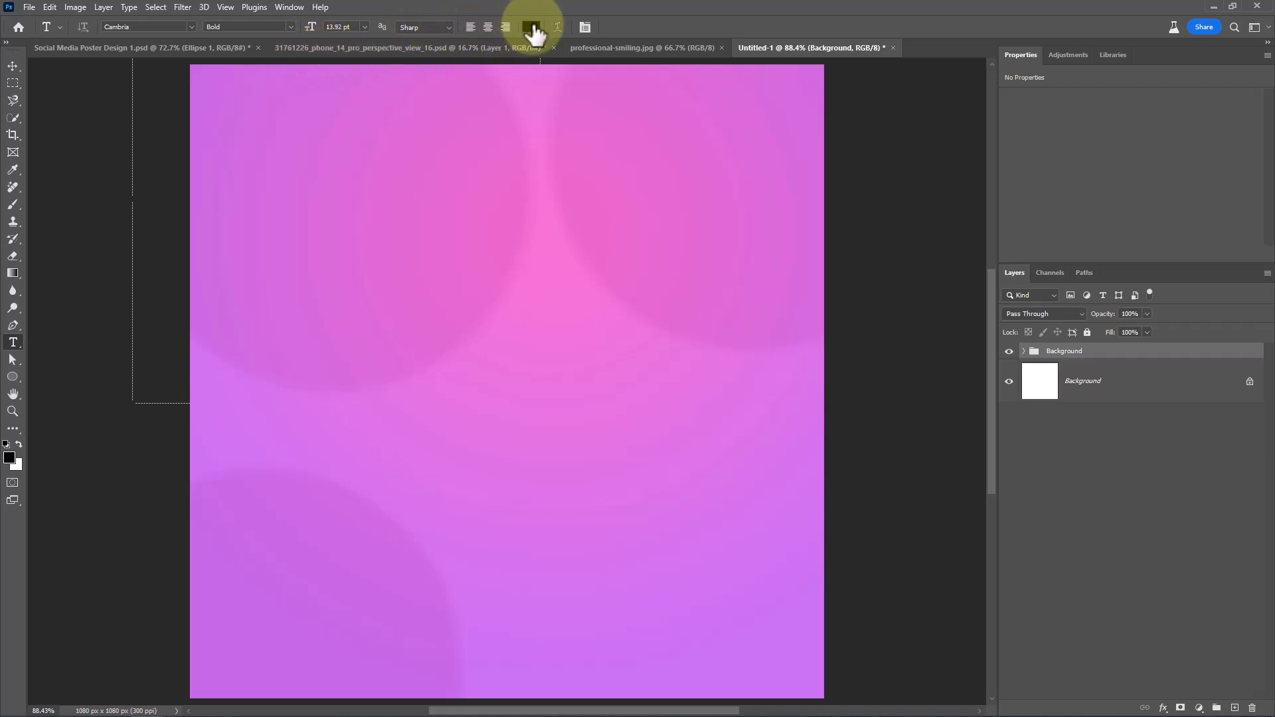
click(532, 27)
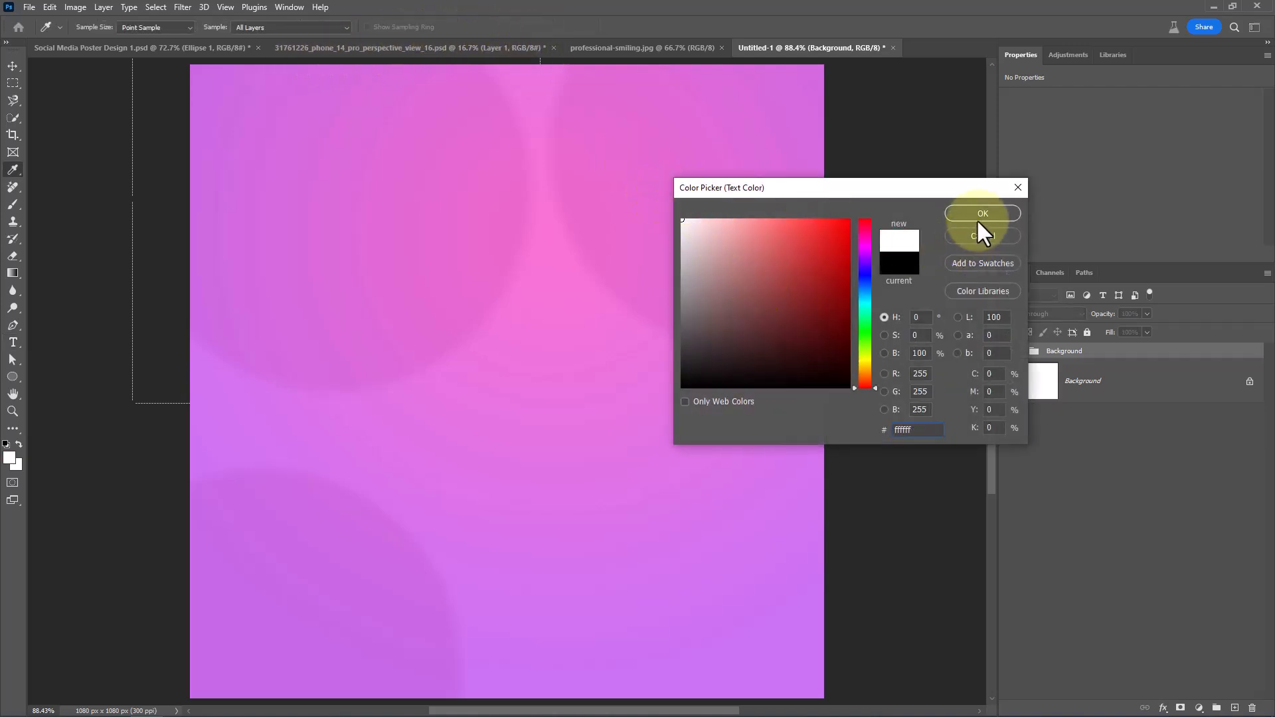
click(982, 213)
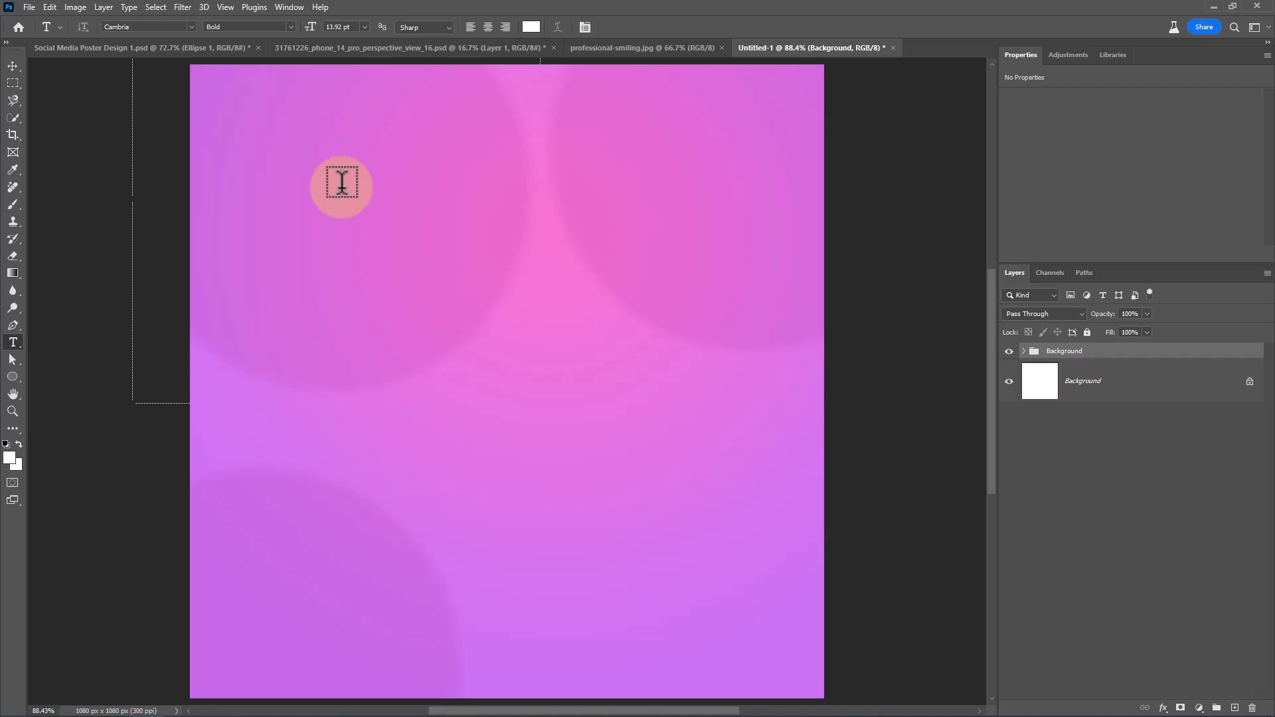
Step: Type 'Don't Forget to Like and Subscribe' with 13 pt leading in the upper left
text(Don)
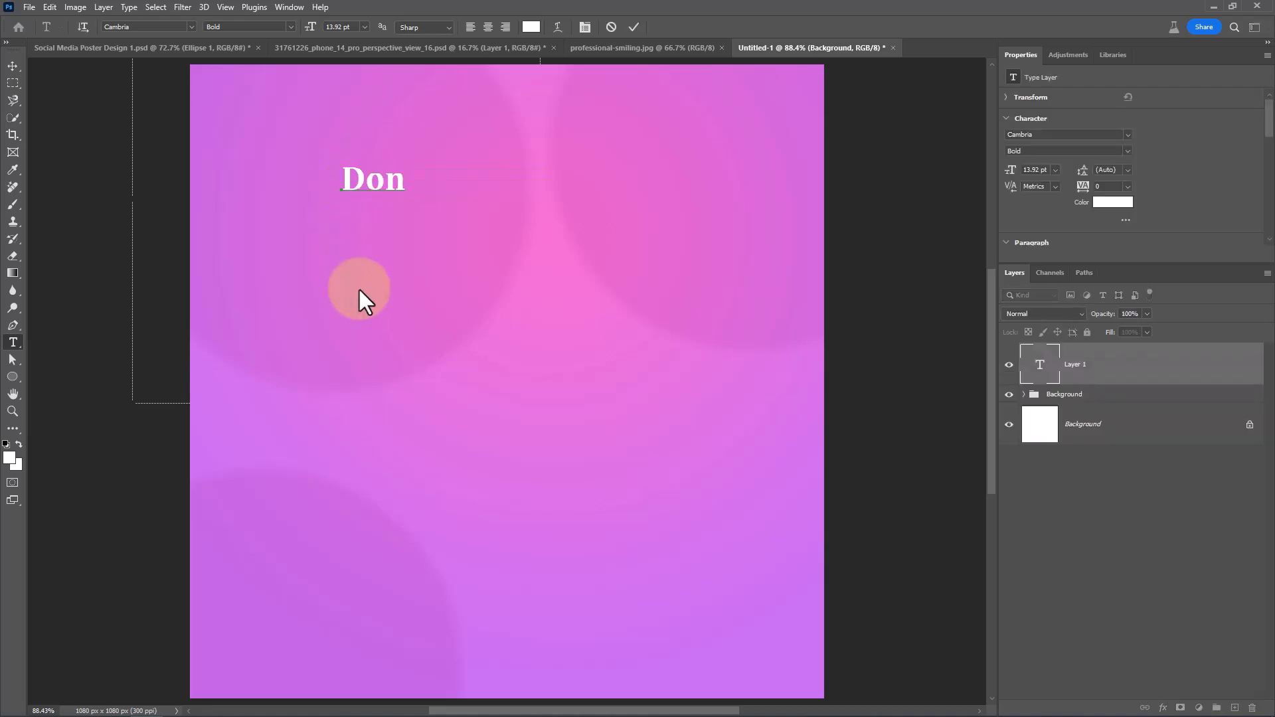
text('t)
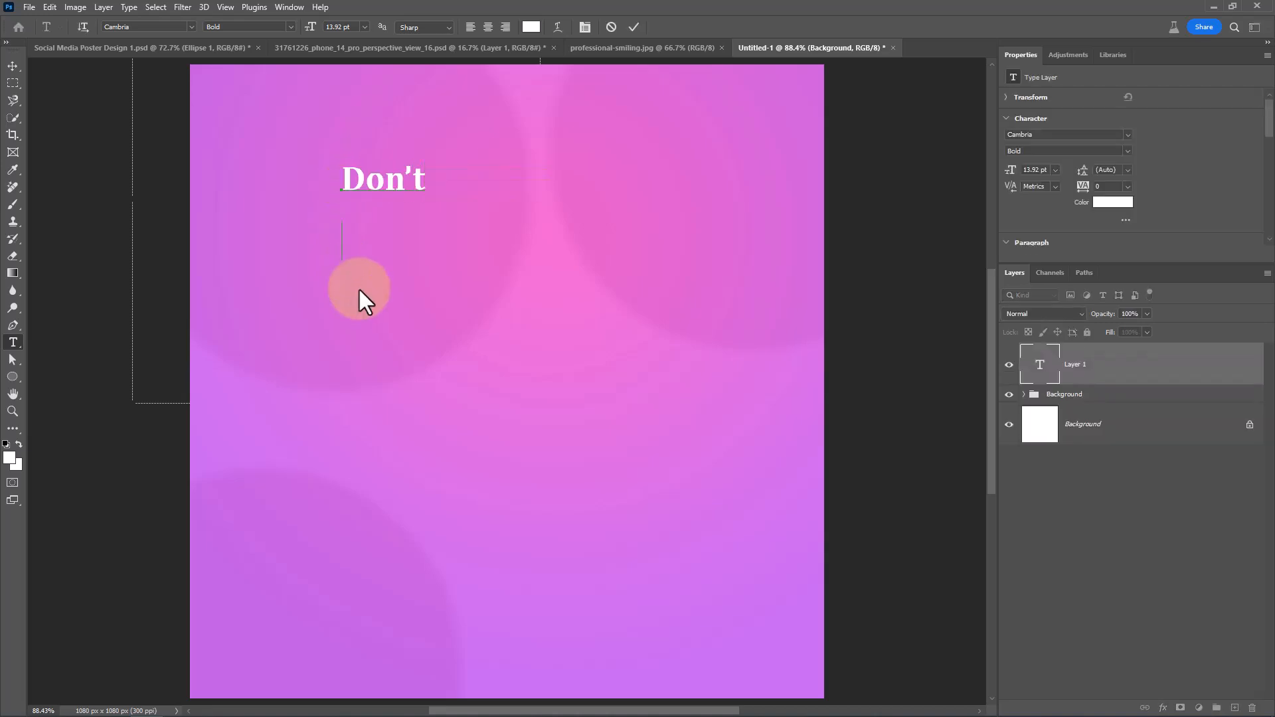
text(Forget to)
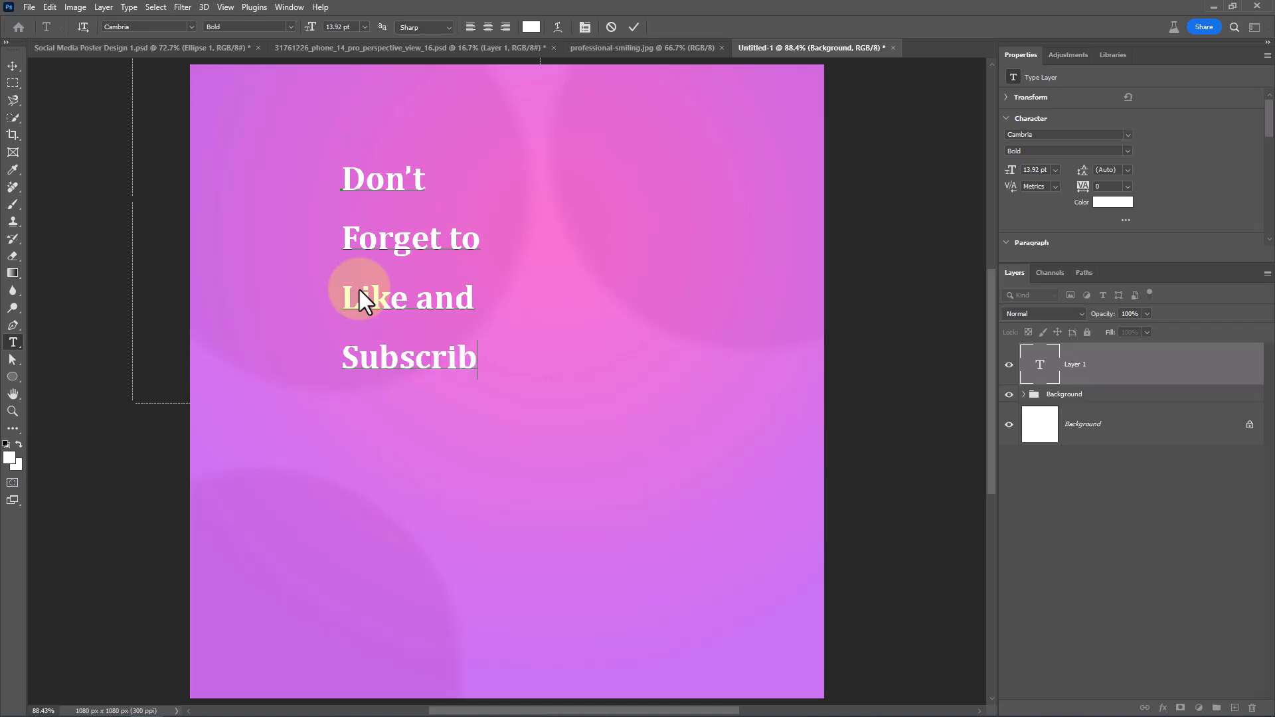
text(e)
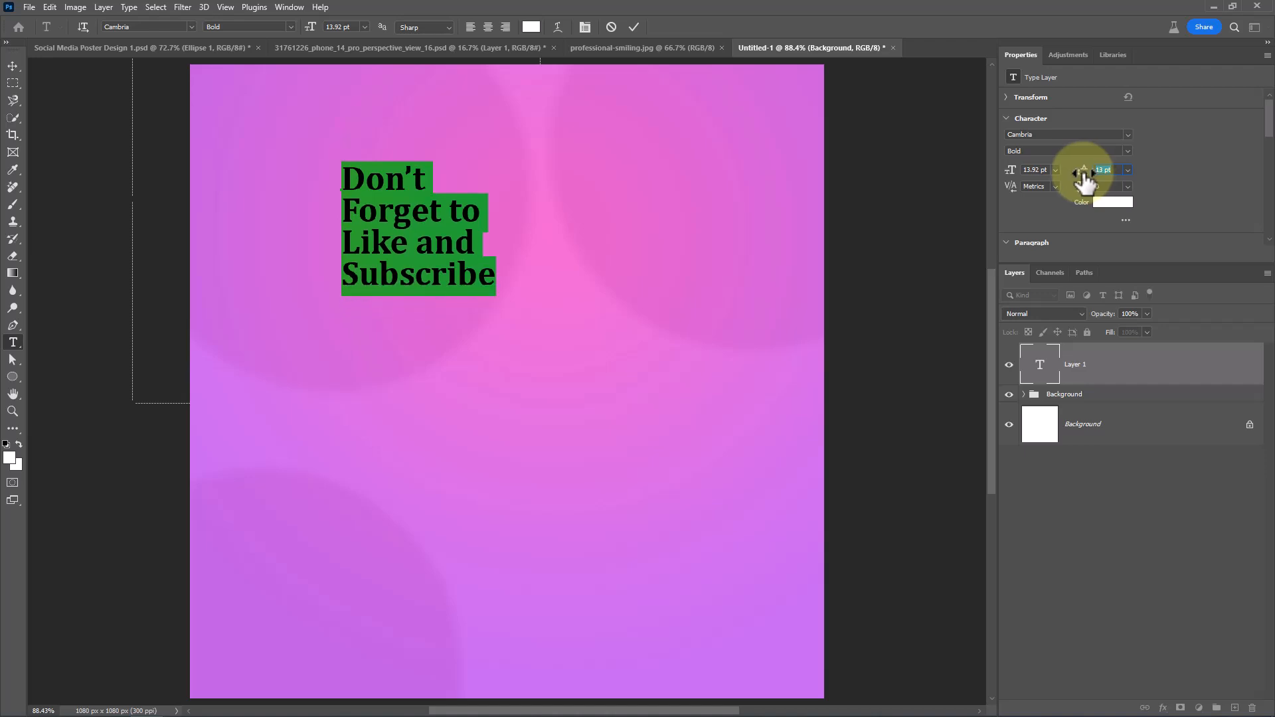
mouse_move(720, 64)
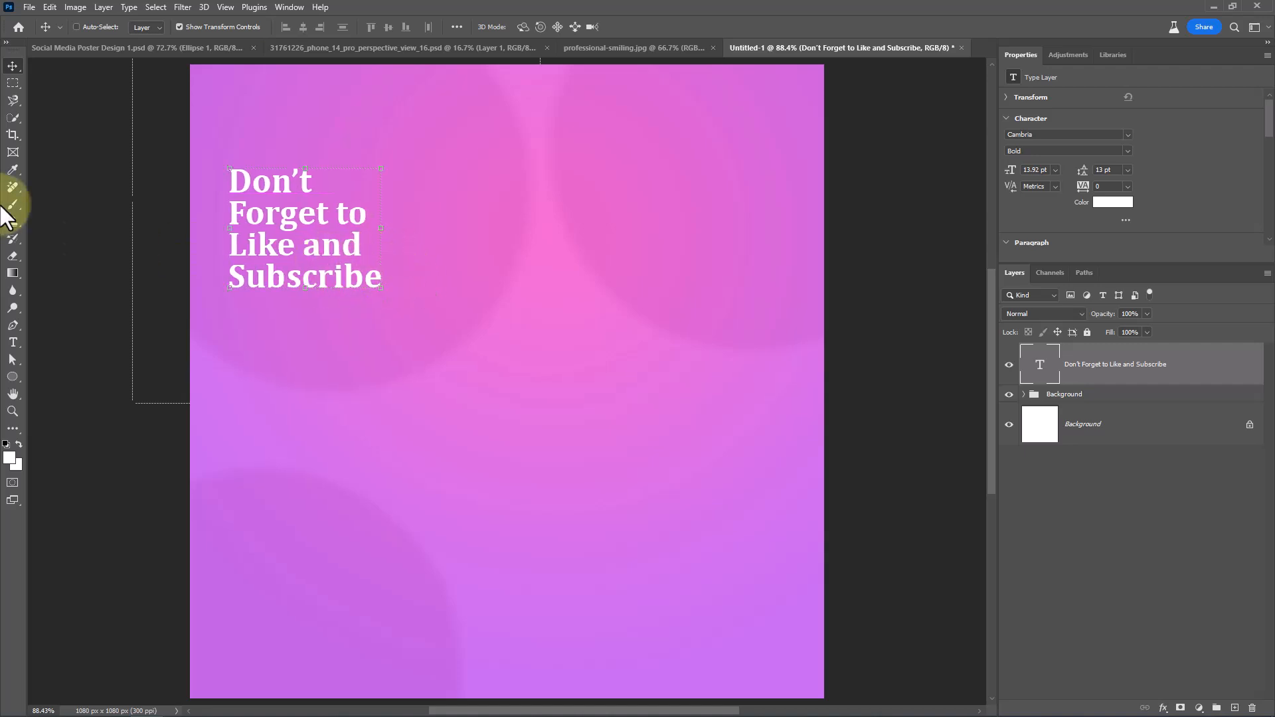
click(14, 343)
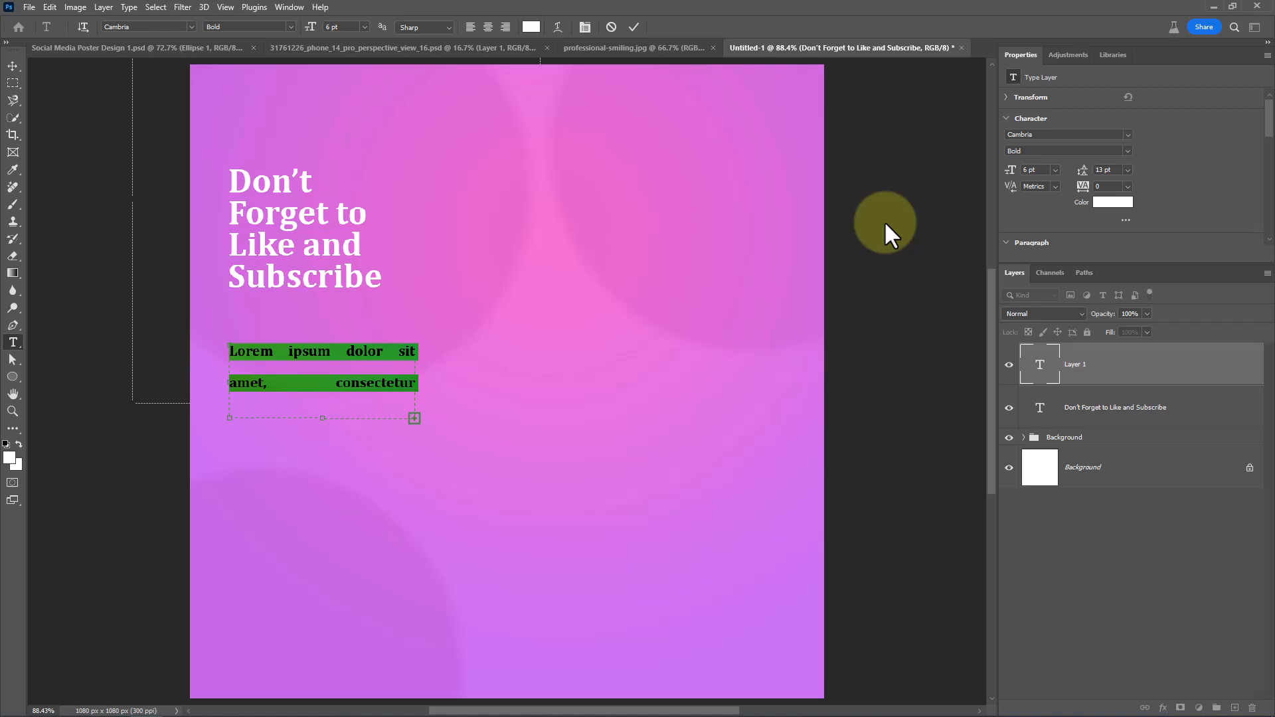
Step: Give the lorem ipsum paragraph 4 pt size and 7 pt leading, then commit it
click(1128, 170)
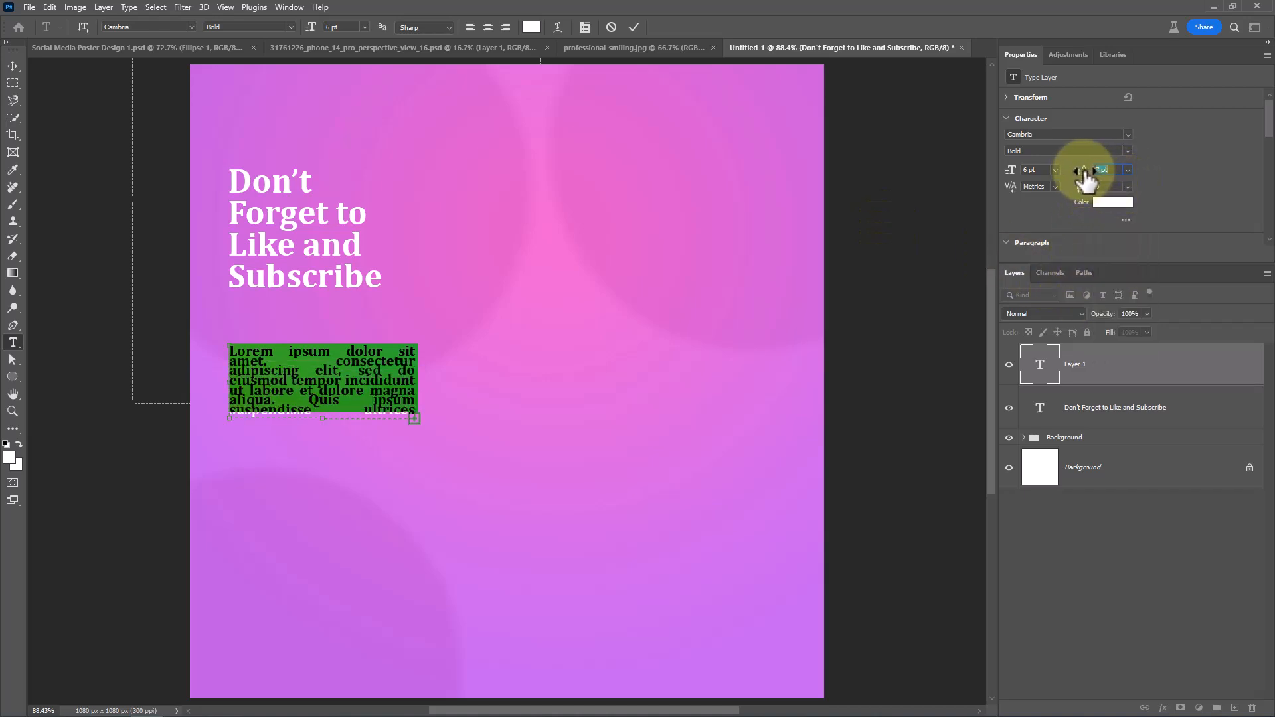
click(1106, 170)
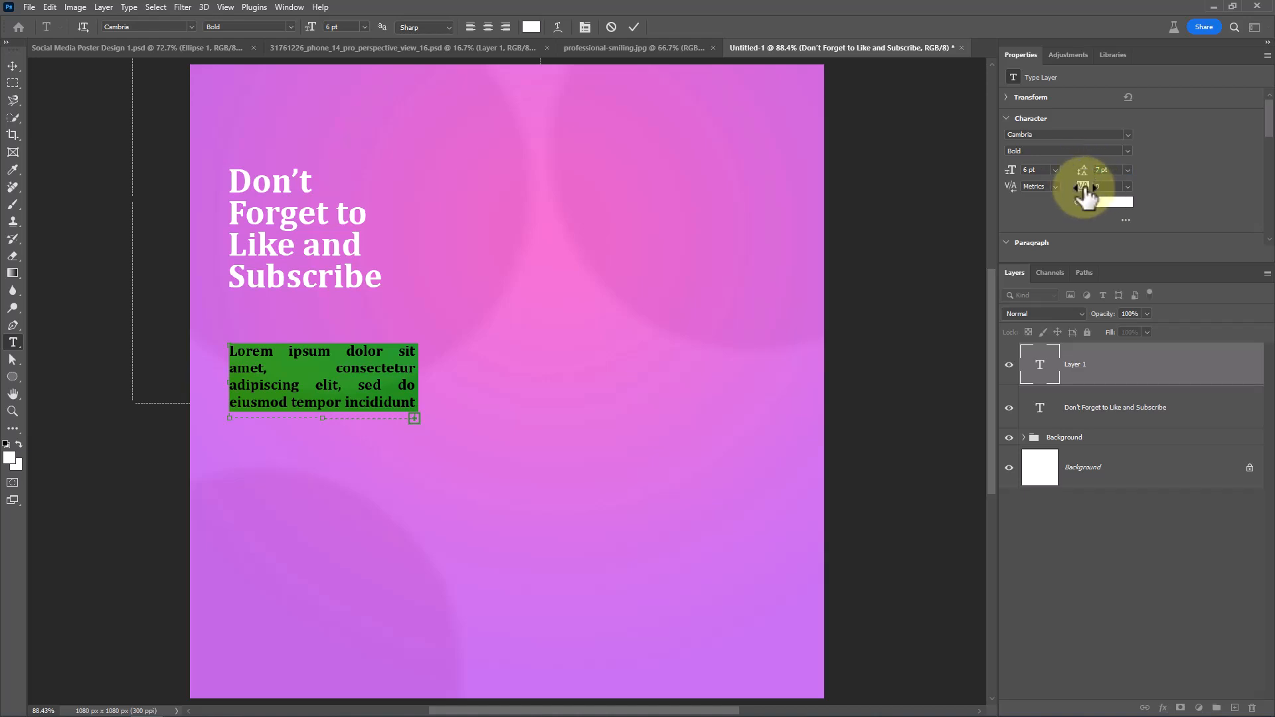
click(1033, 170)
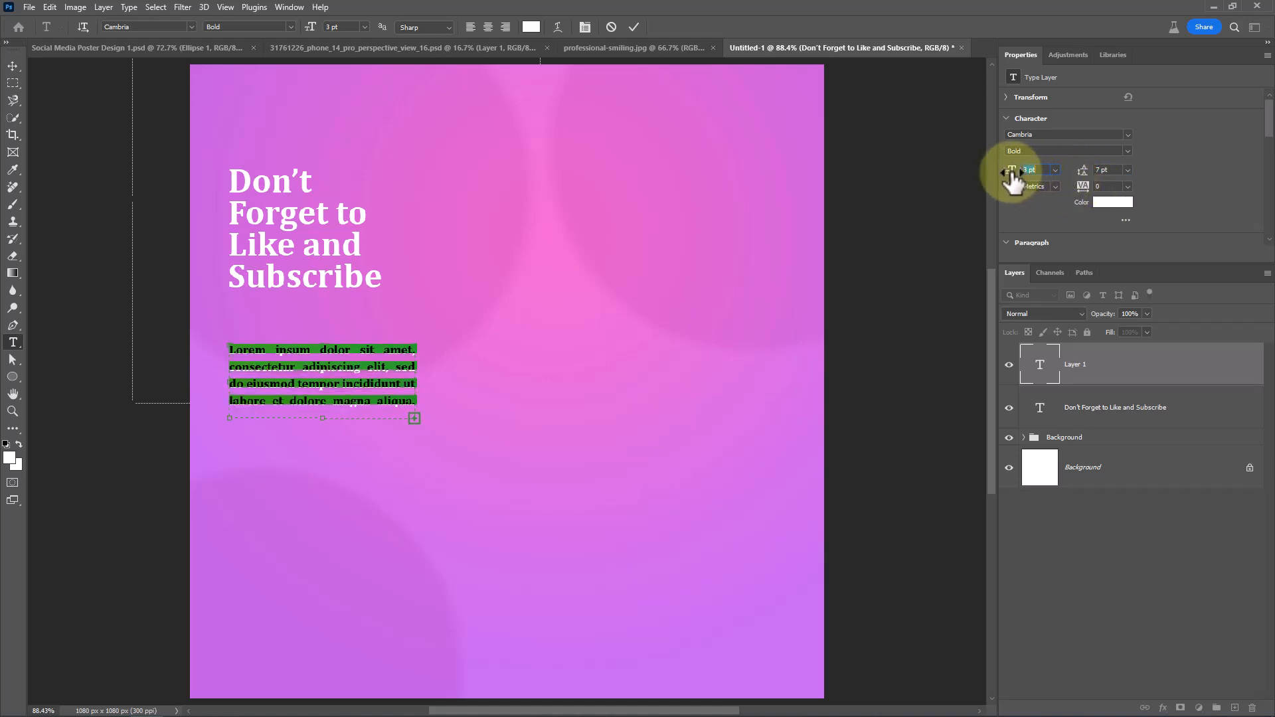
click(1011, 170)
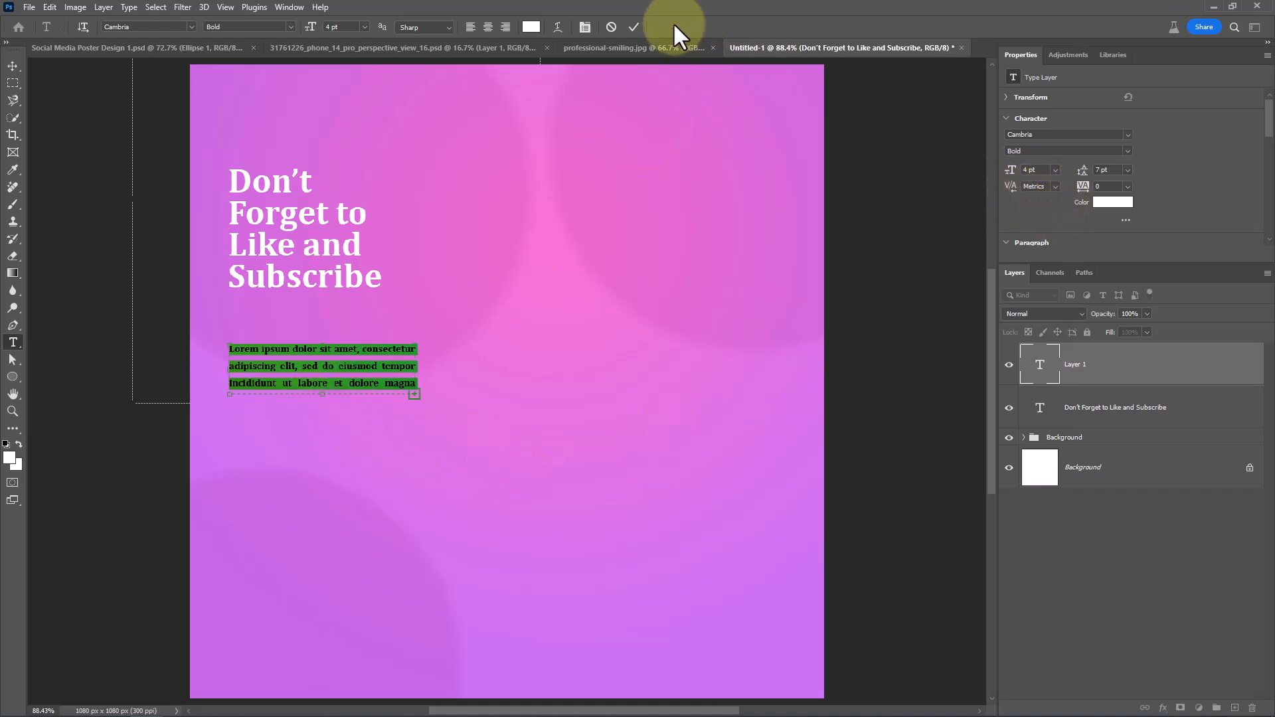
click(634, 26)
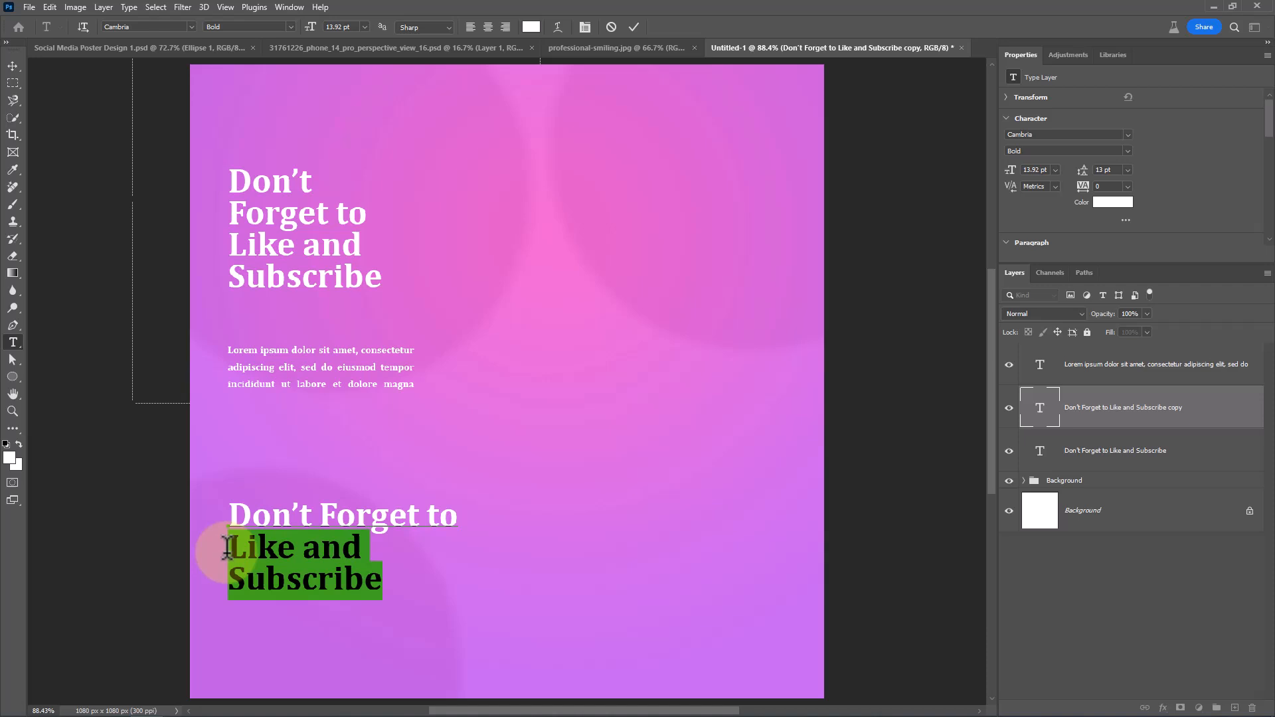
Step: Retype the copied headline as 'Don't Forget to Comment & Share.' at 7 pt, 7 pt leading
text(Comment)
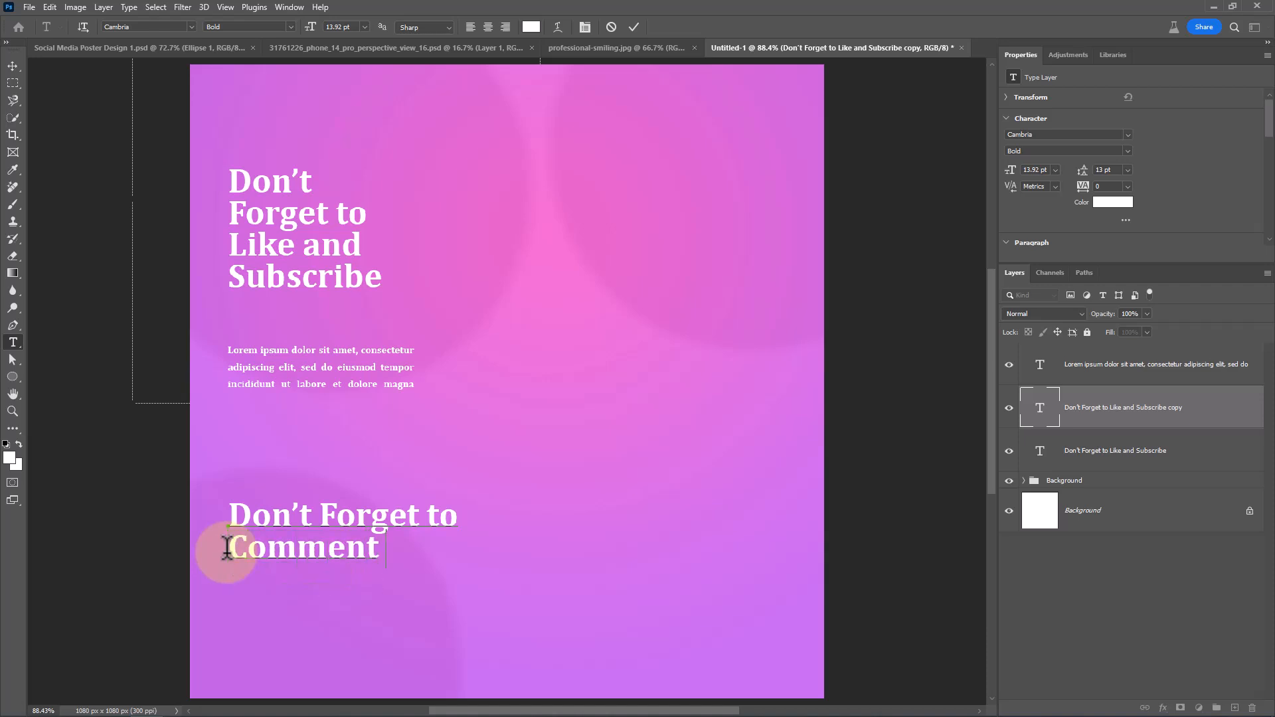
text(& Share.)
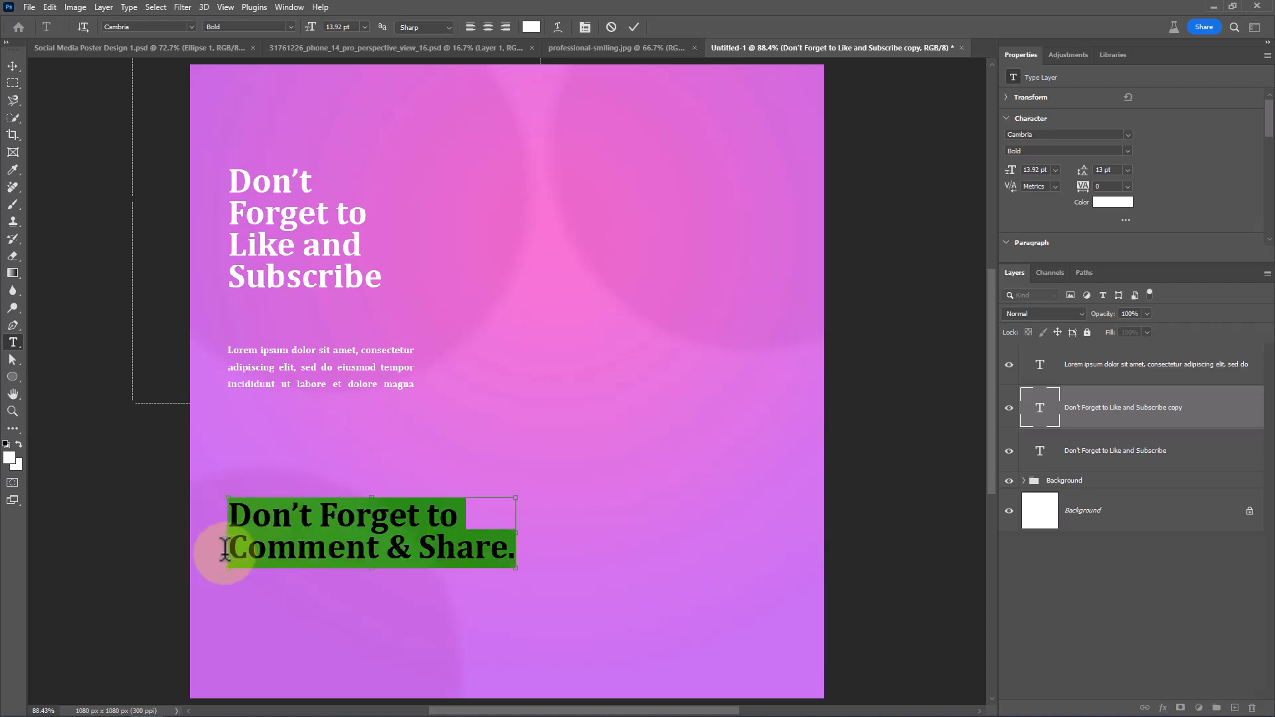
click(366, 26)
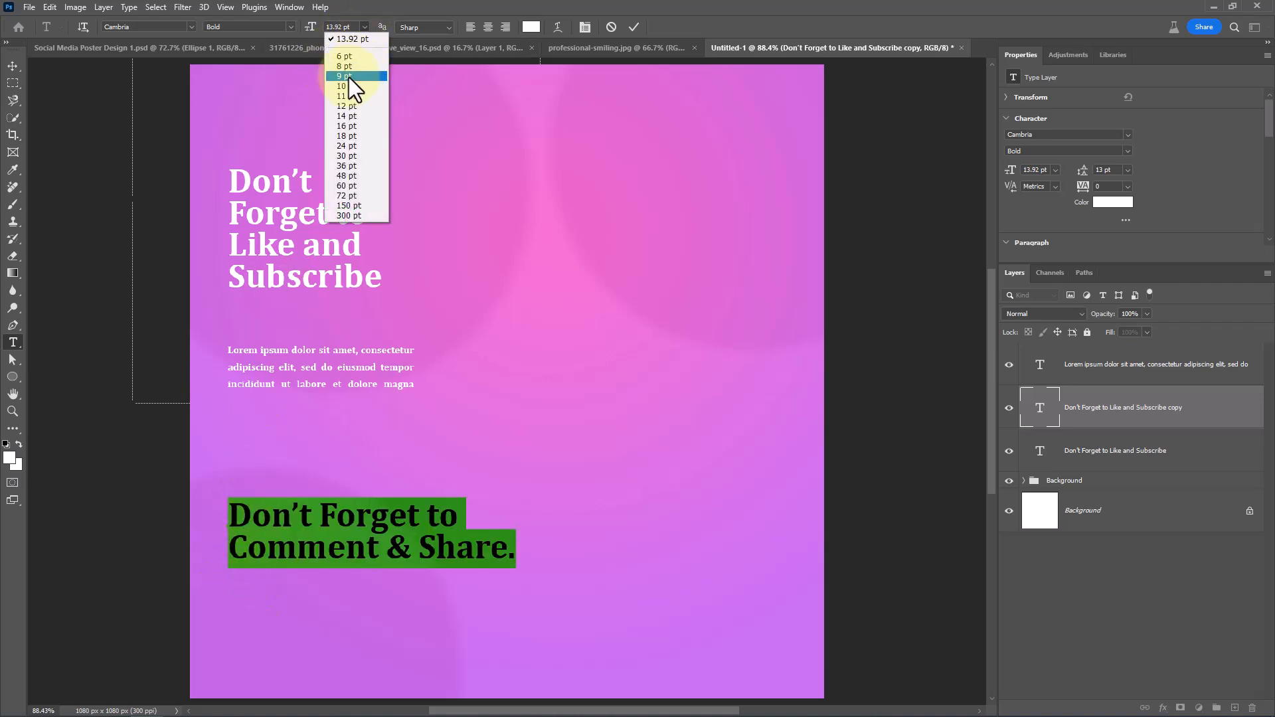
click(342, 86)
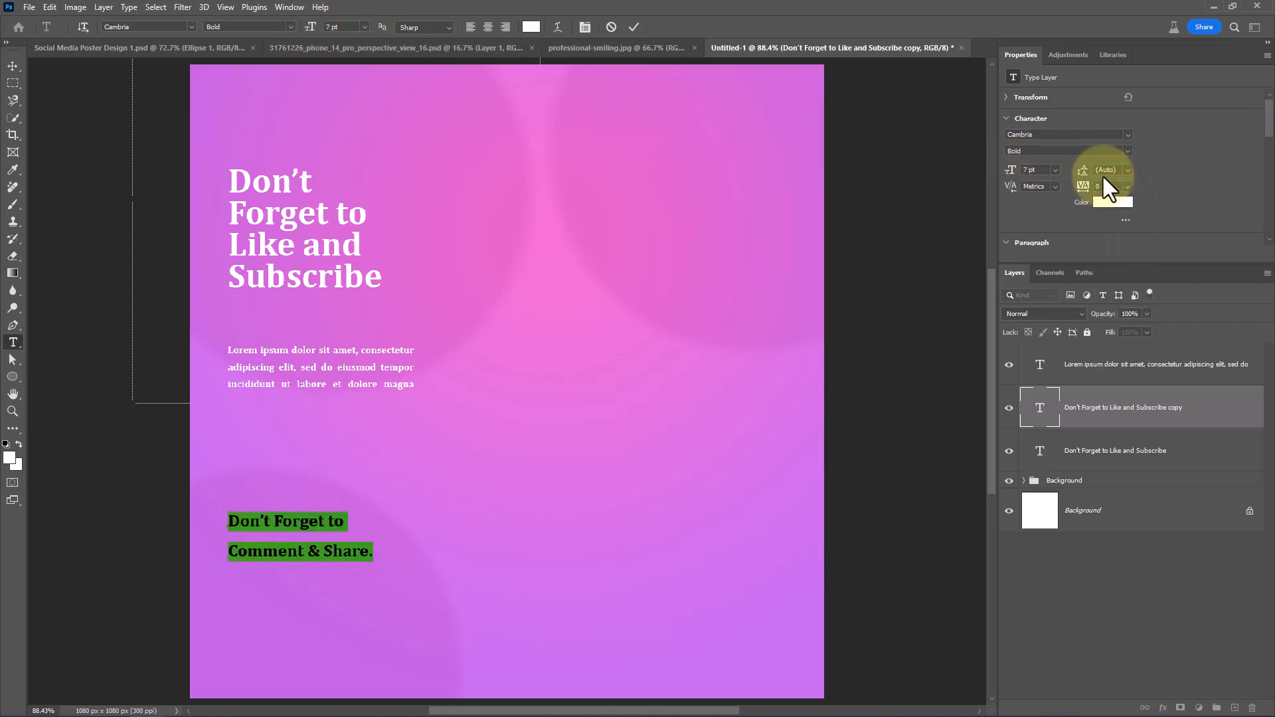
click(1106, 170)
text(7)
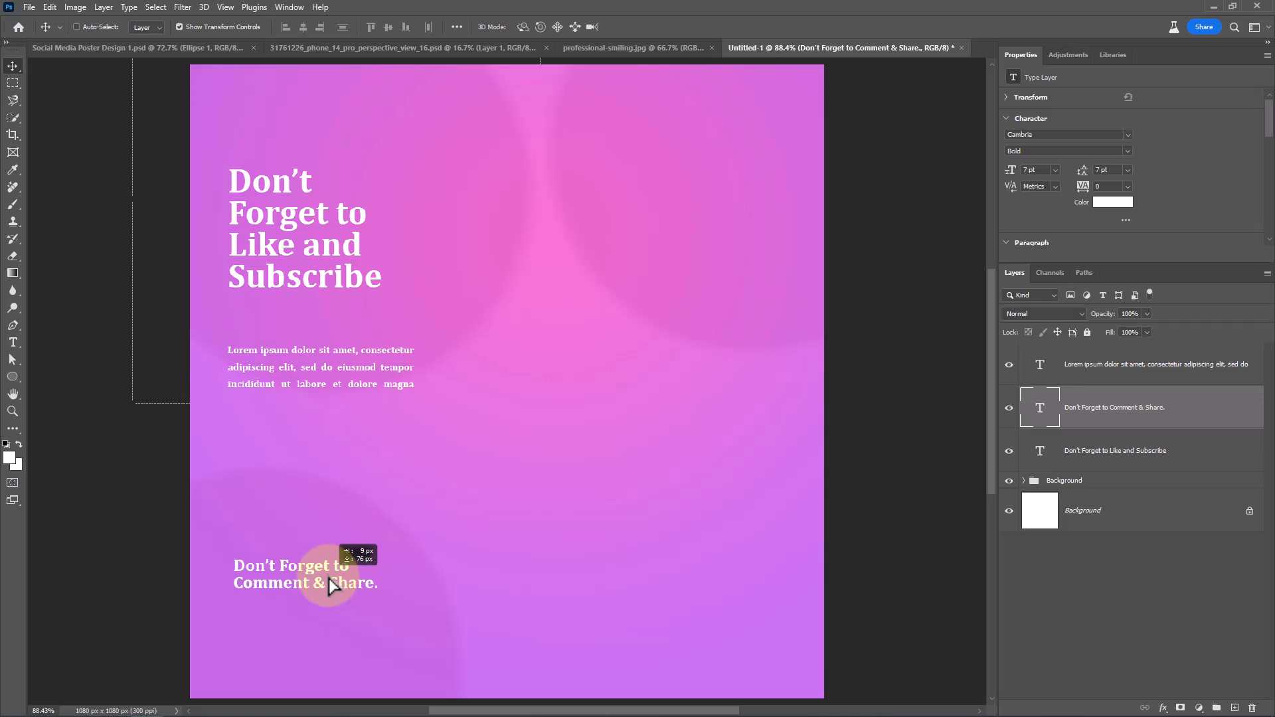
click(305, 572)
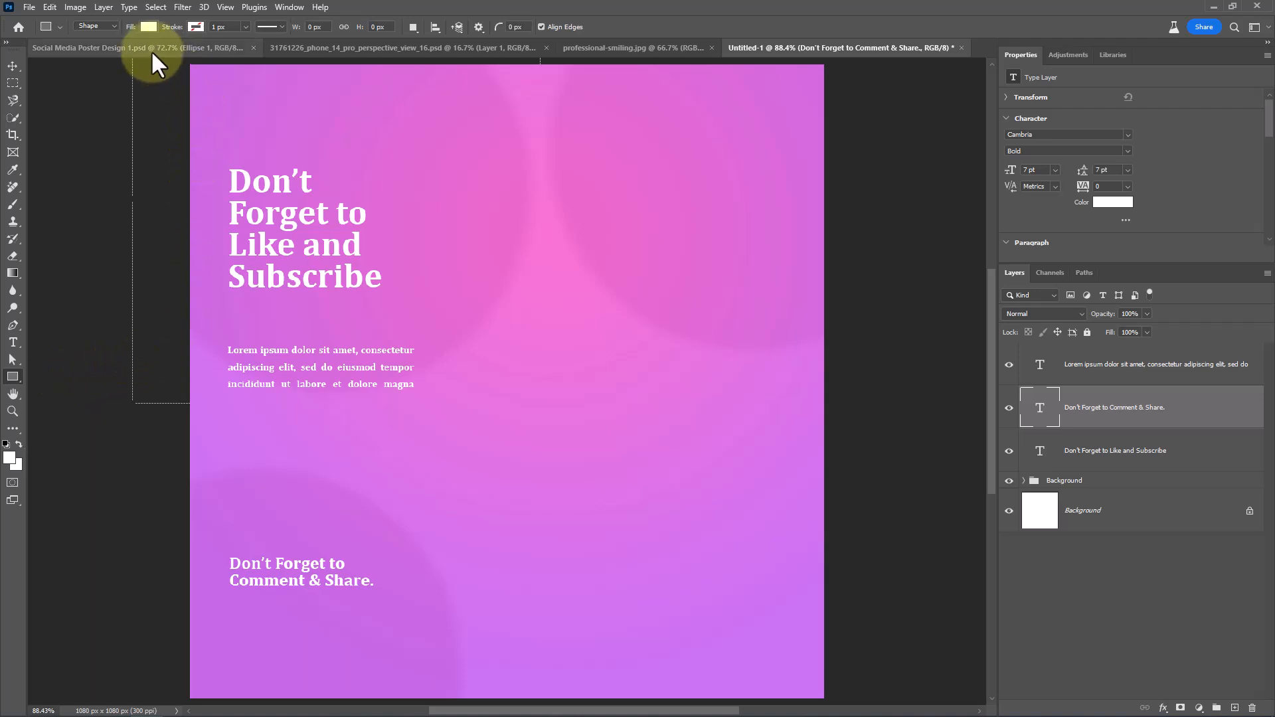
Step: Draw an orange fully rounded rectangle button below the 'Comment & Share' line
click(149, 26)
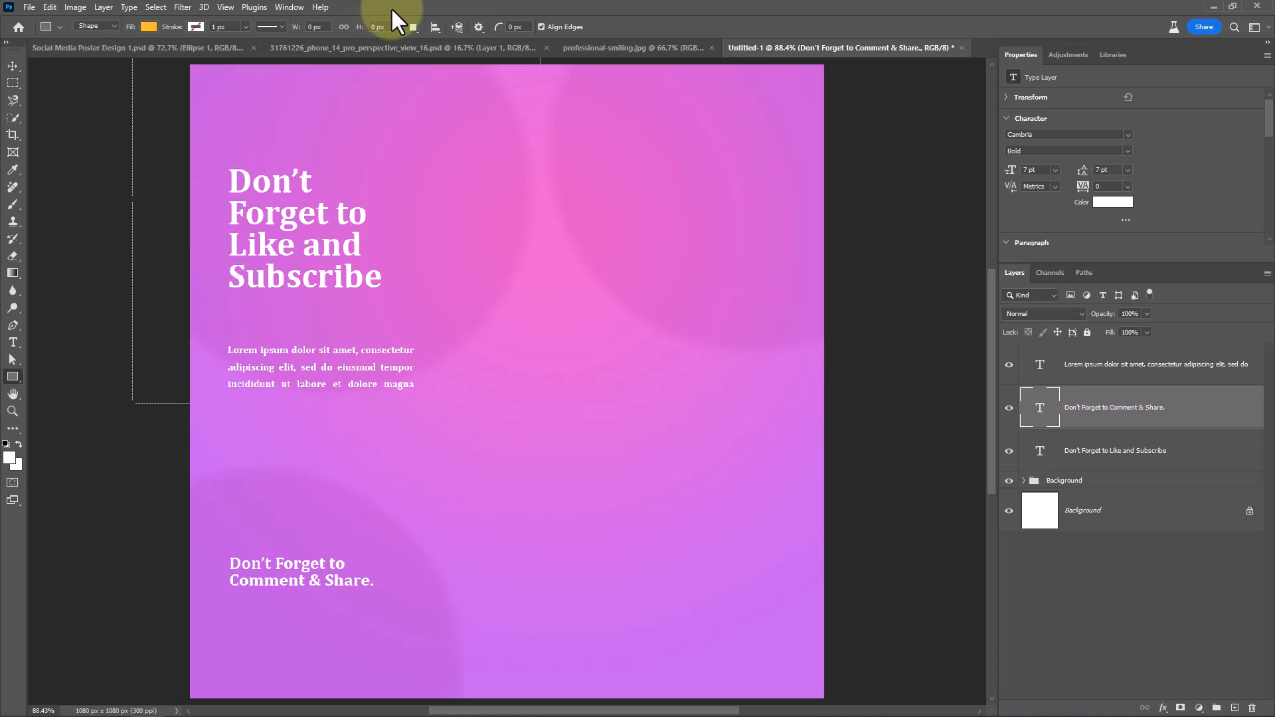
mouse_move(250, 621)
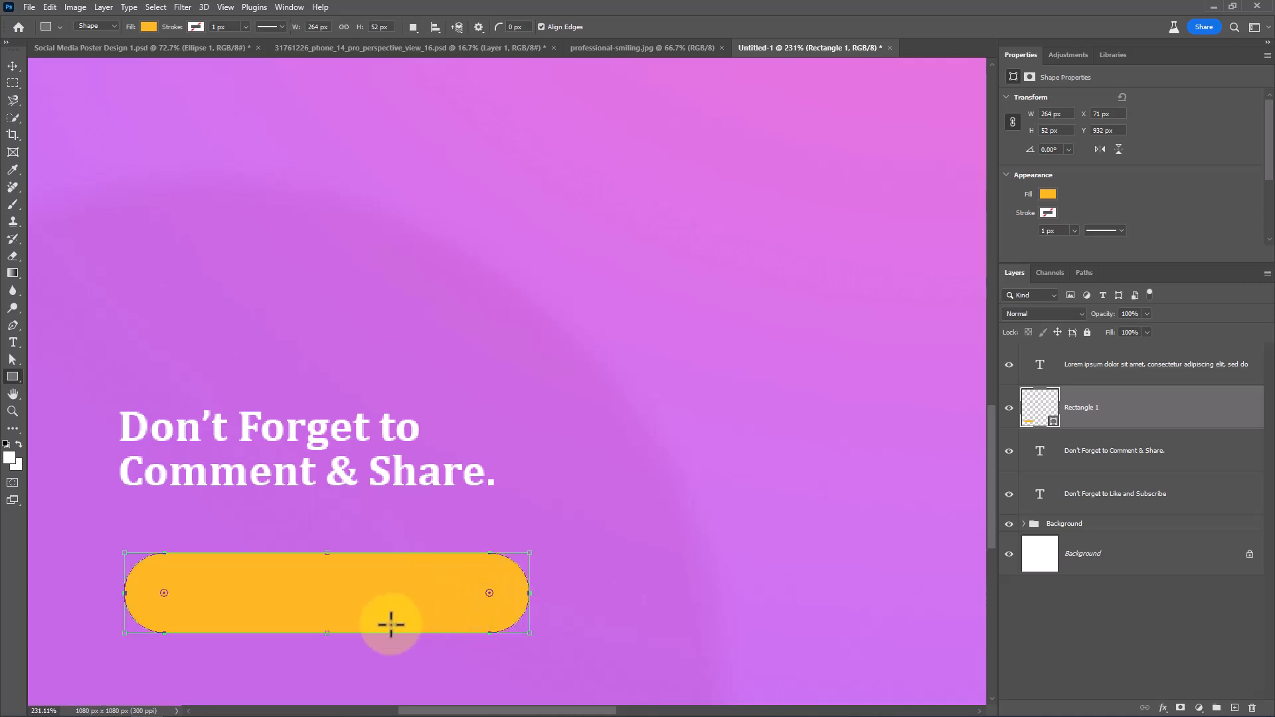
click(13, 66)
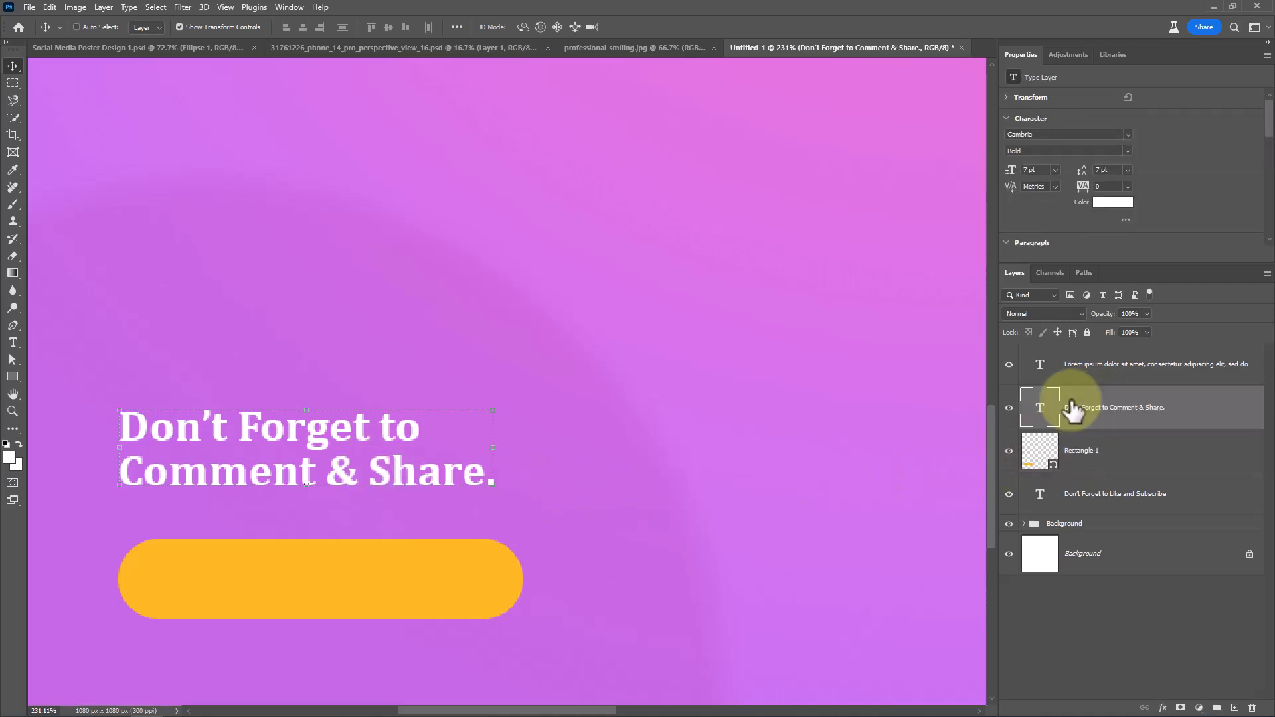
key(ctrl+j)
text(www.)
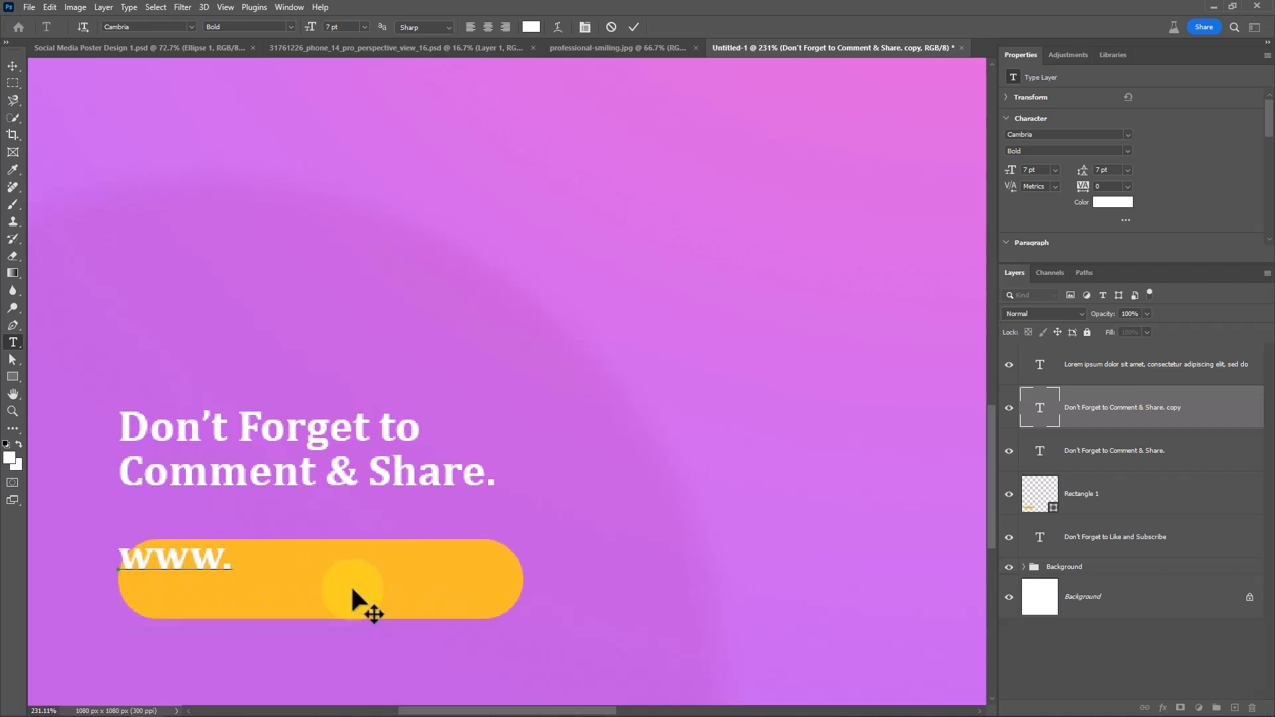
text(smart.com)
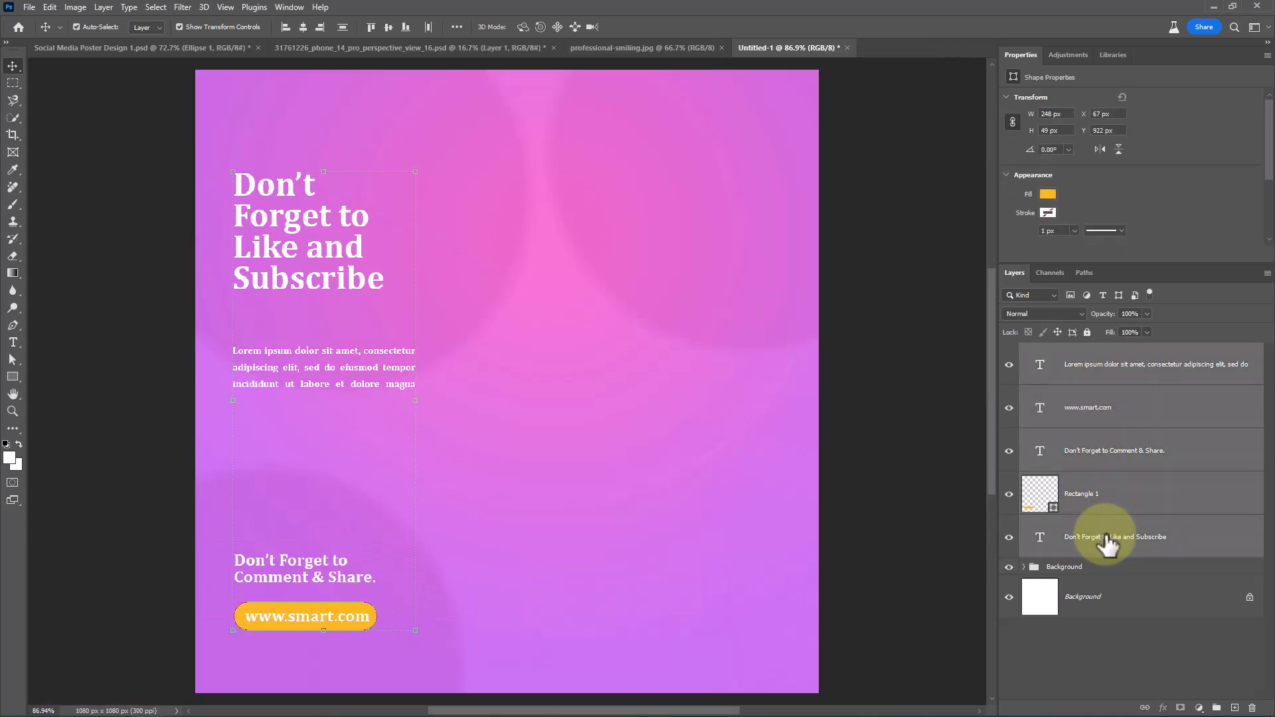
key(ctrl+g)
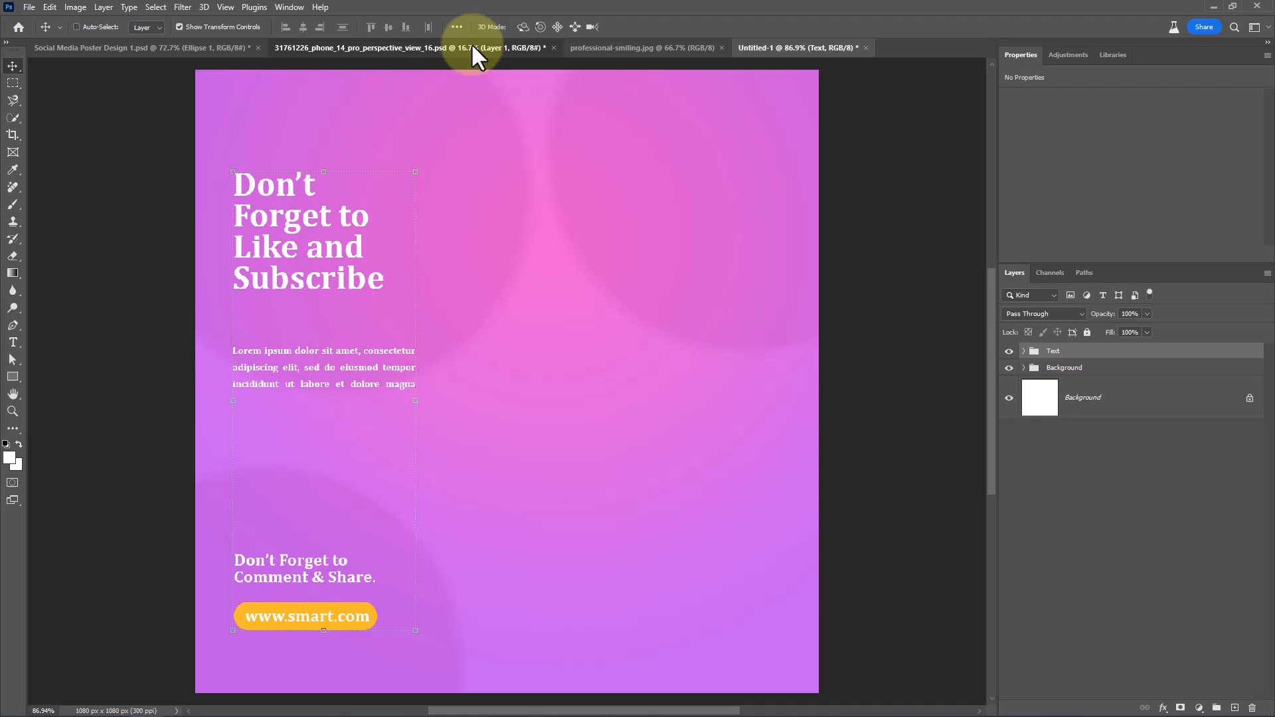
Step: Bring the phone mockup layer into the poster, enlarge it, and flip it horizontally
click(410, 47)
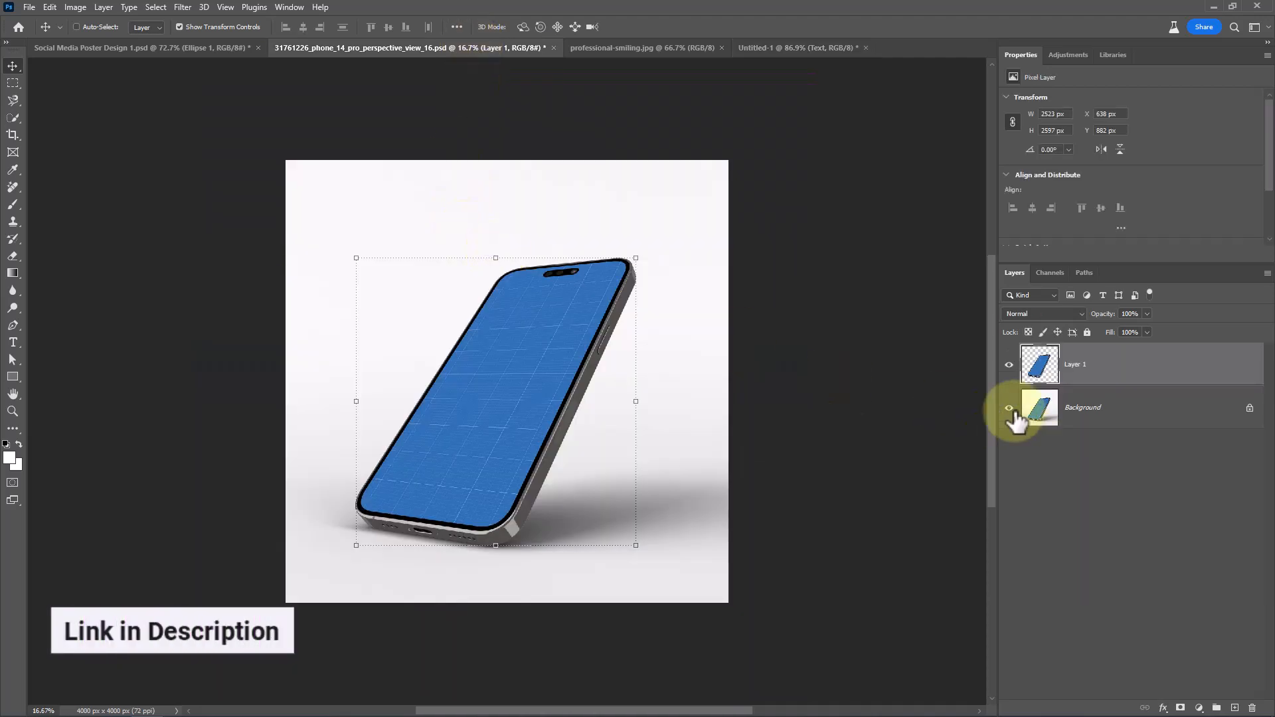
click(1010, 407)
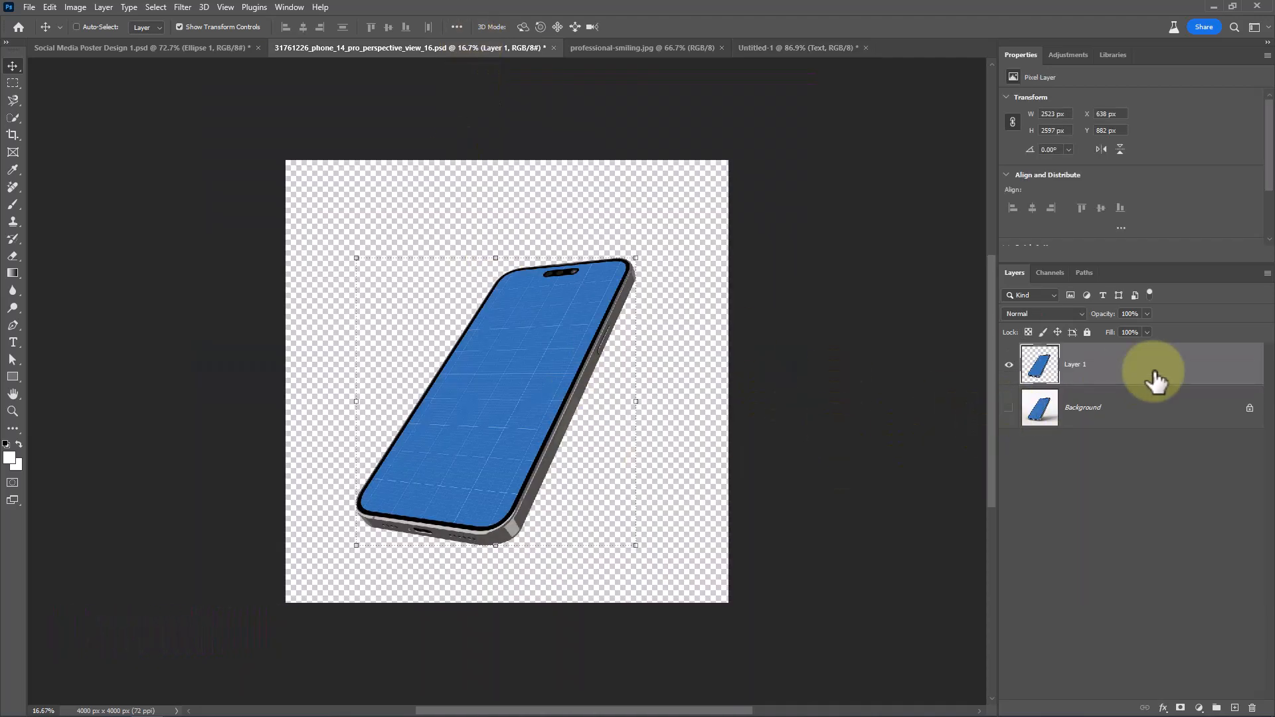
mouse_move(537, 391)
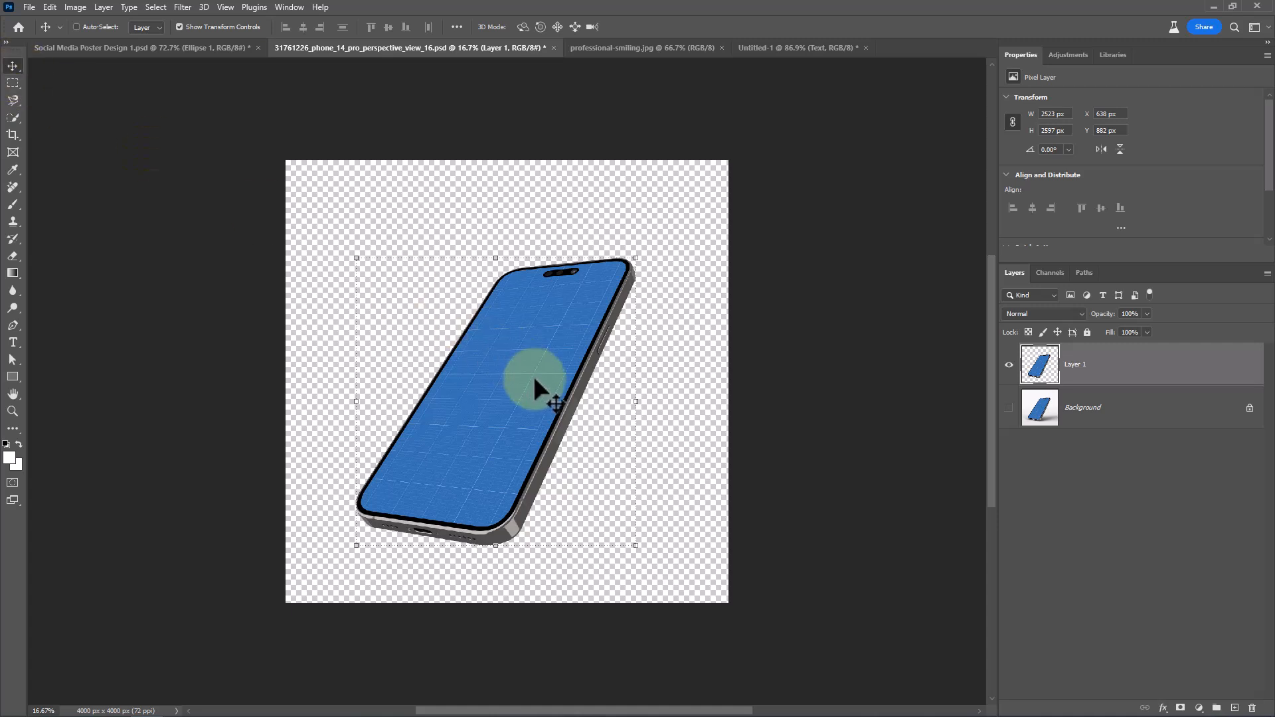
mouse_move(527, 421)
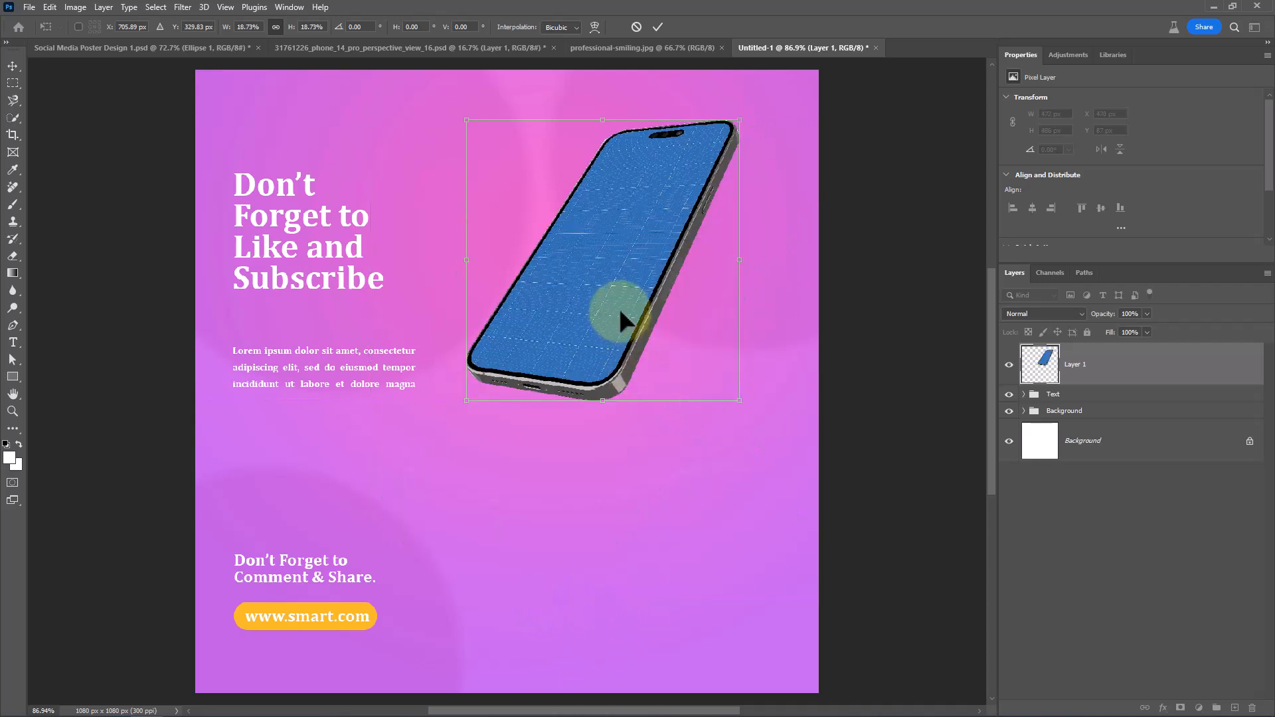
right_click(626, 391)
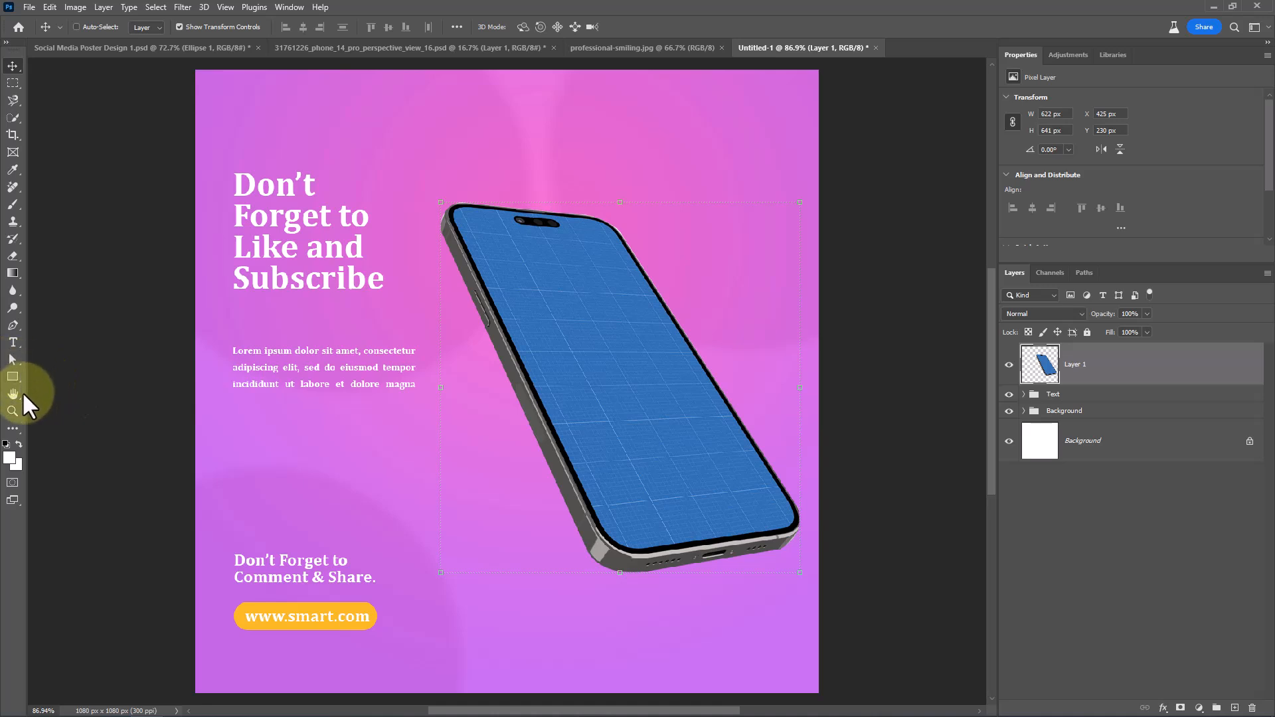
Step: Trace the blue screen with the Pen Tool, make a selection, and delete it
click(13, 326)
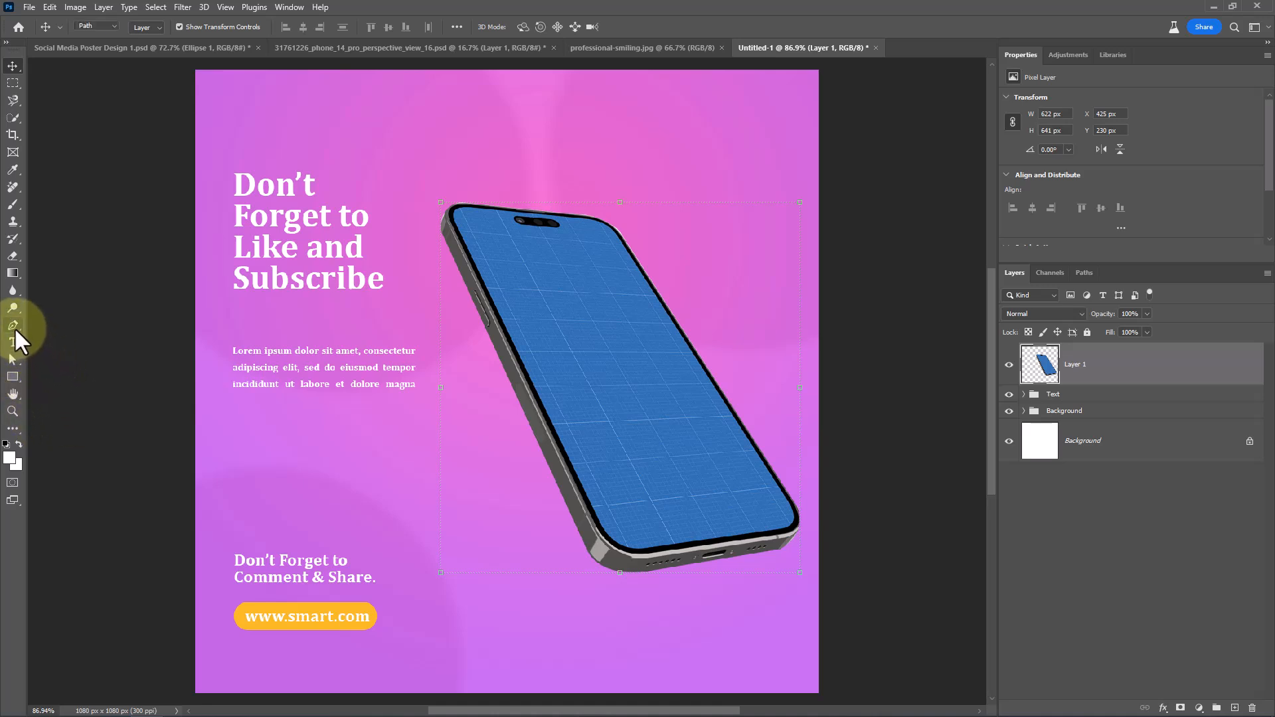
click(13, 326)
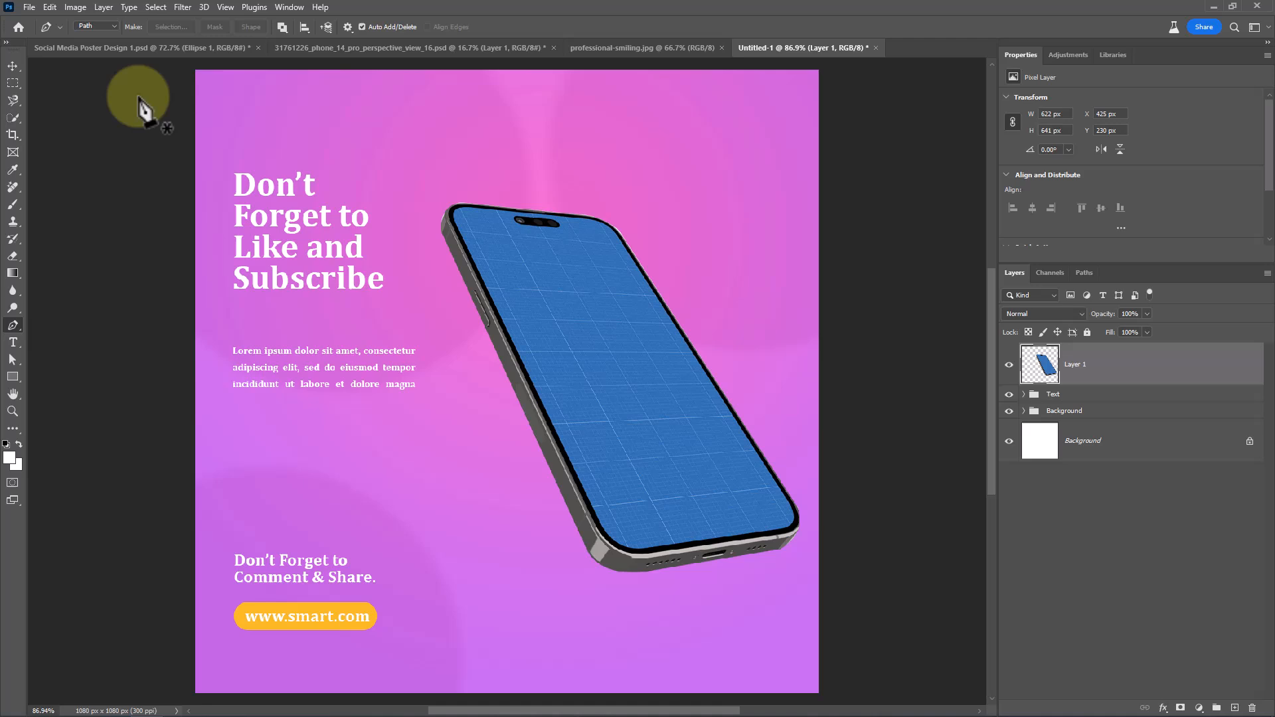
mouse_move(667, 261)
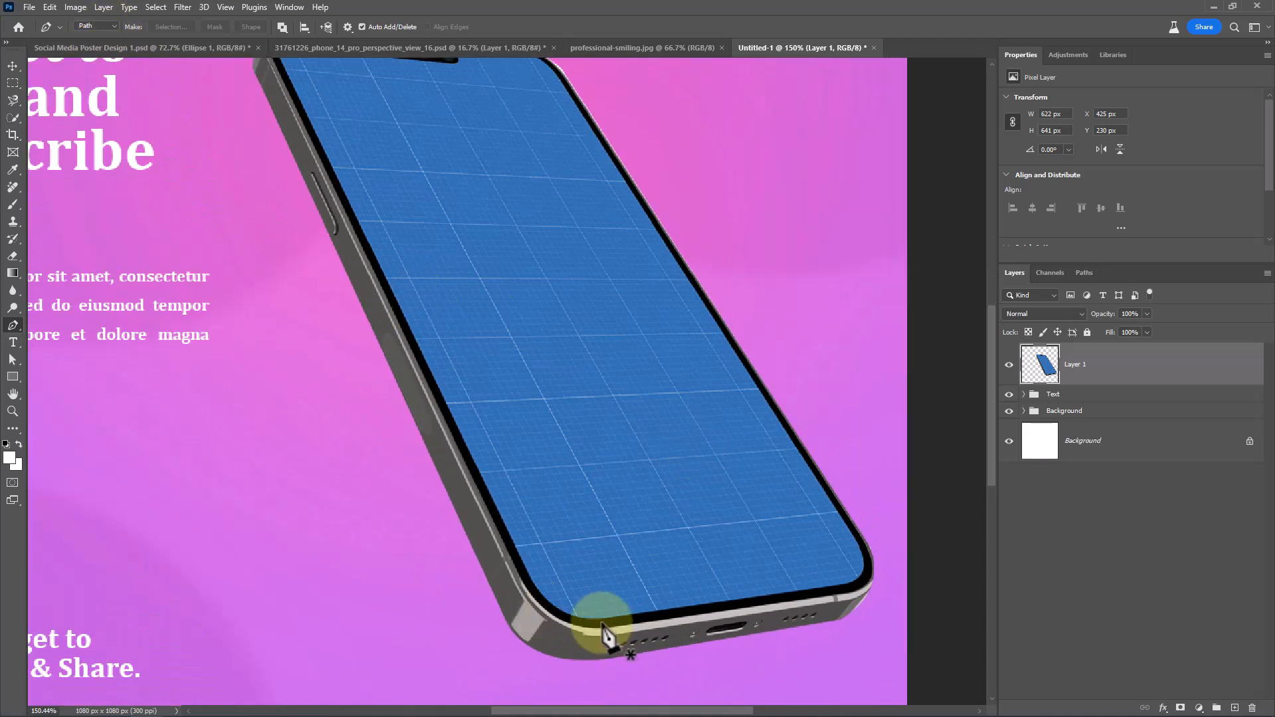
click(821, 480)
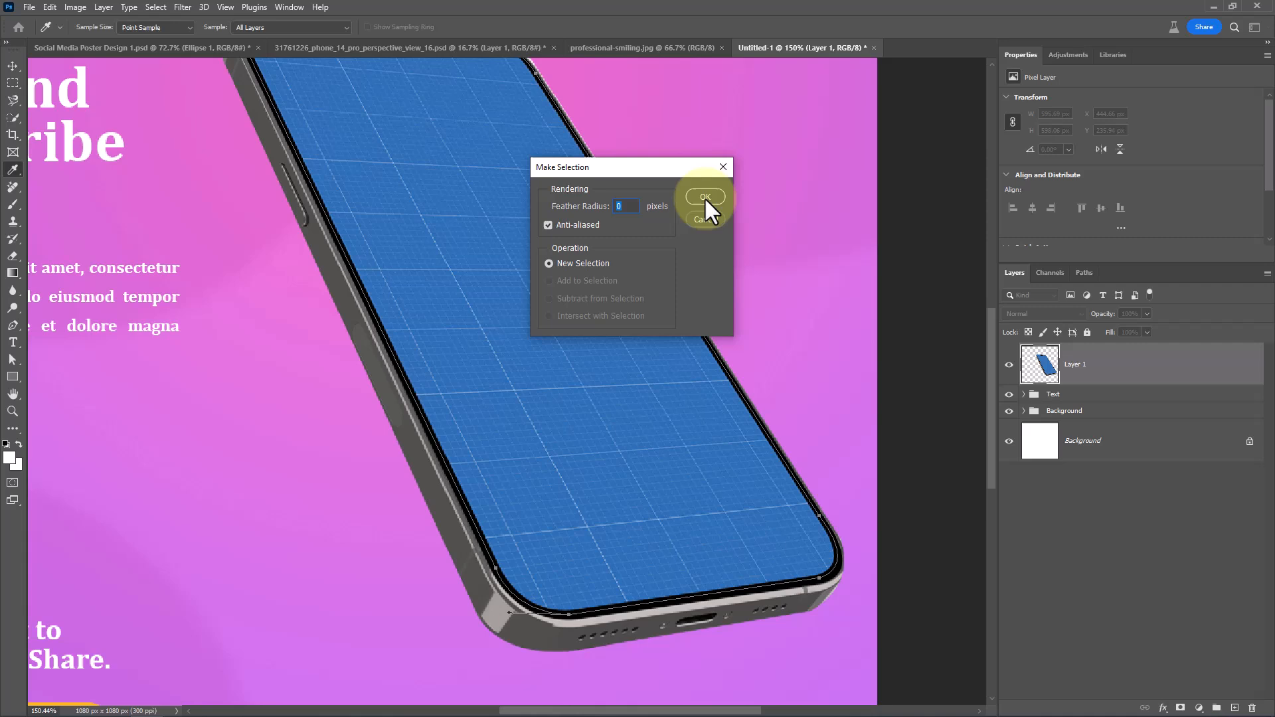
click(704, 196)
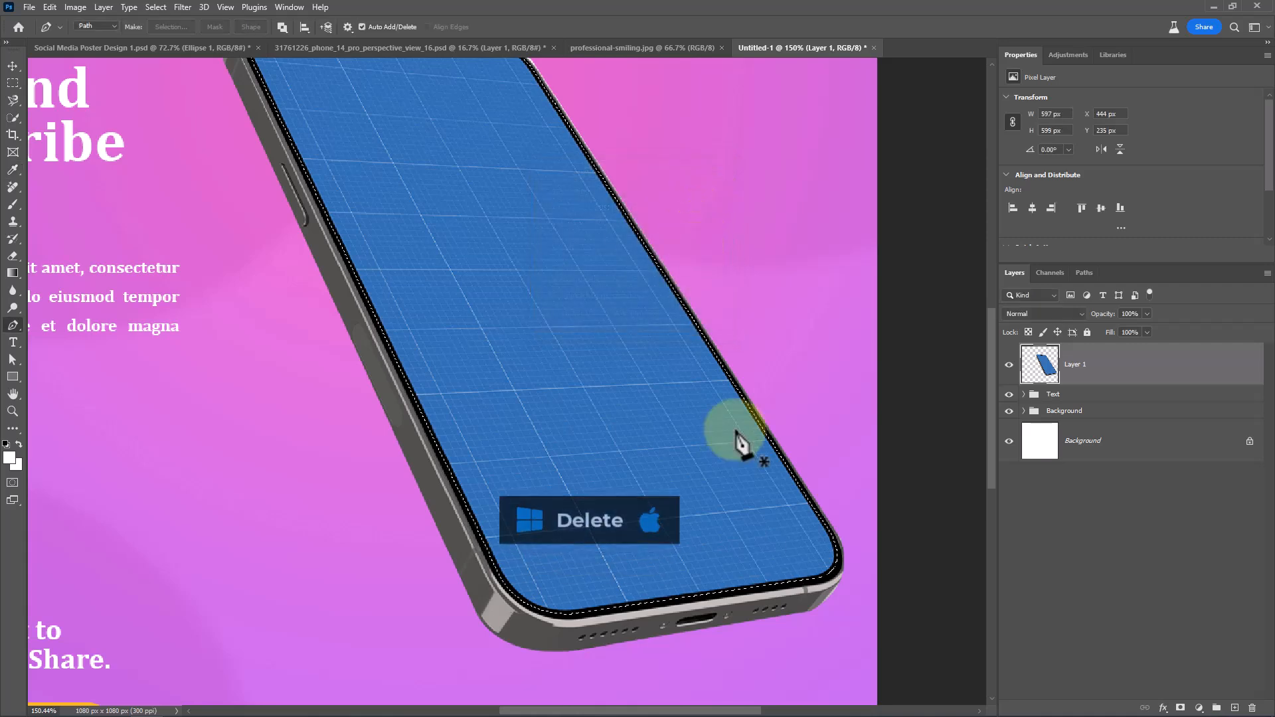
key(delete)
text(Phon)
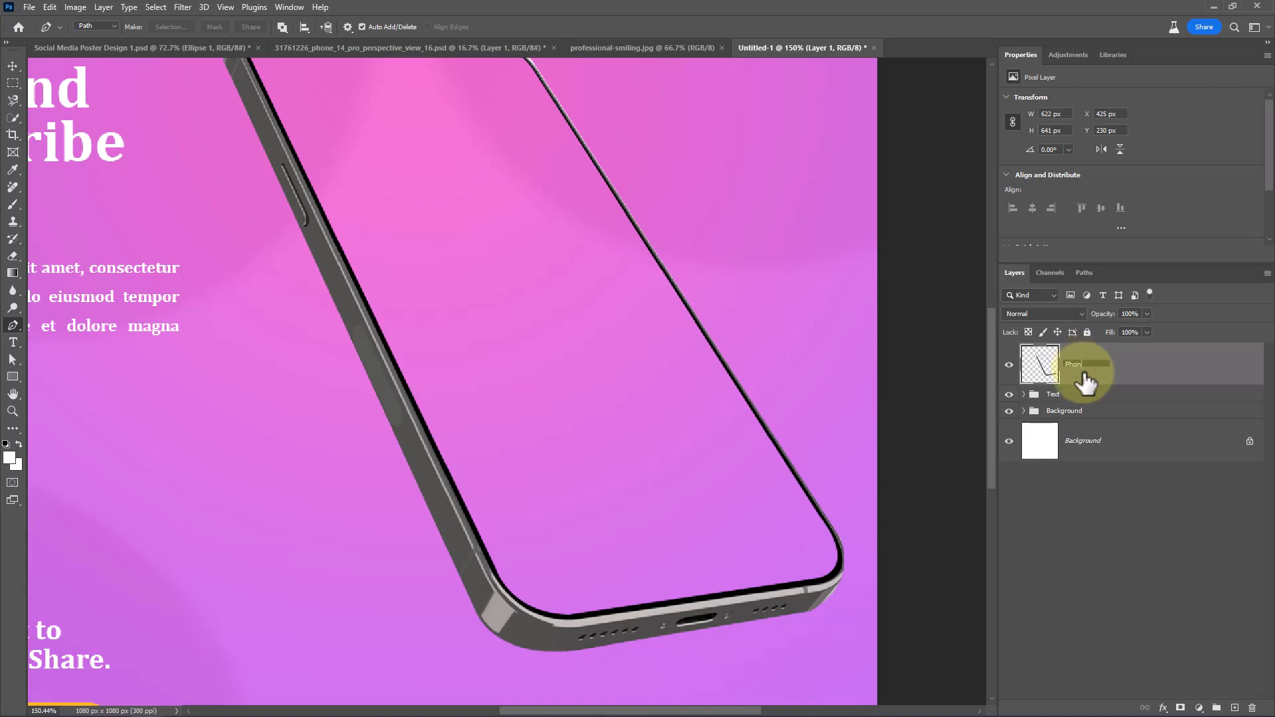
mouse_move(1086, 363)
text(e Frame)
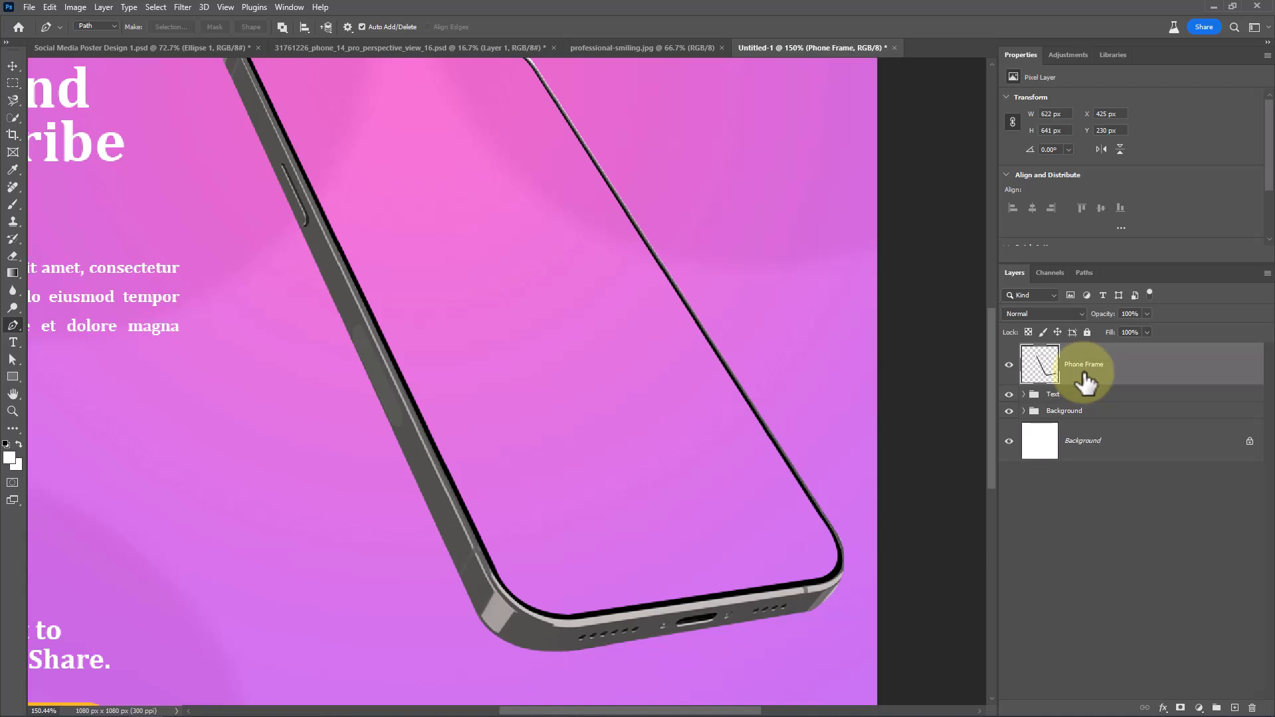
mouse_move(1135, 382)
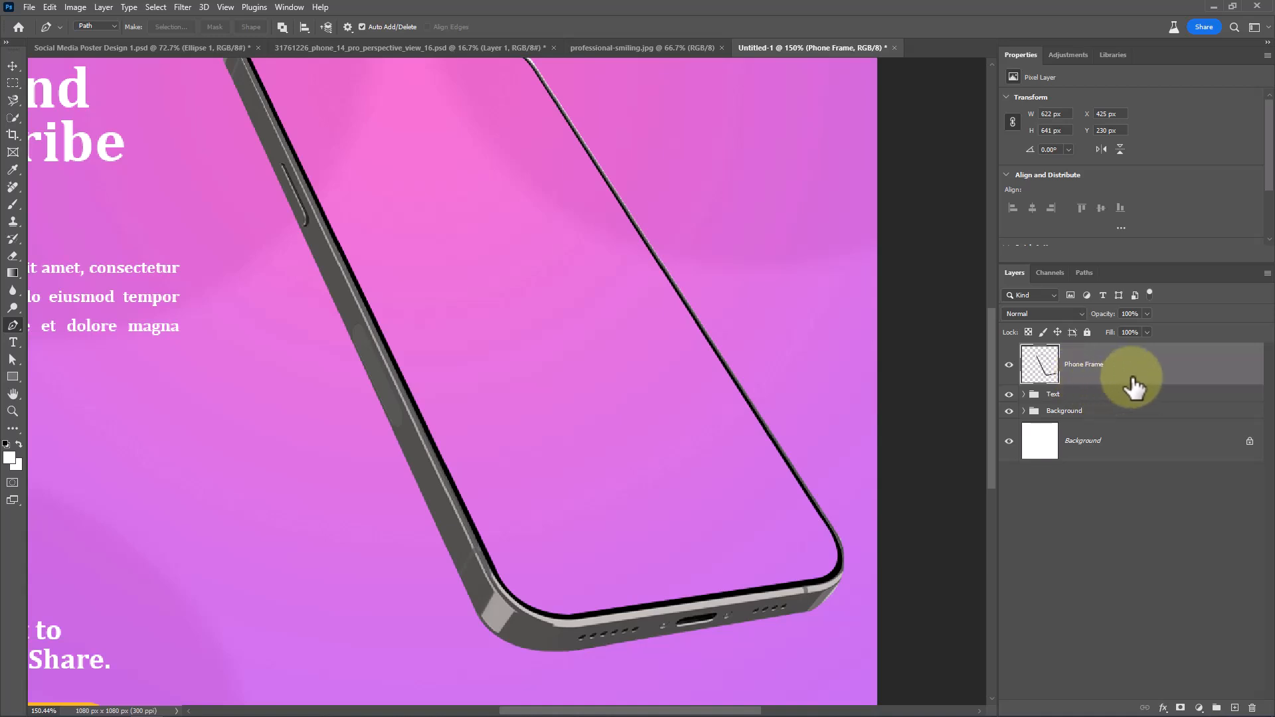
mouse_move(1135, 382)
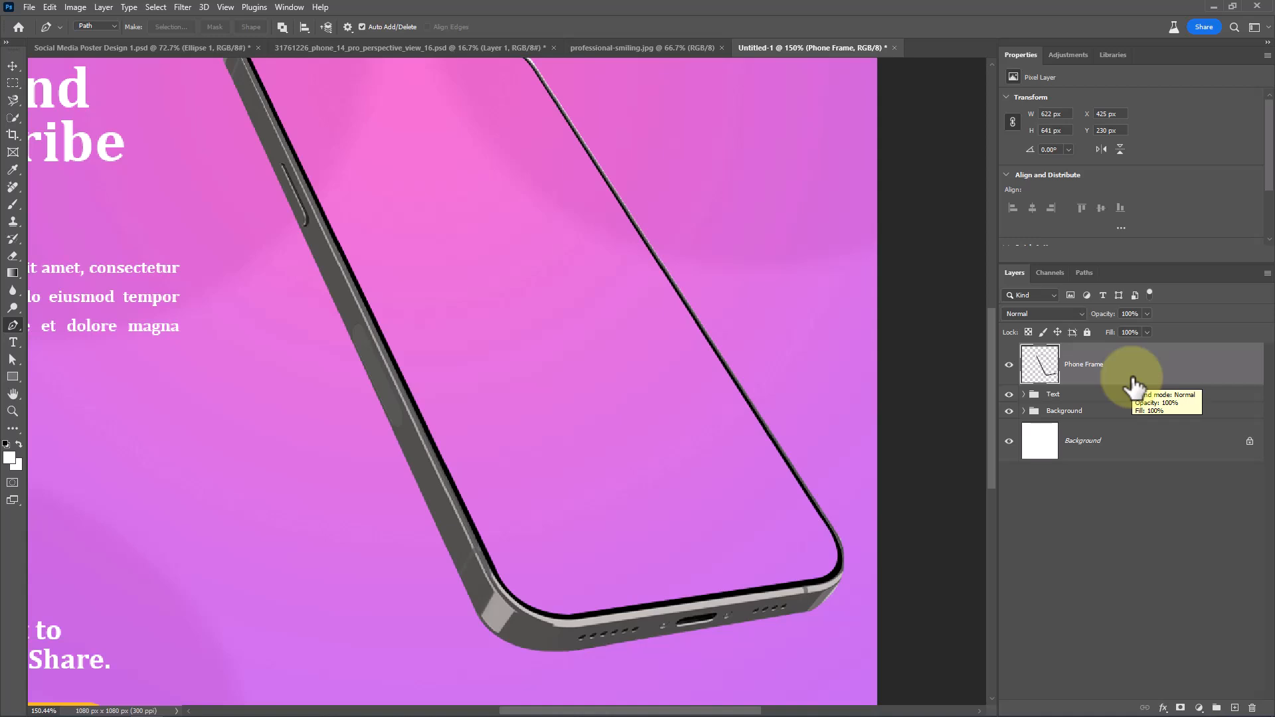
Step: Convert Phone Frame to a smart object and tint it with a colorized Hue/Saturation (Hue 268, Saturation 41)
right_click(1082, 365)
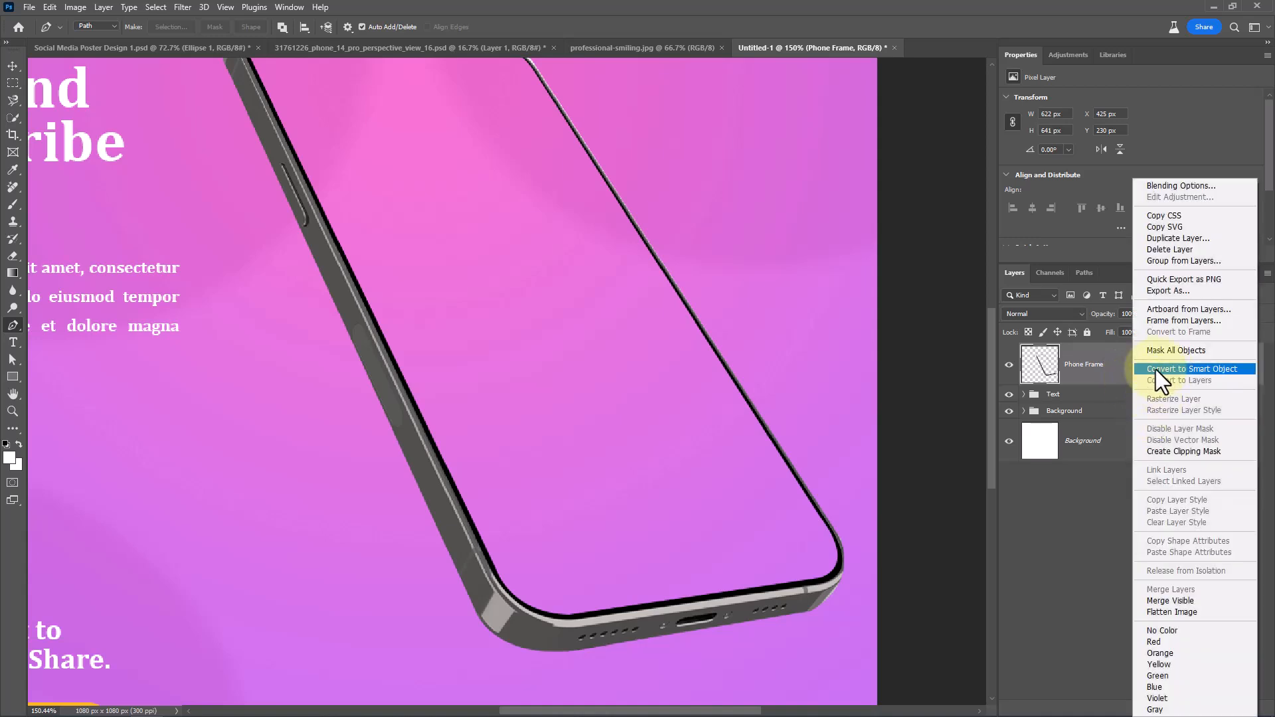
click(1187, 369)
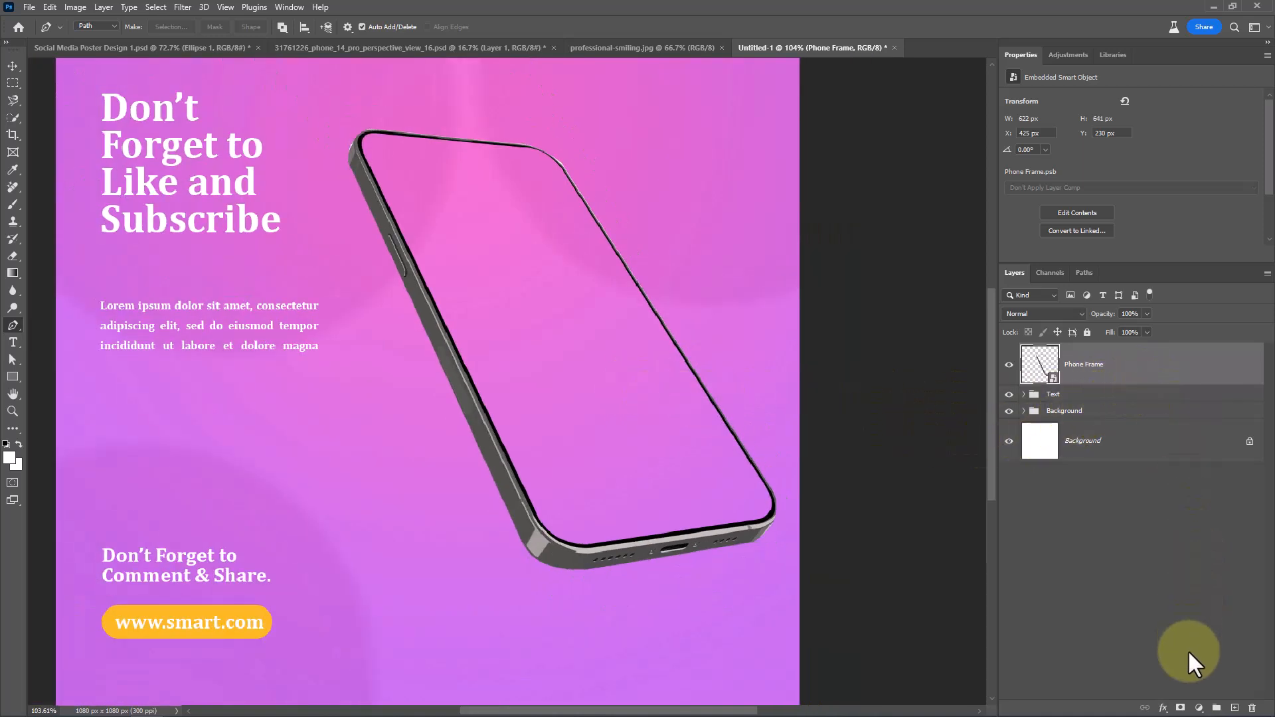
click(1199, 707)
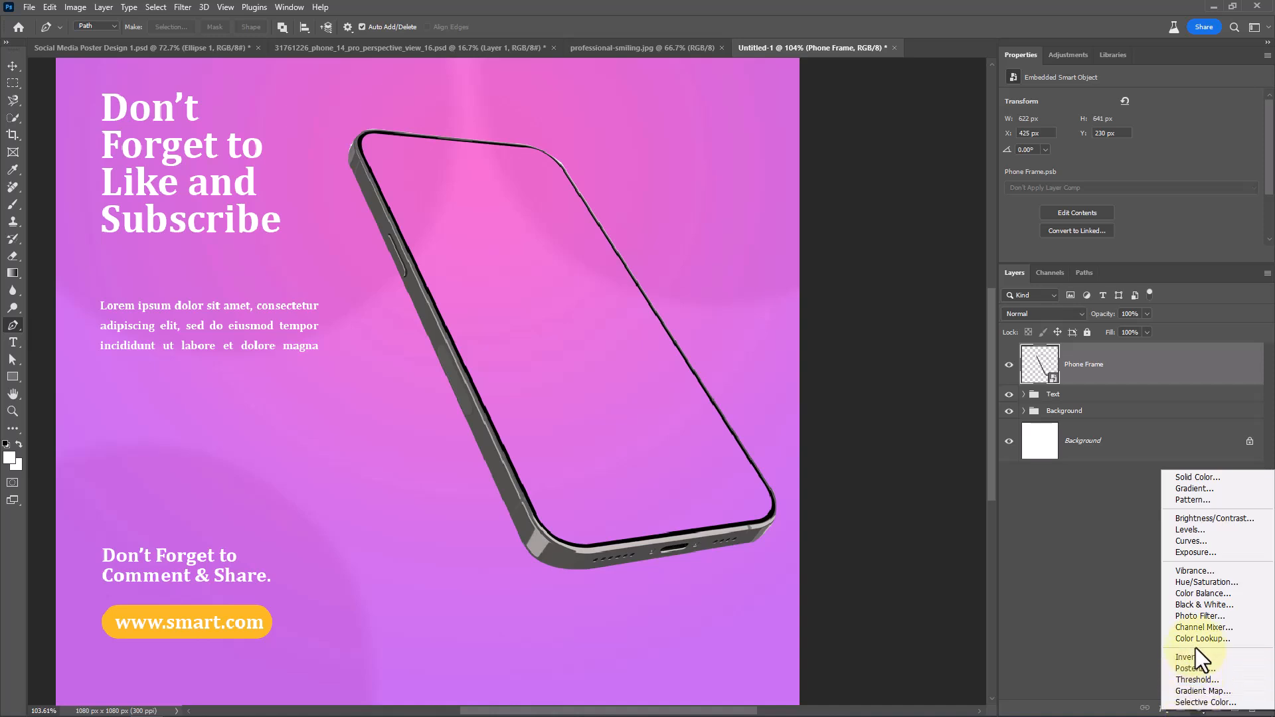
mouse_move(1196, 584)
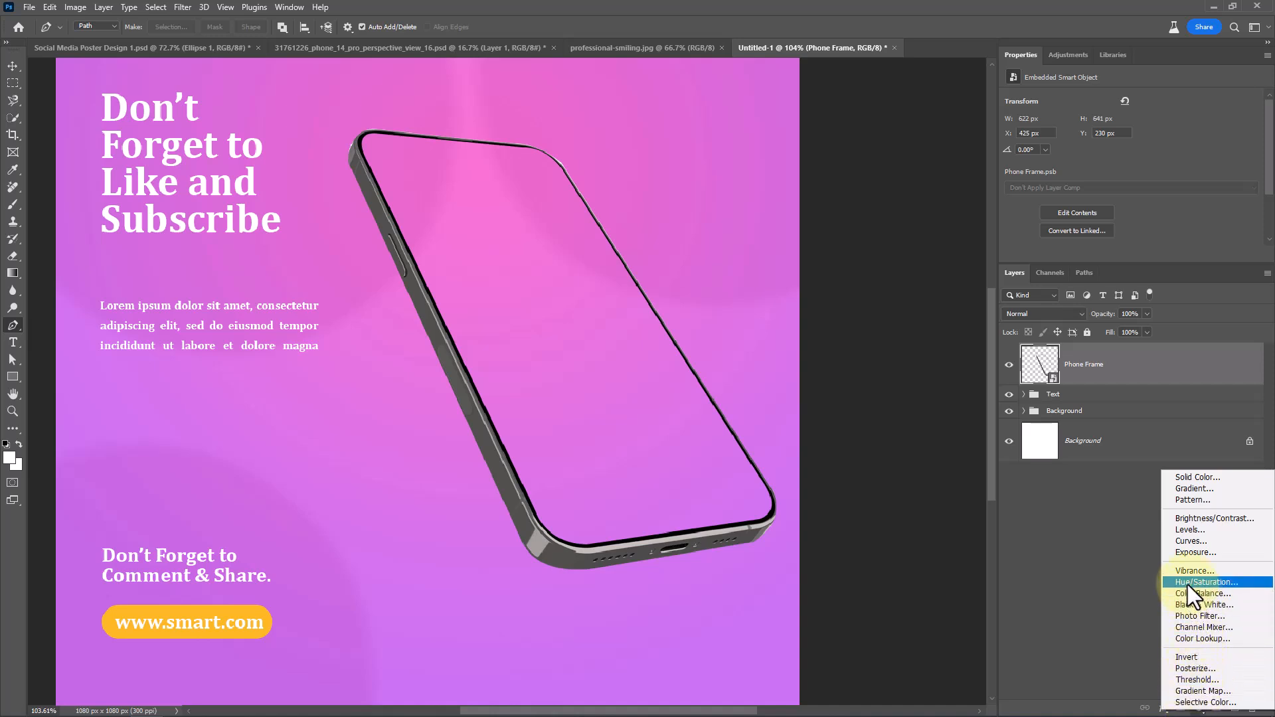
click(1209, 582)
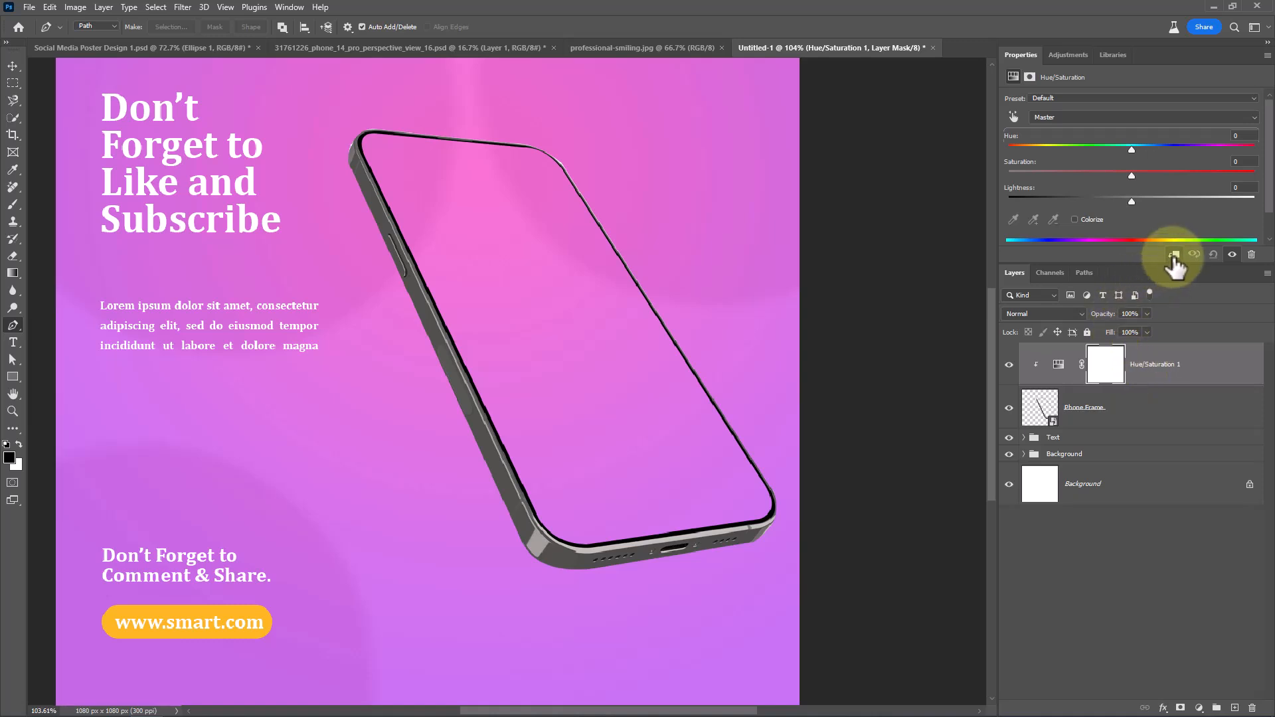
mouse_move(1101, 238)
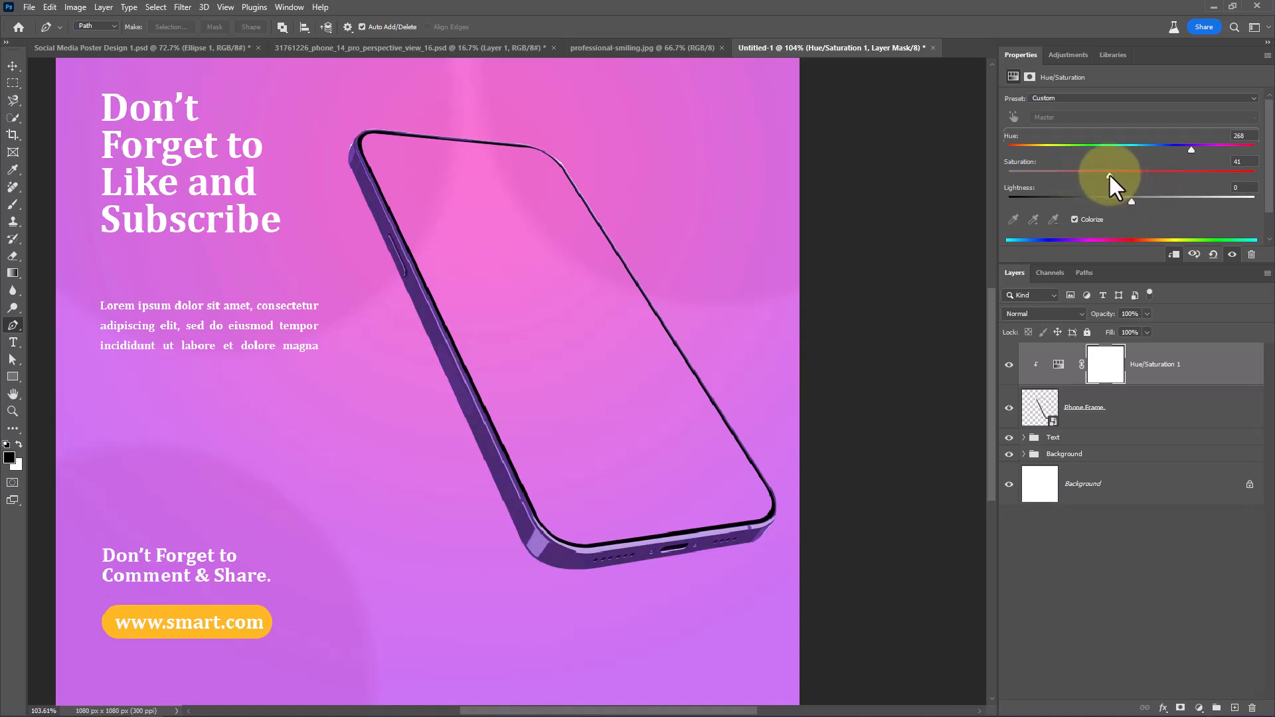
mouse_move(1098, 187)
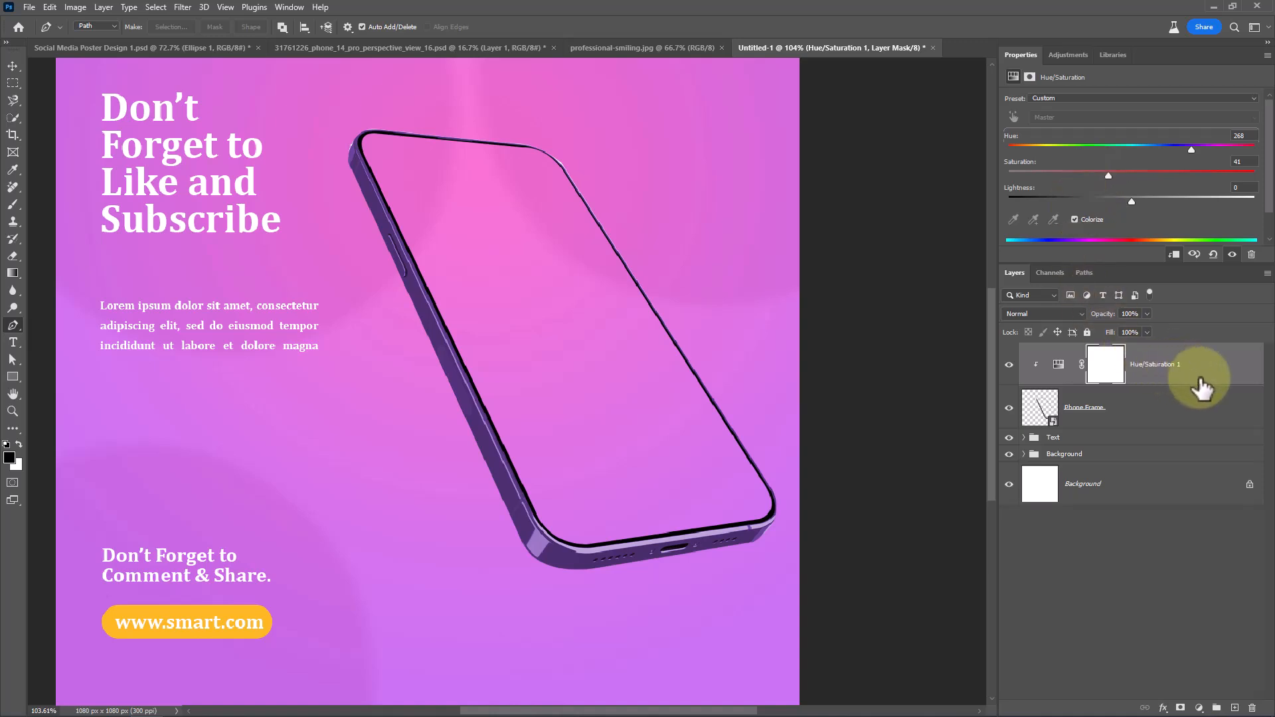
click(1059, 363)
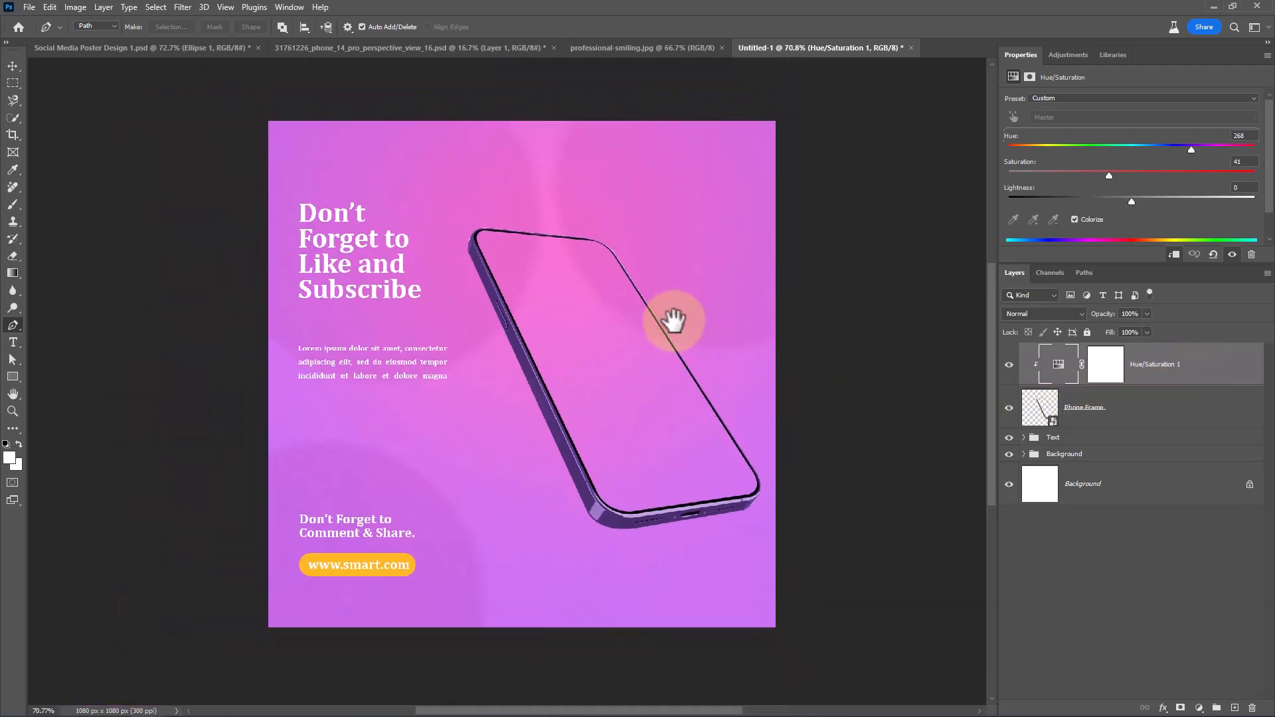
Step: Mask out the woman's background via Select Subject, make it a smart object, and name it Model
click(642, 47)
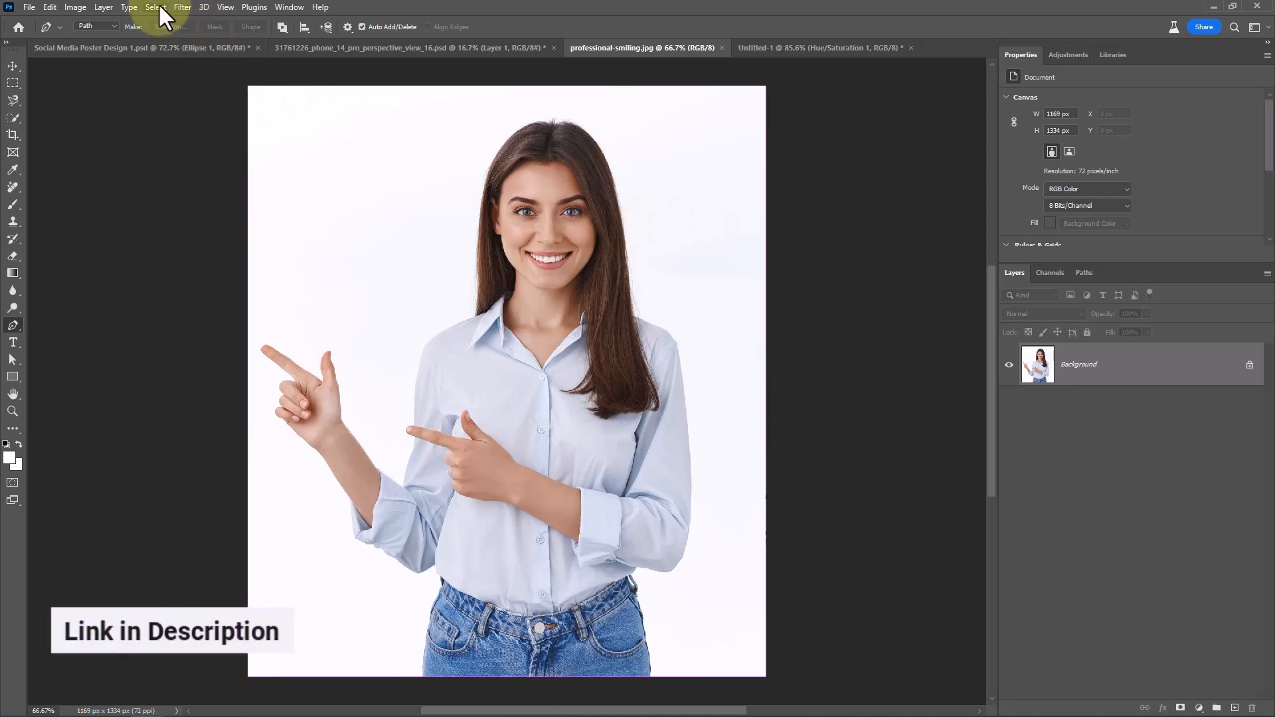
click(155, 7)
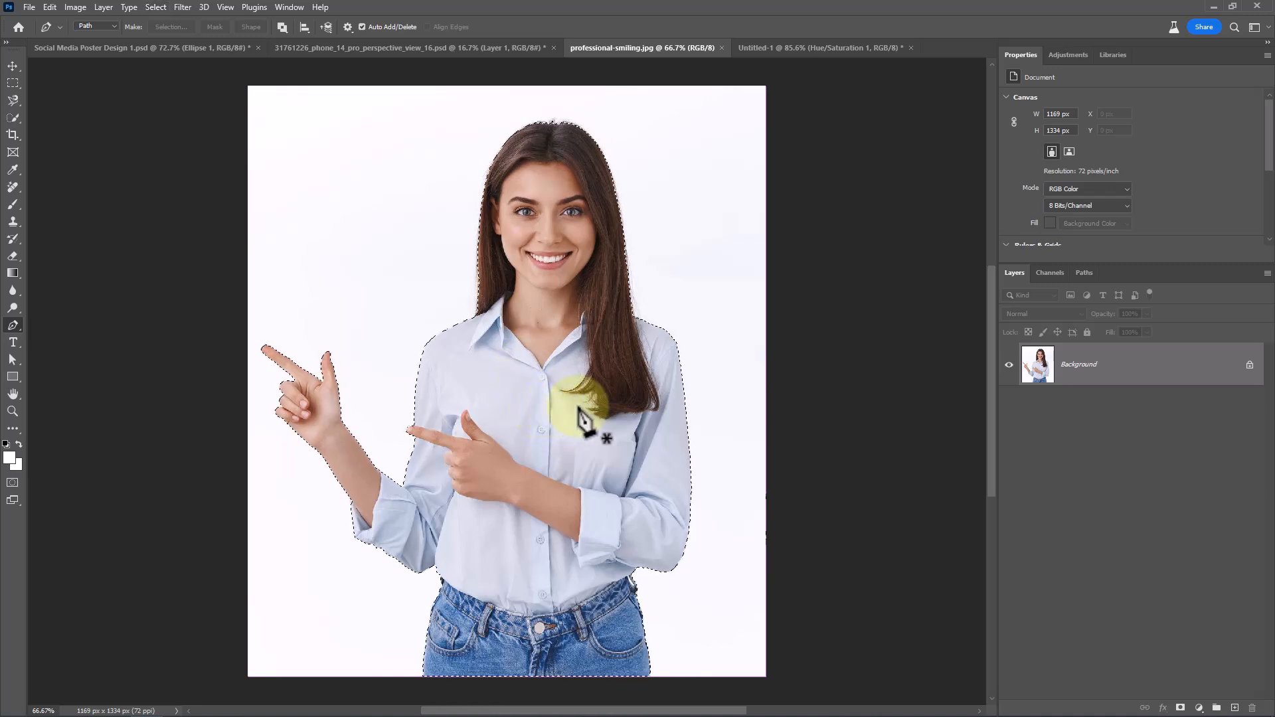
mouse_move(1066, 614)
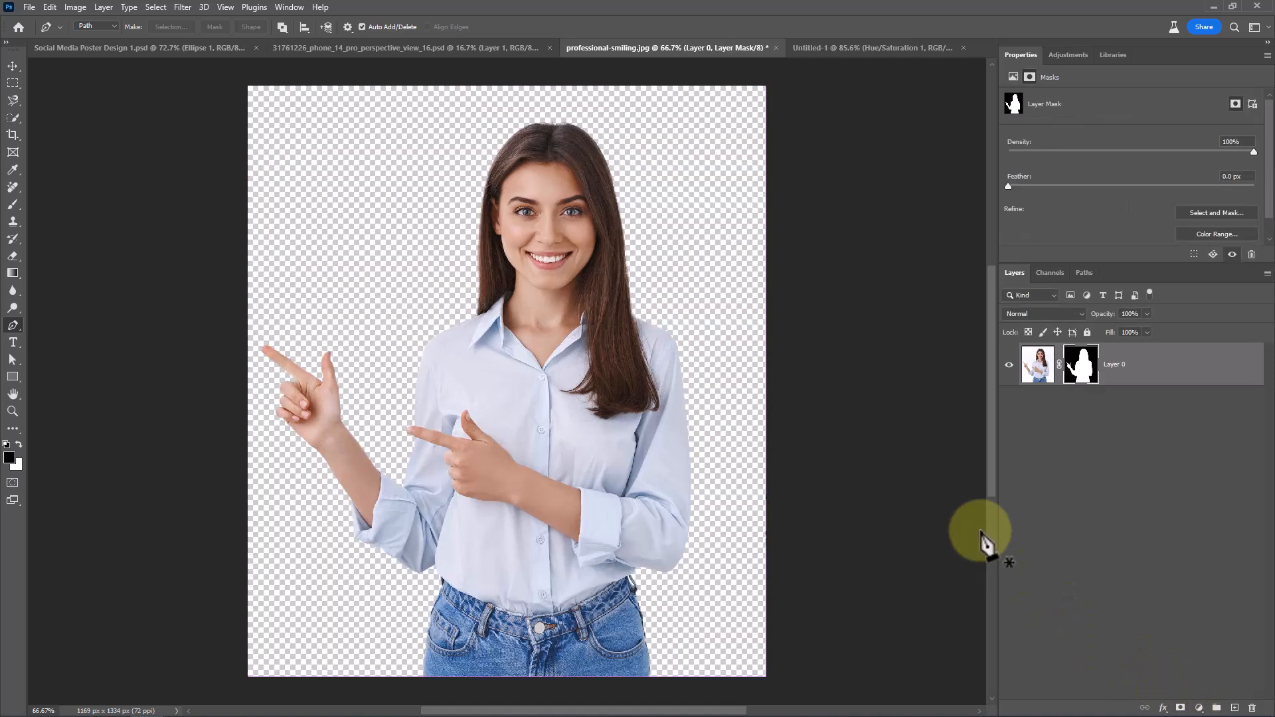
right_click(1115, 363)
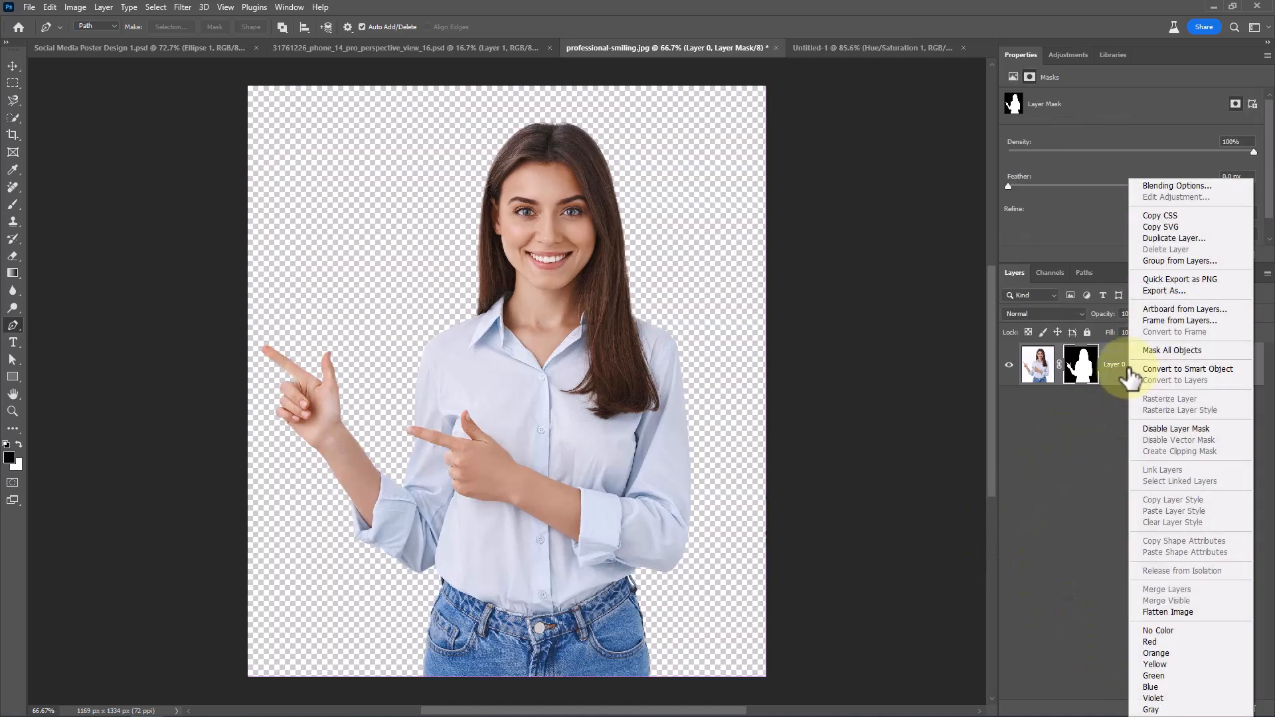
click(1190, 369)
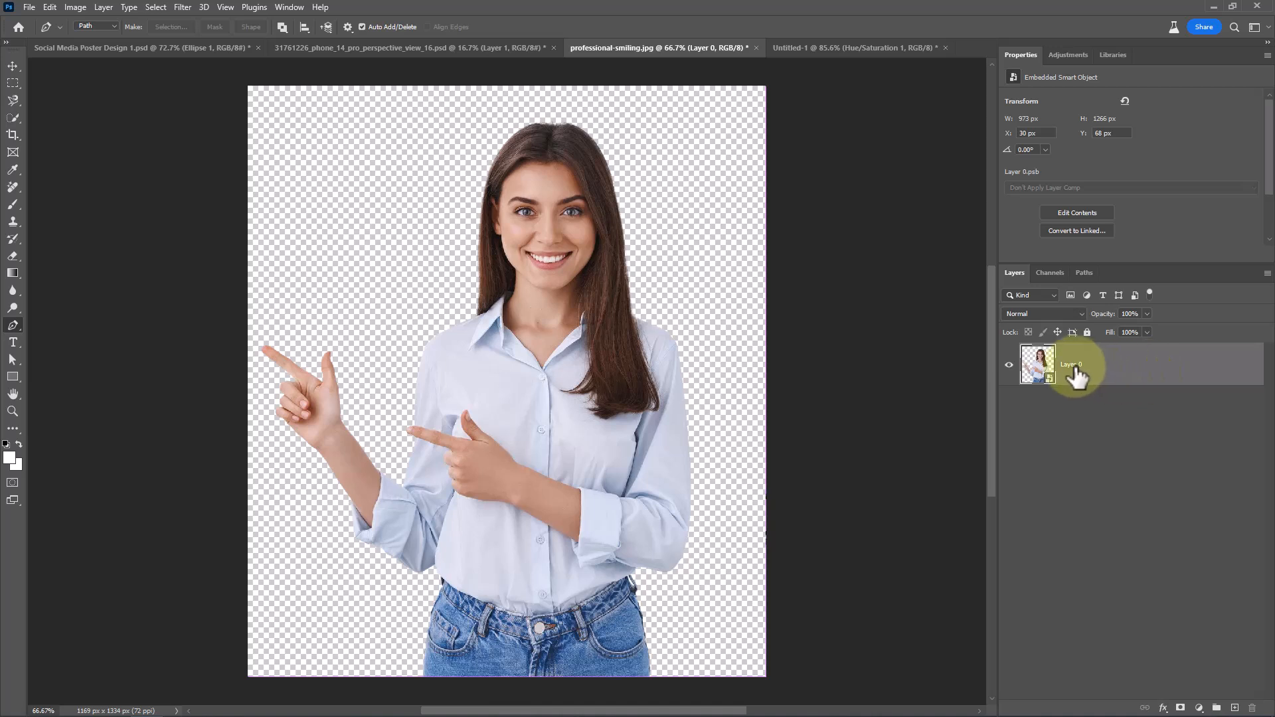
double_click(1069, 364)
text(Model)
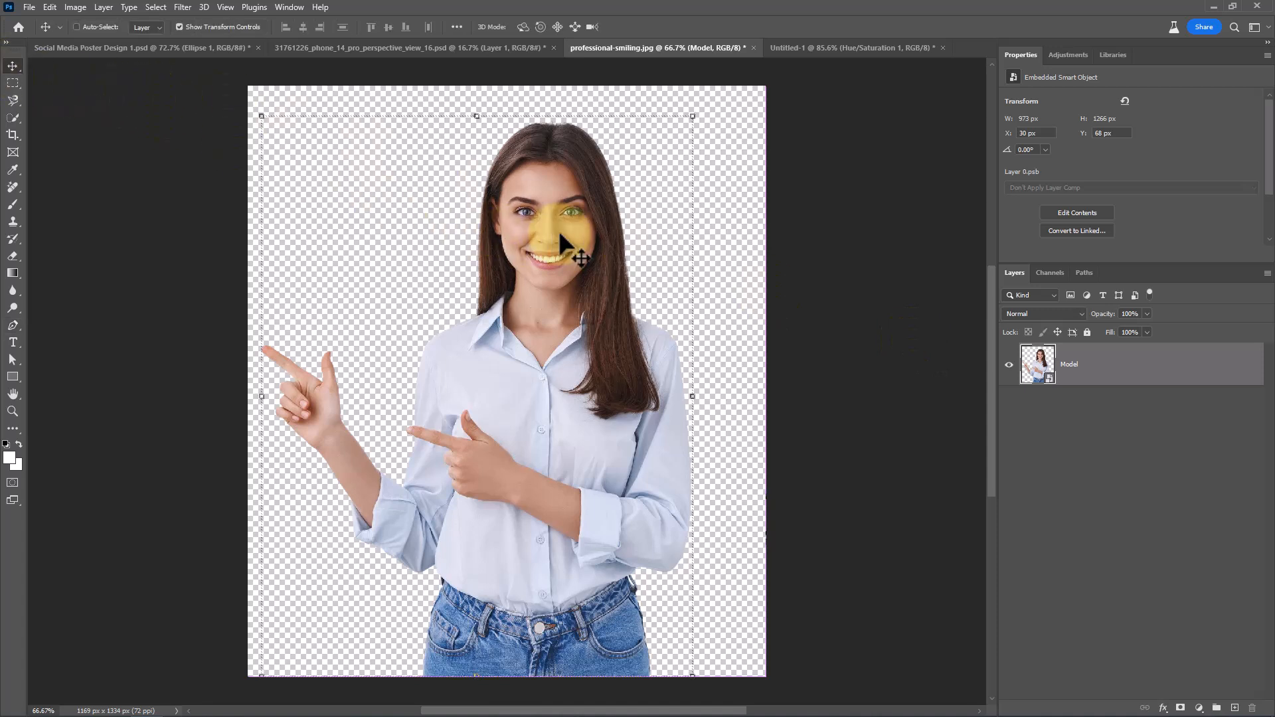
Step: Drag the Model layer into Untitled-1 and place her over the phone frame
click(853, 47)
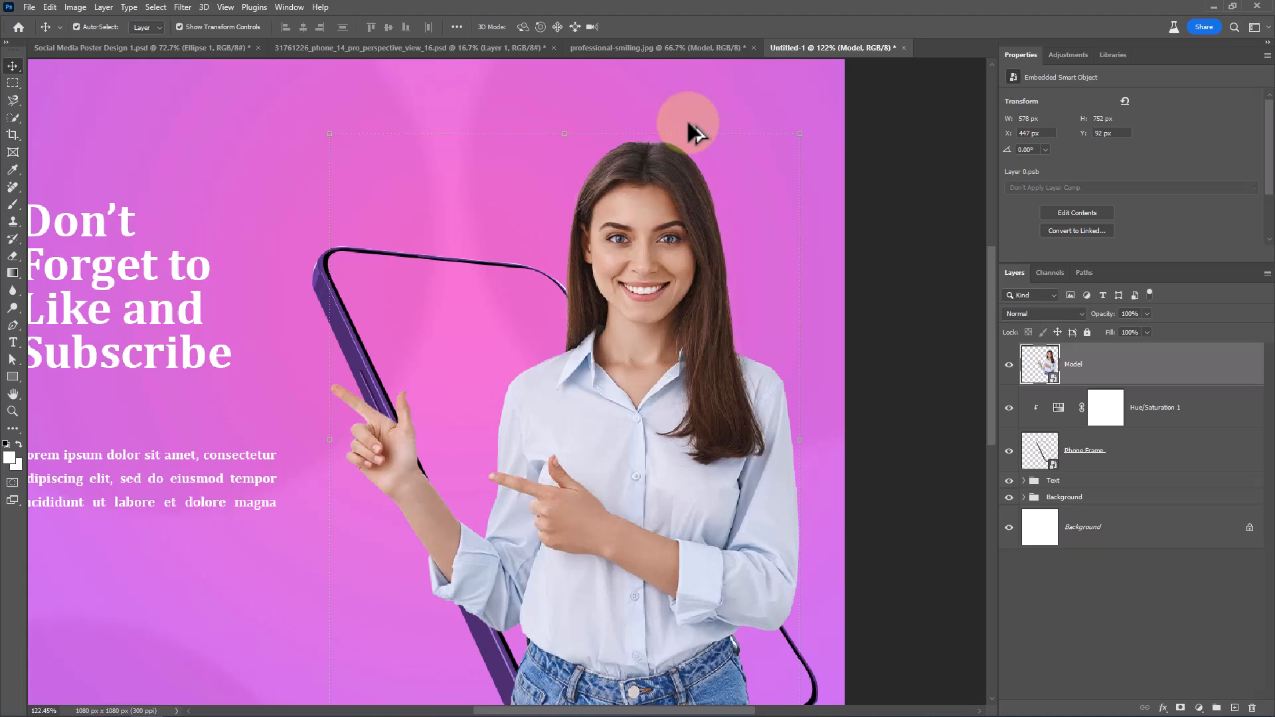
right_click(1074, 364)
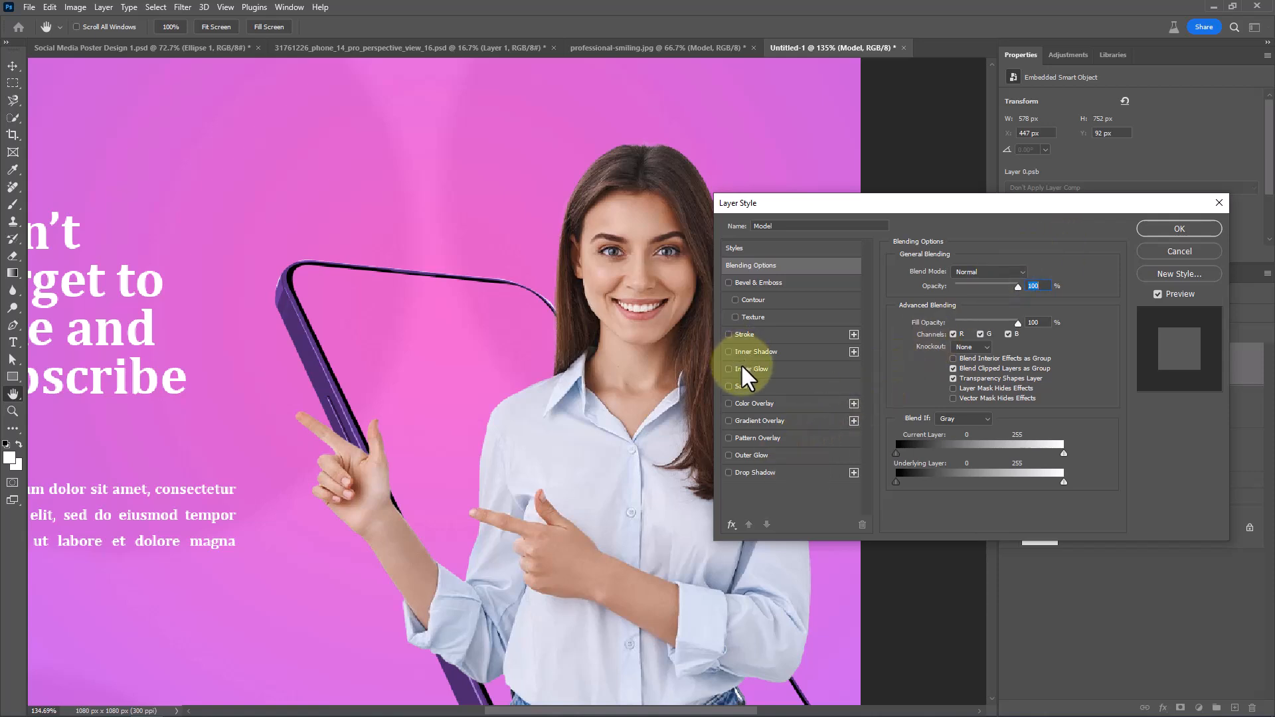
Step: Add an Inner Glow using sampled pink, Color blend mode, opacity 100, size 16
click(754, 369)
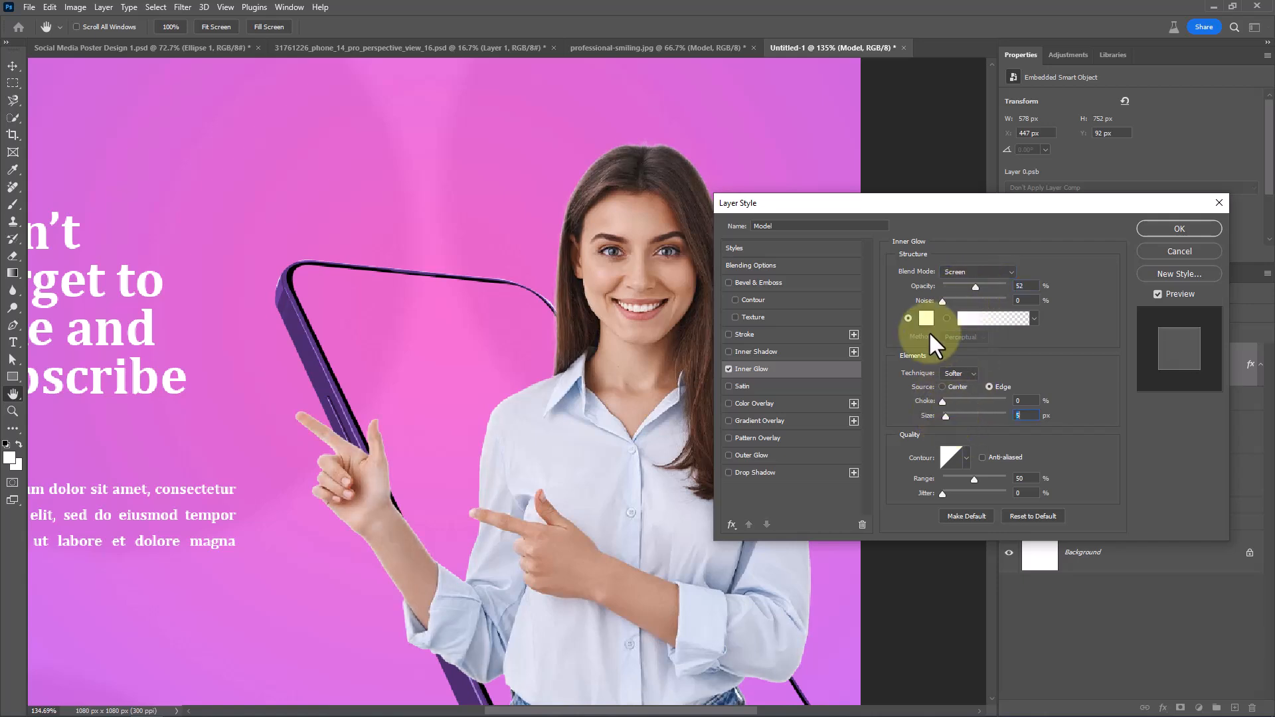
click(922, 319)
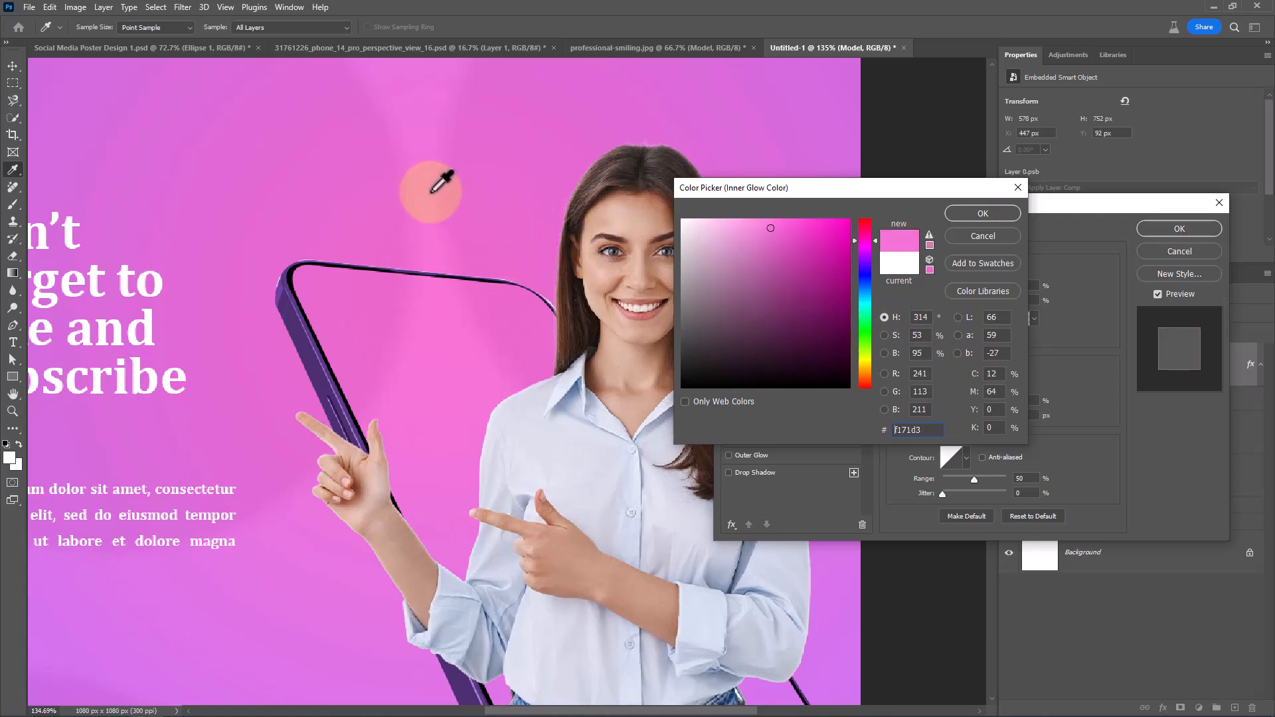
click(789, 254)
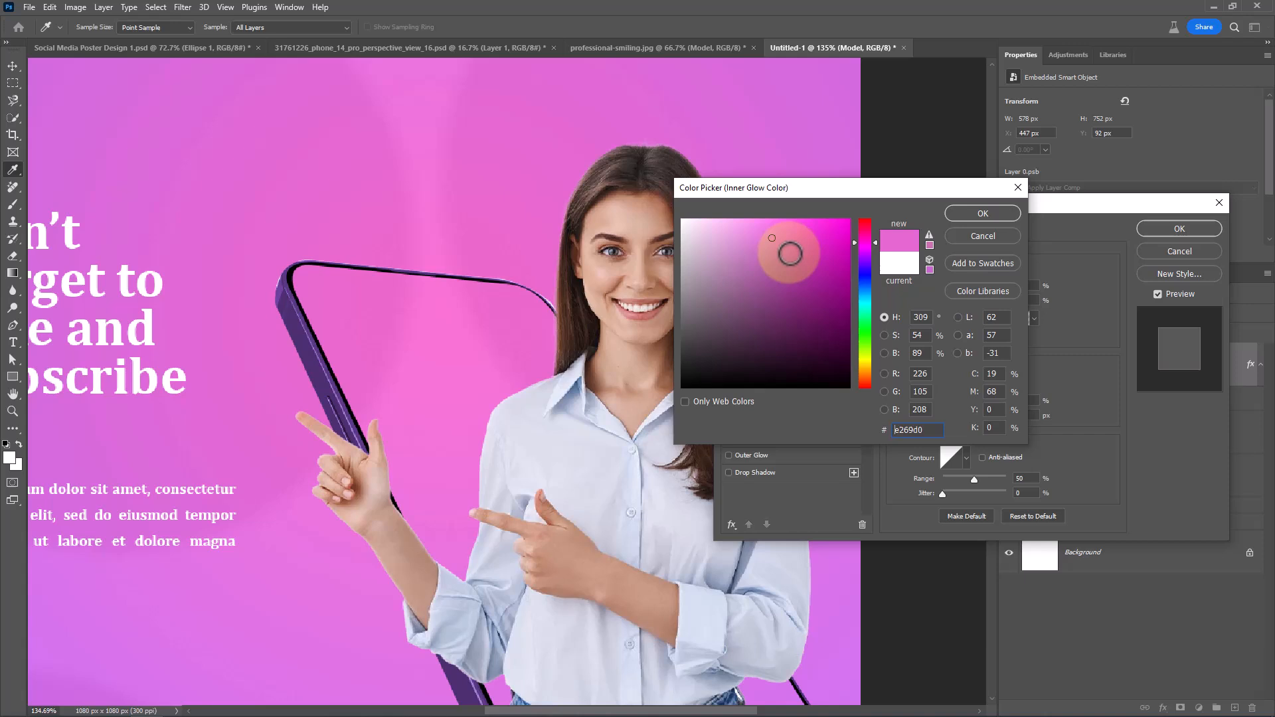
click(981, 213)
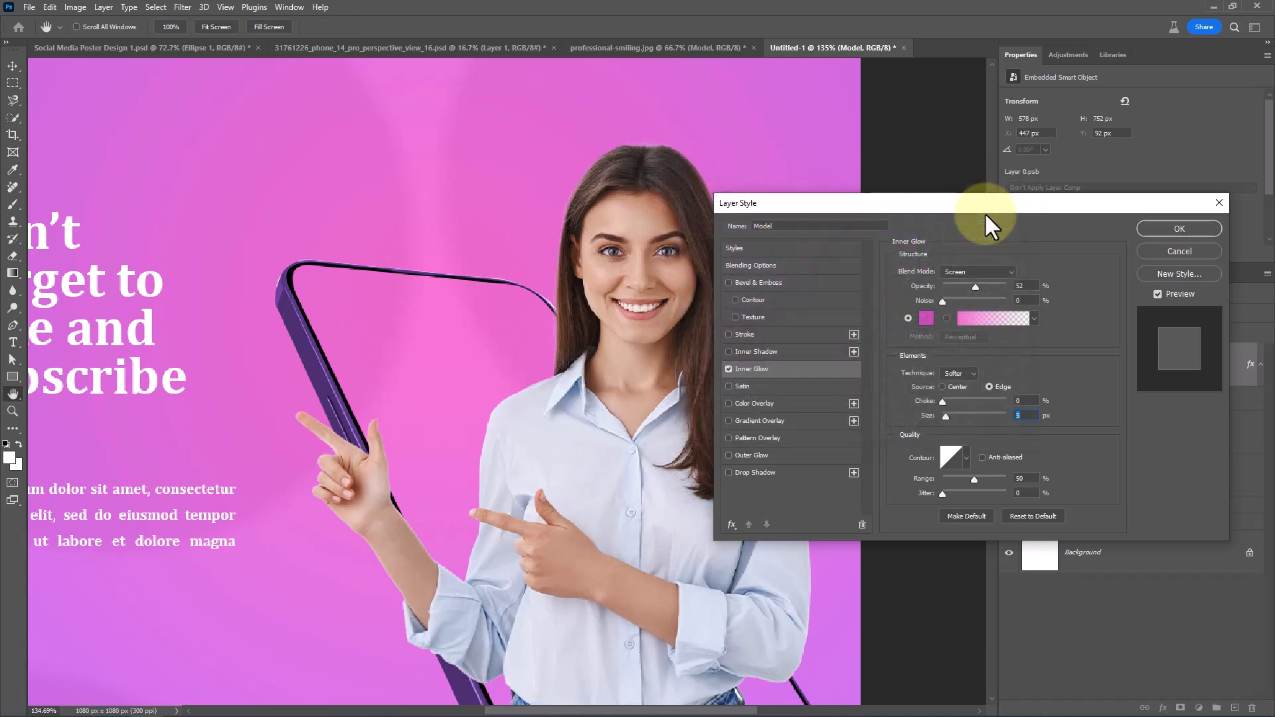
click(976, 271)
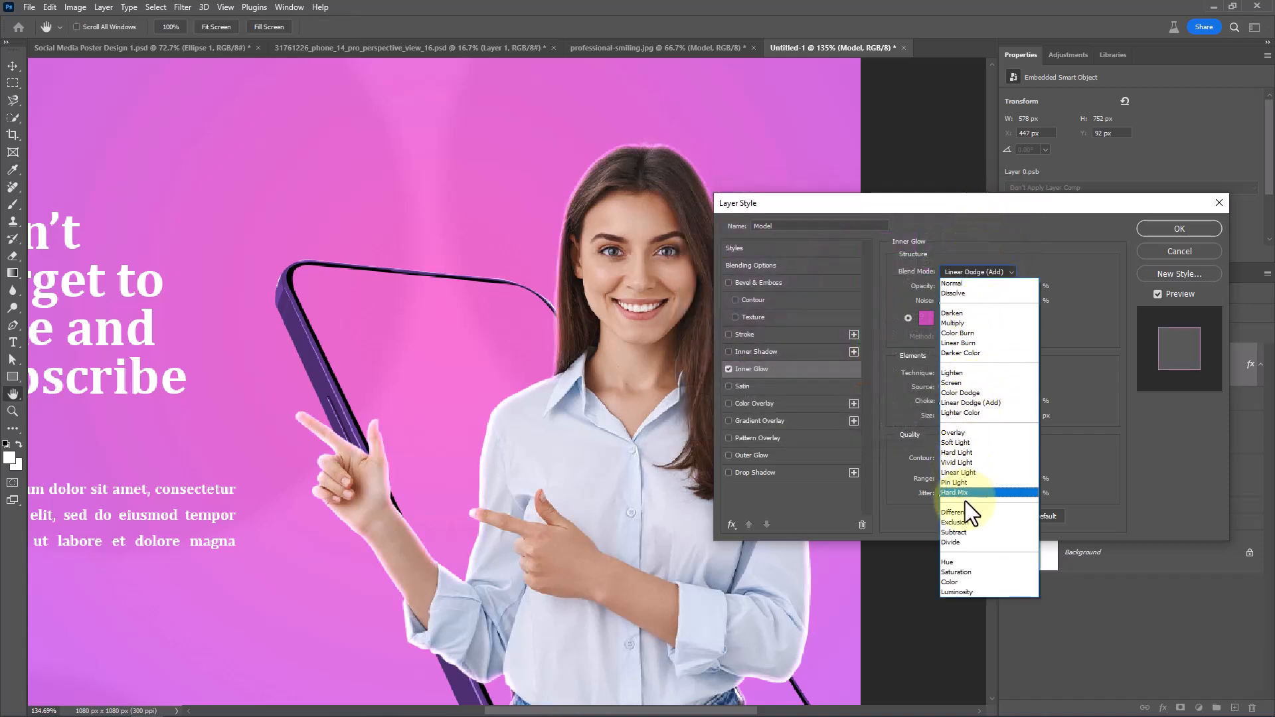
click(950, 582)
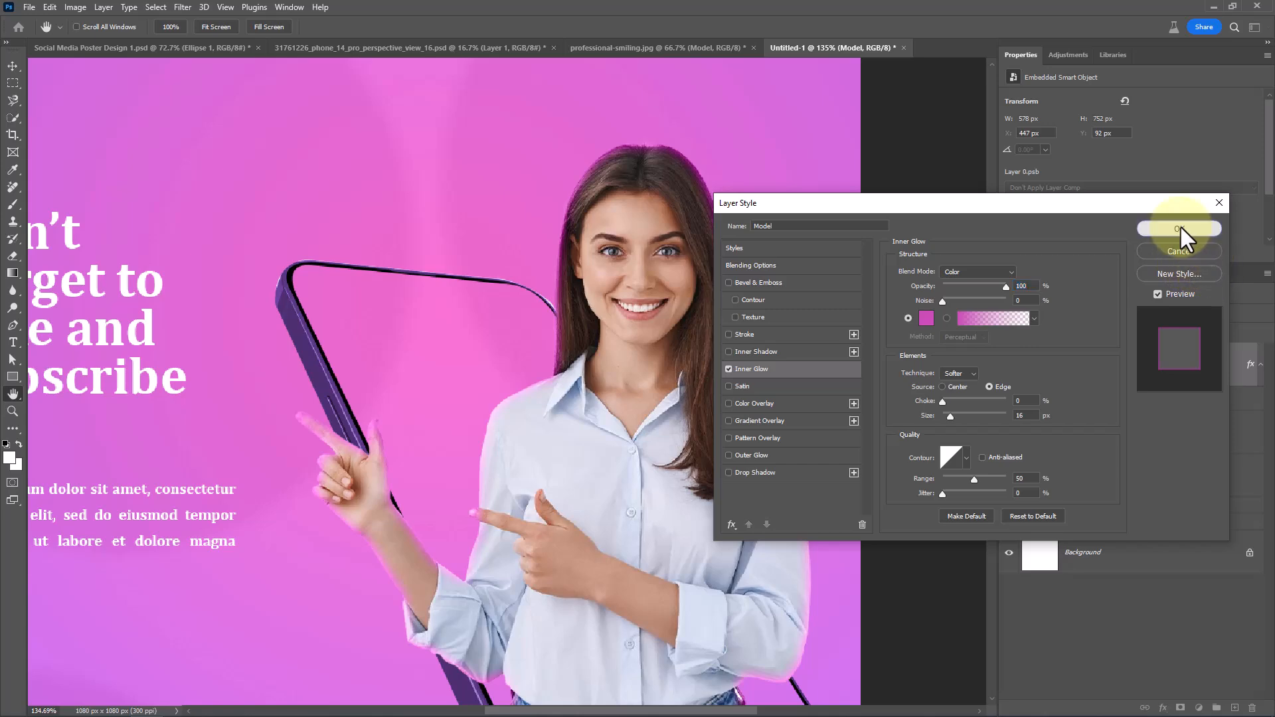
click(1178, 229)
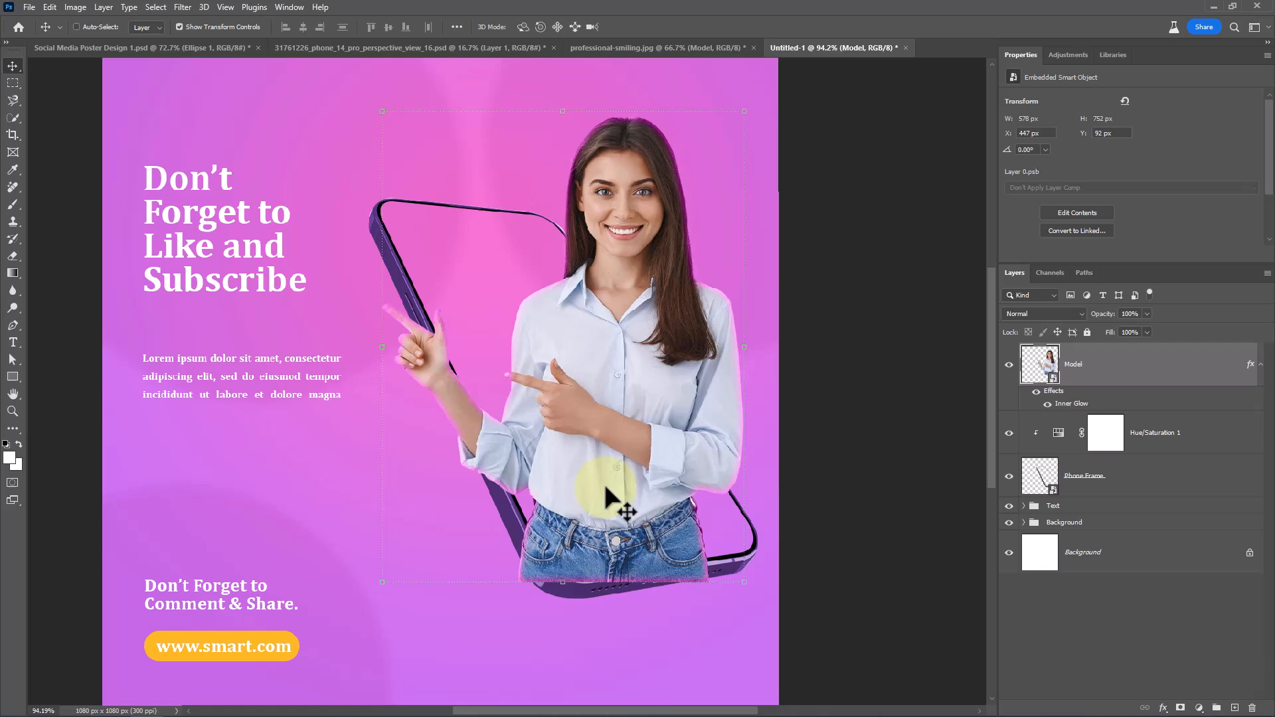
Step: Mask Model's lower body below the phone frame with black brush, then add a new empty layer
click(1180, 709)
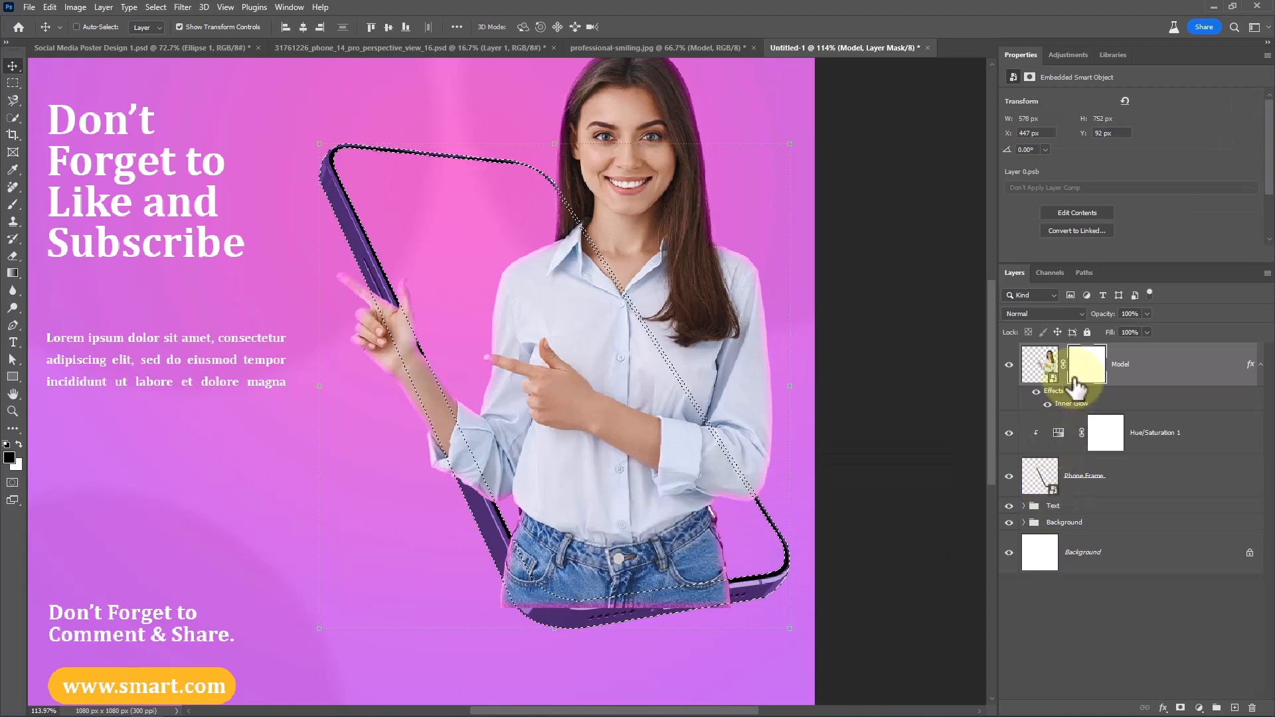
click(1086, 363)
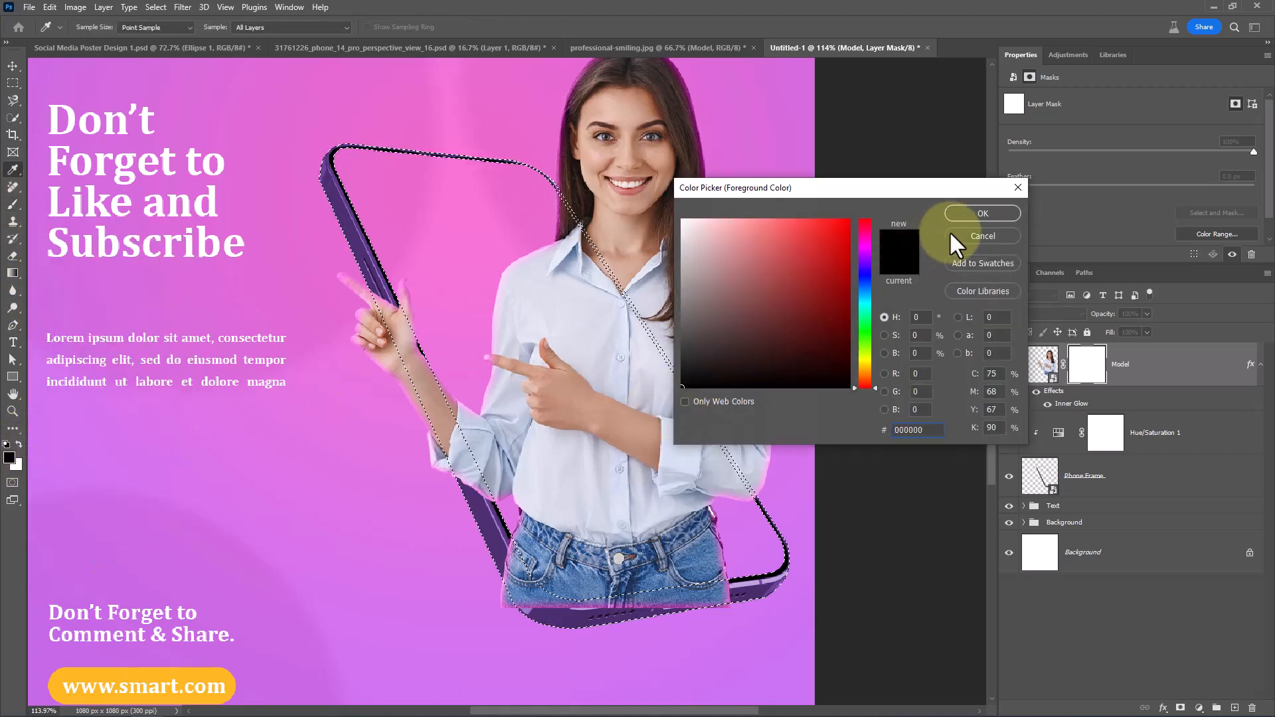
click(982, 237)
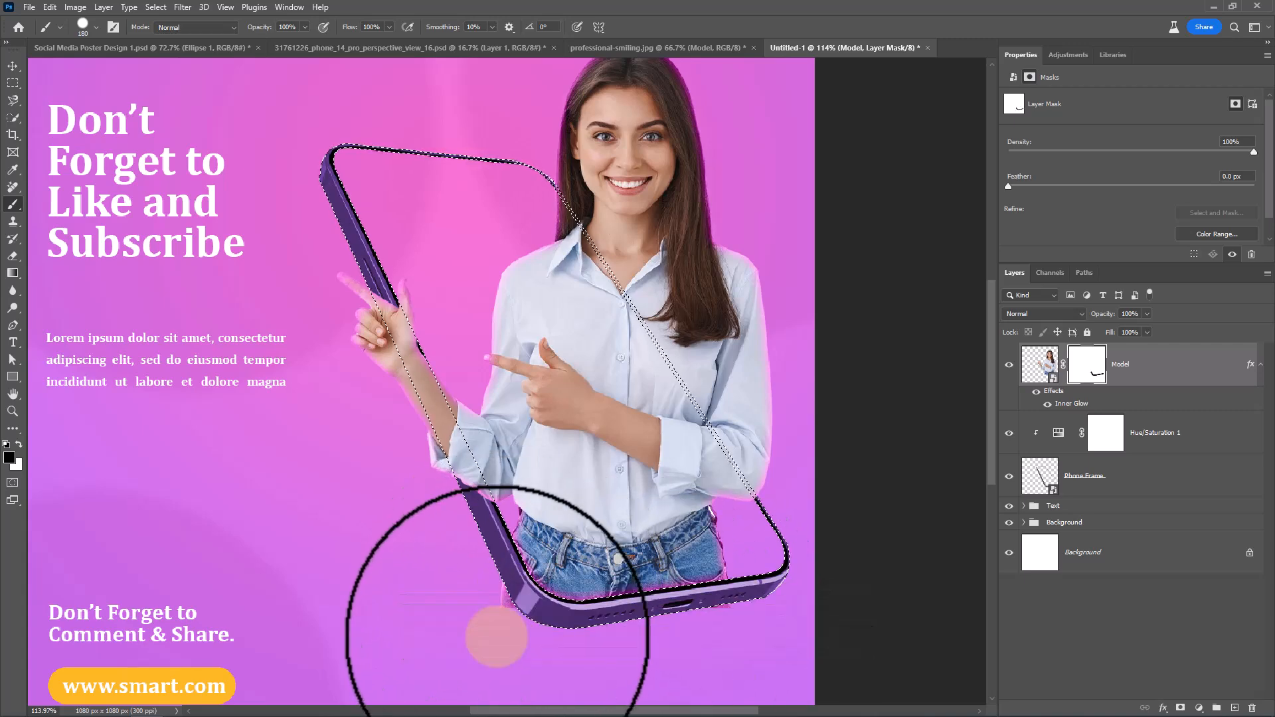
click(1217, 212)
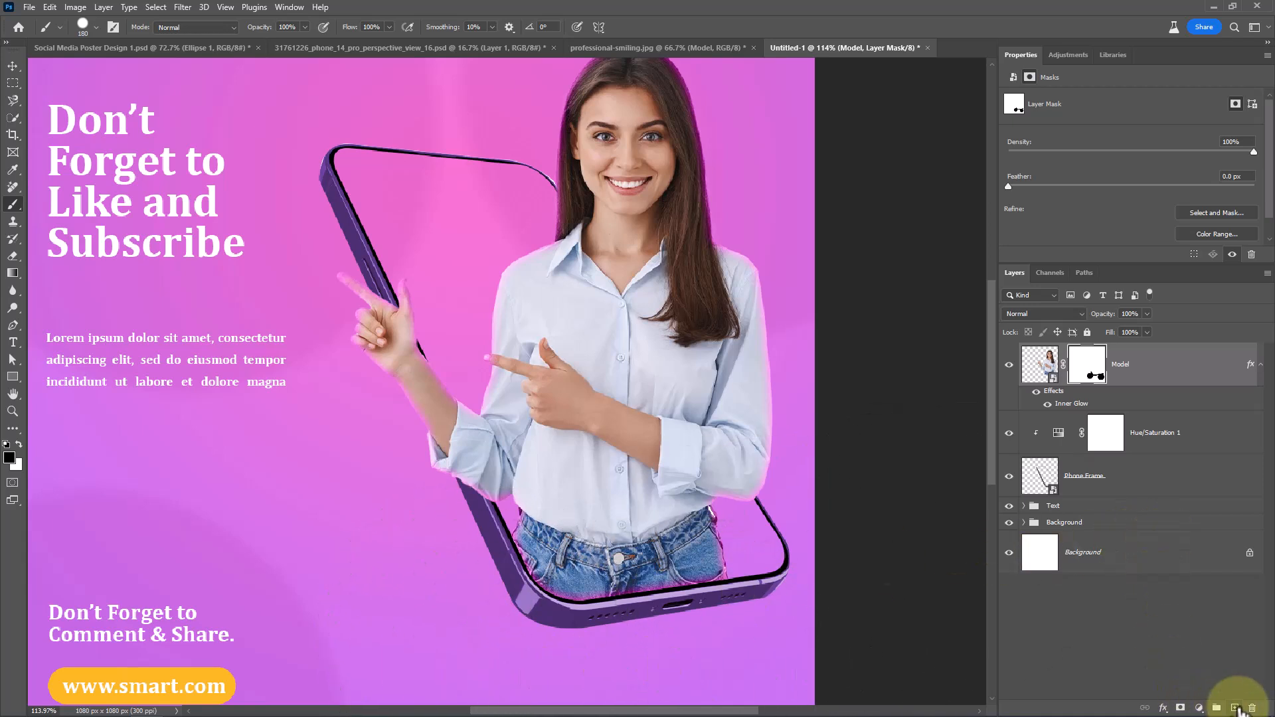
click(1236, 707)
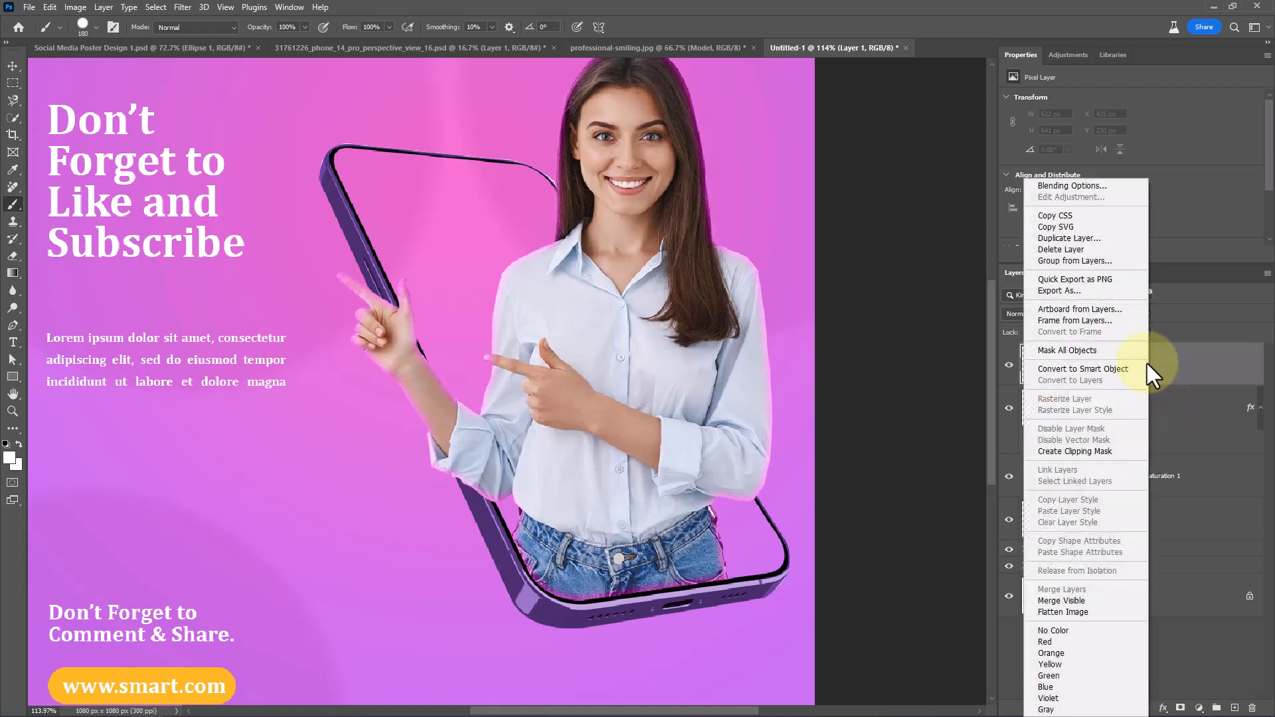
mouse_move(1062, 455)
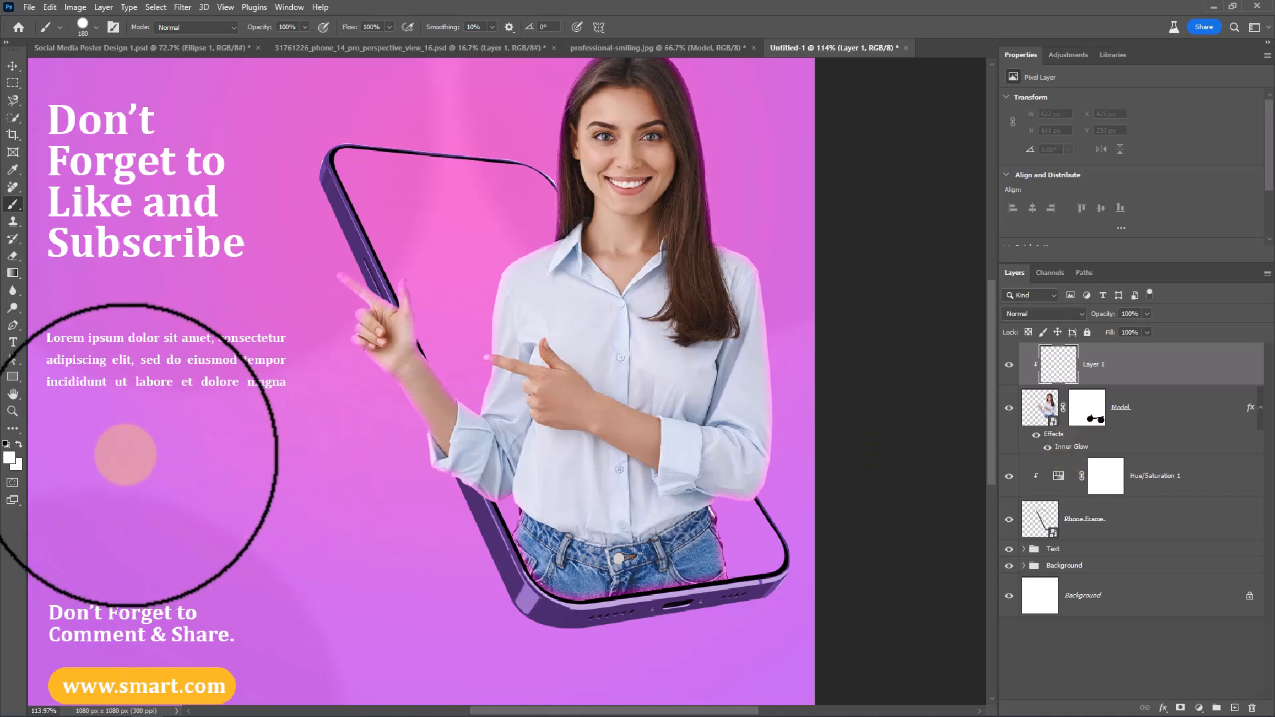
Step: Set the foreground colour to black (#000000) in the Color Picker
click(7, 445)
text(000000)
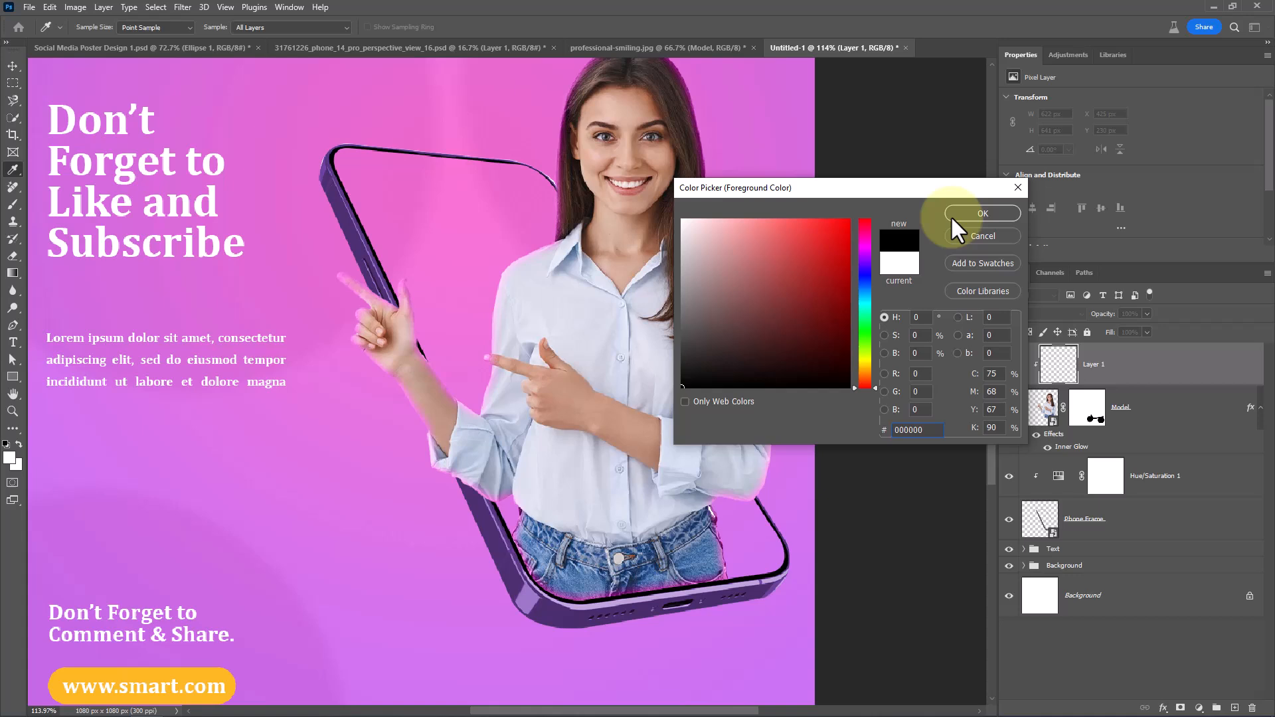
click(982, 213)
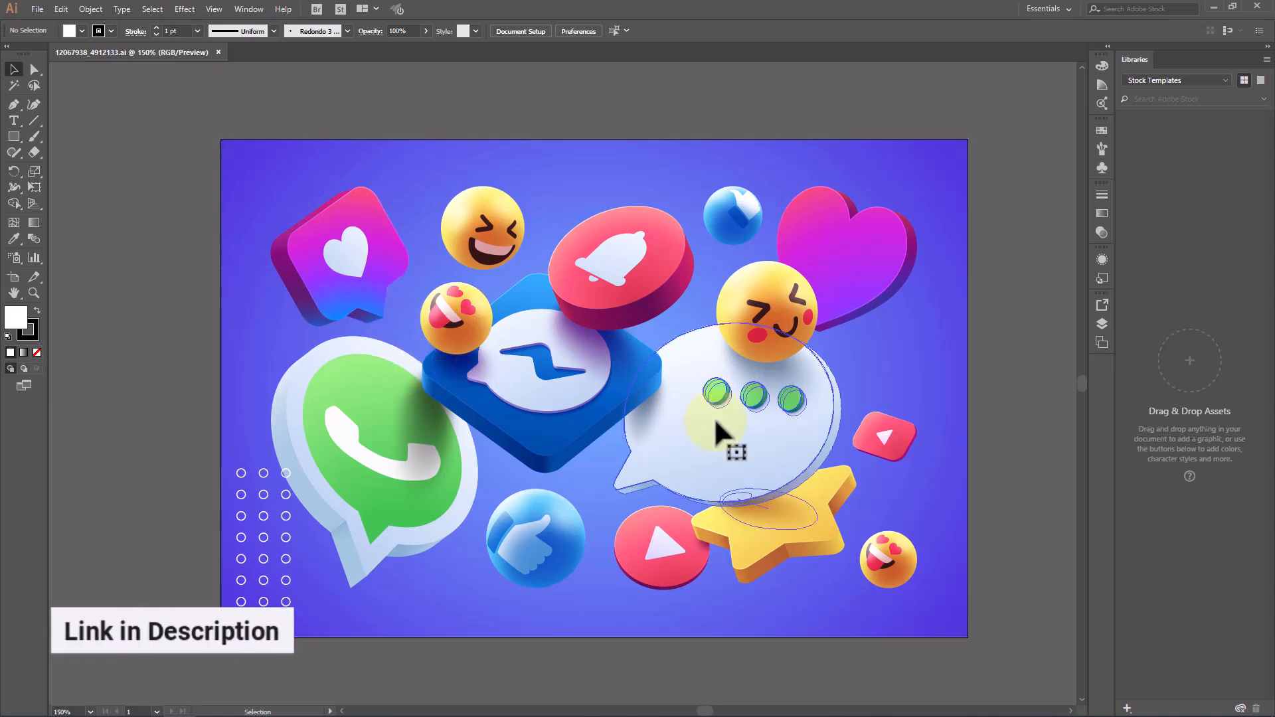
Step: Double-click the speech bubble icon group to enter Isolation Mode and select its parts
click(724, 431)
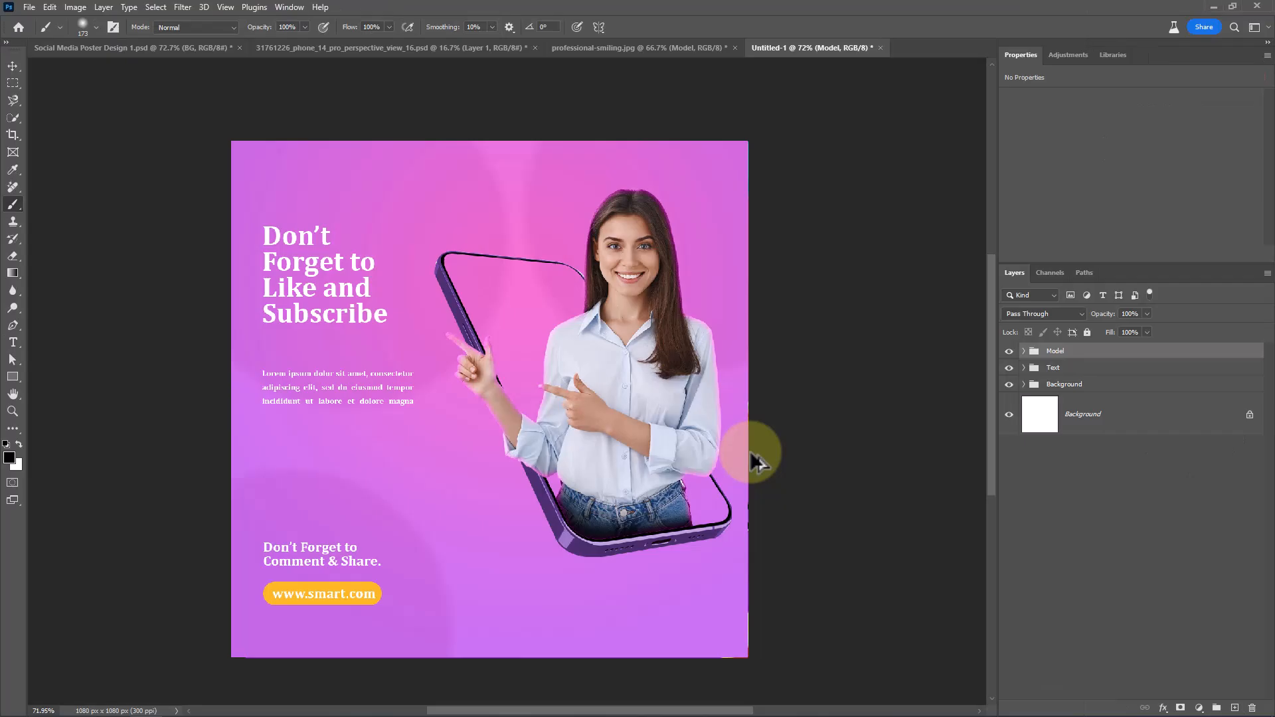
mouse_move(545, 460)
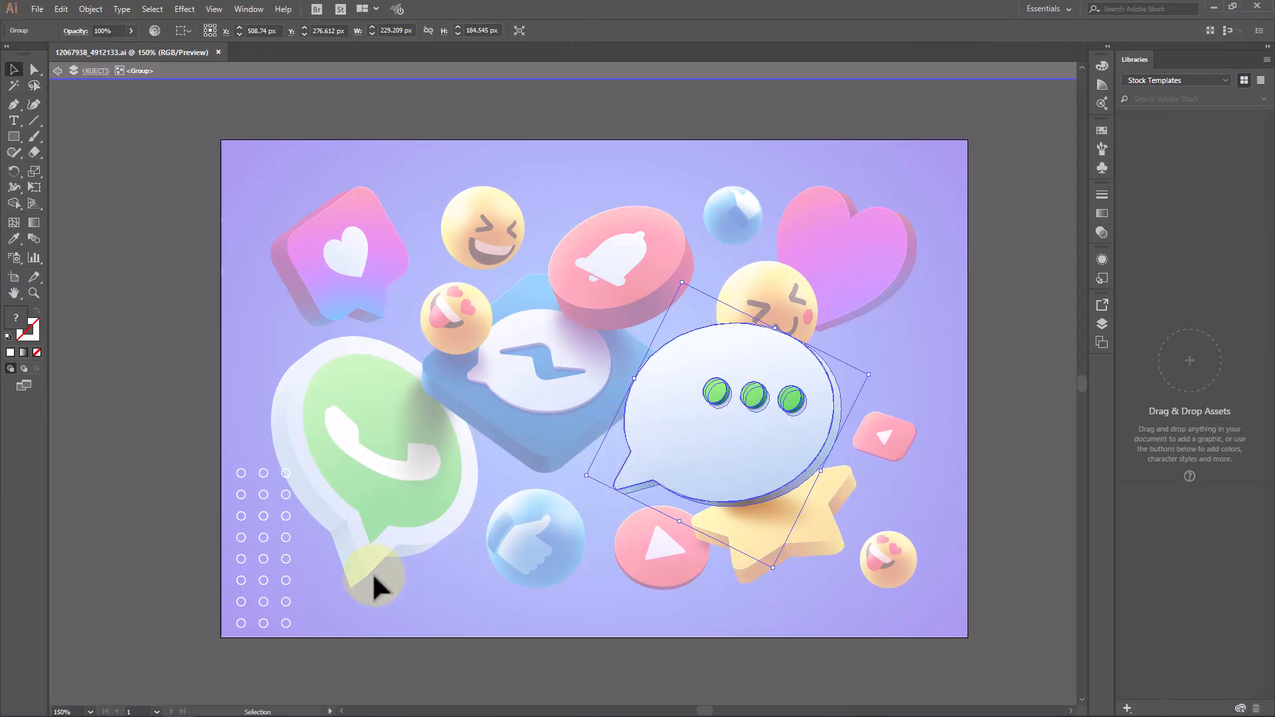
click(535, 536)
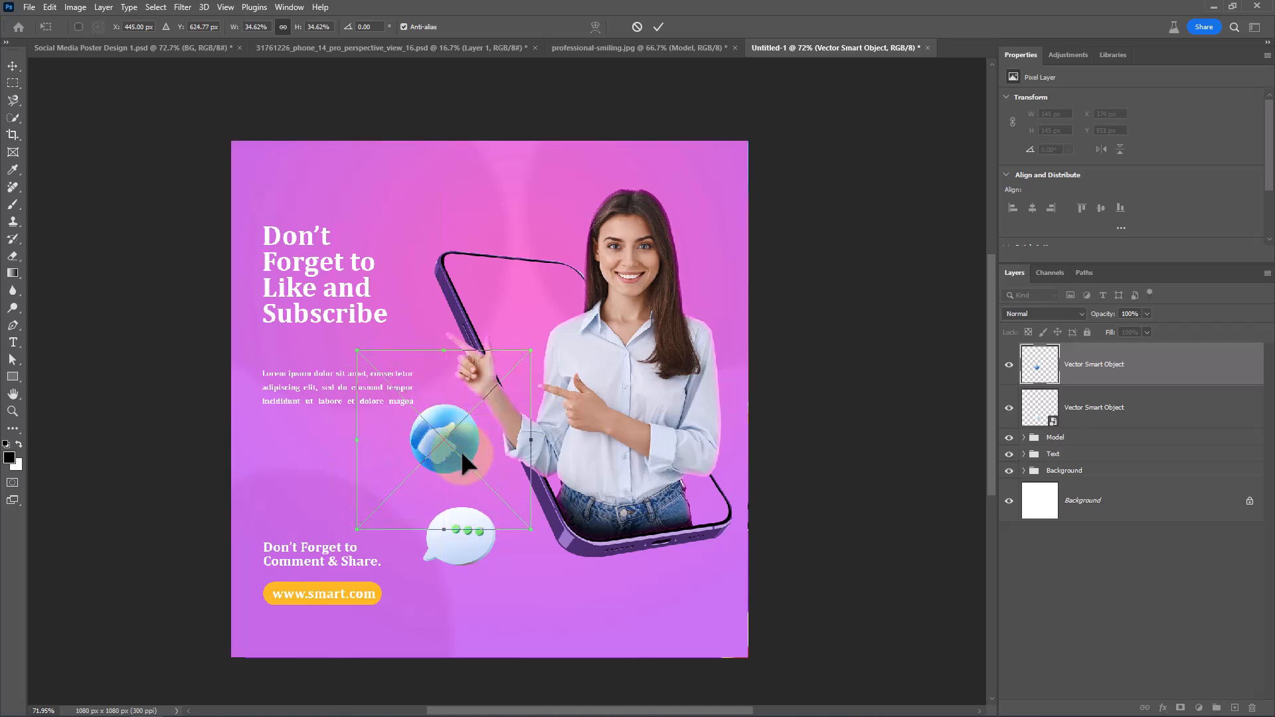
Step: Flip and rotate the thumbs-up icon, then apply a 2.8 px Gaussian Blur
right_click(463, 447)
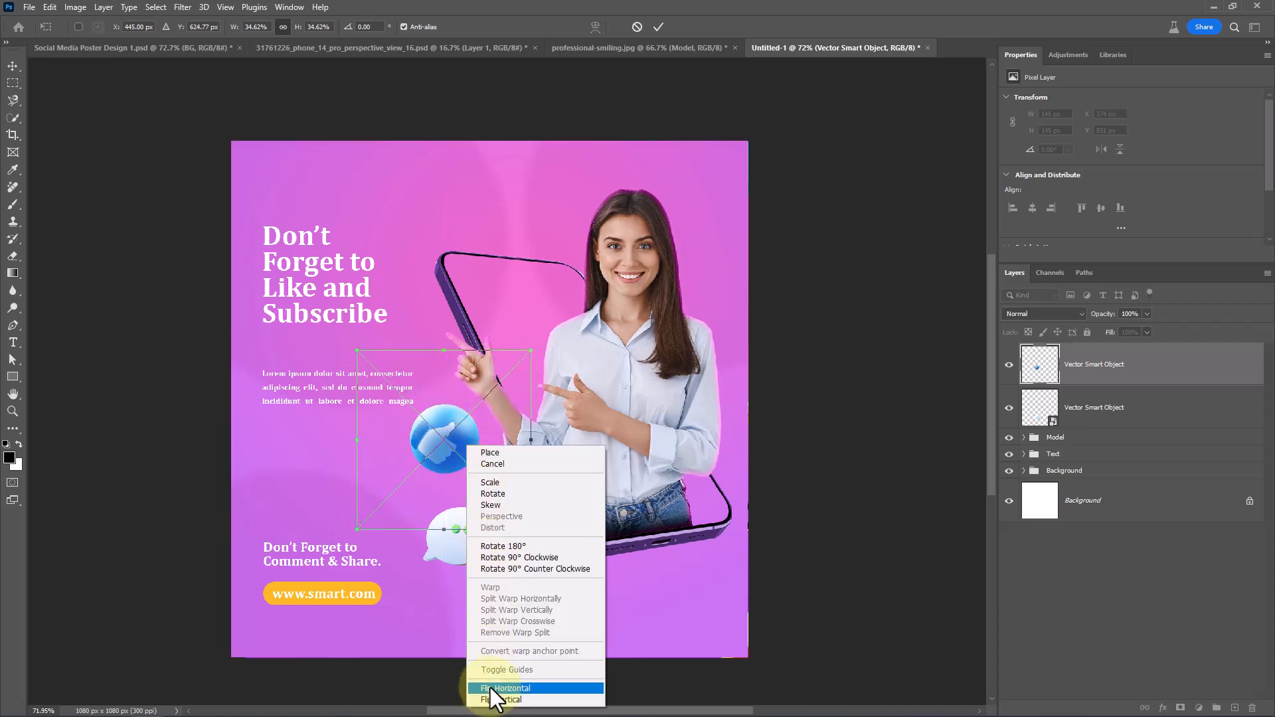
click(506, 688)
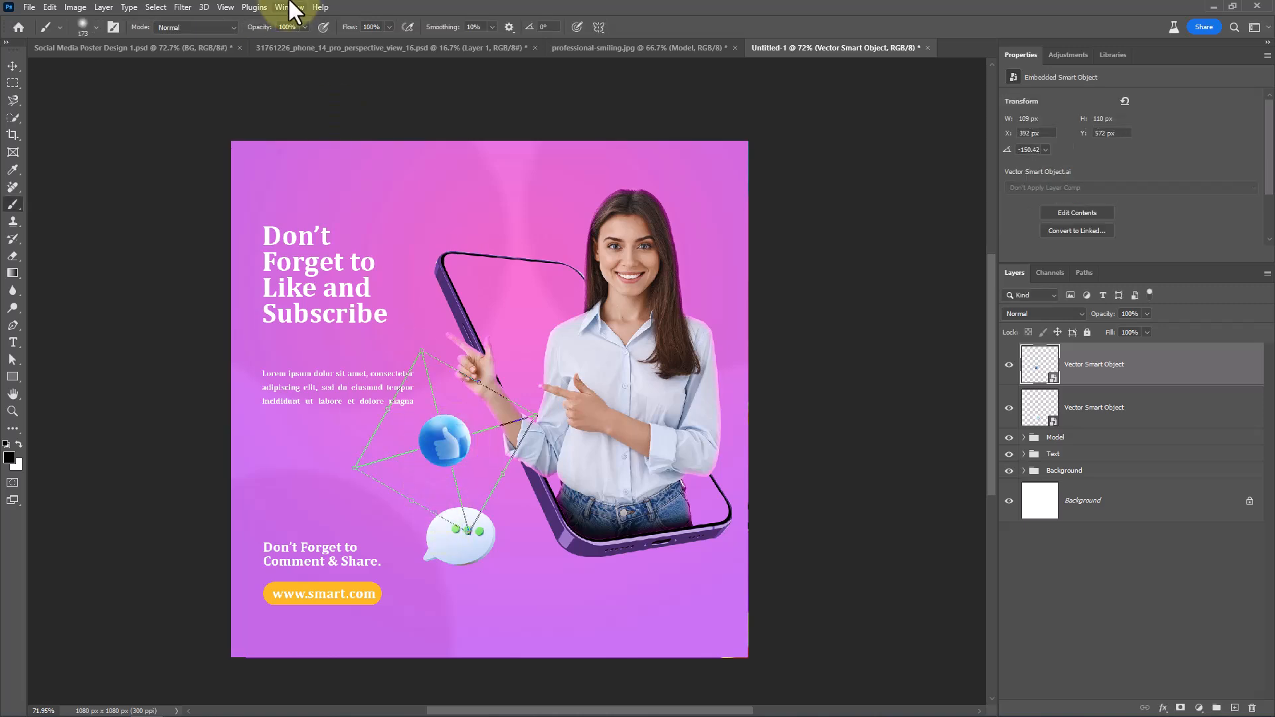
click(182, 7)
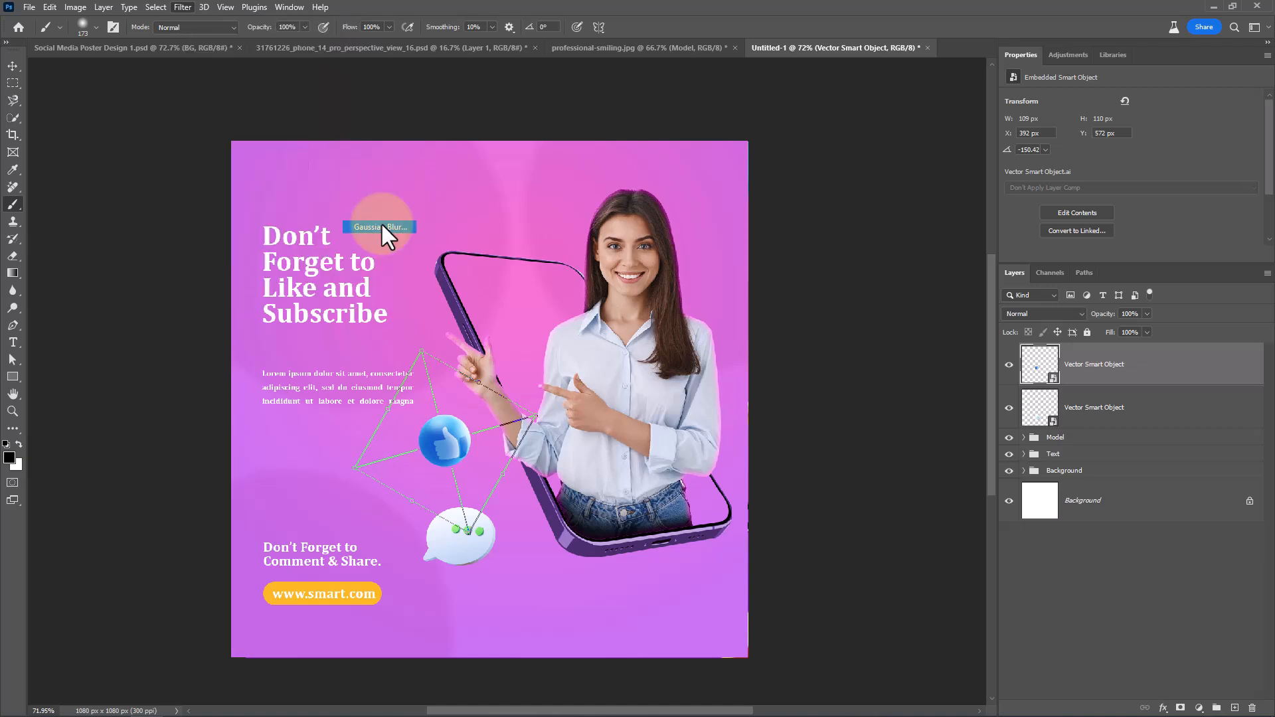
click(378, 225)
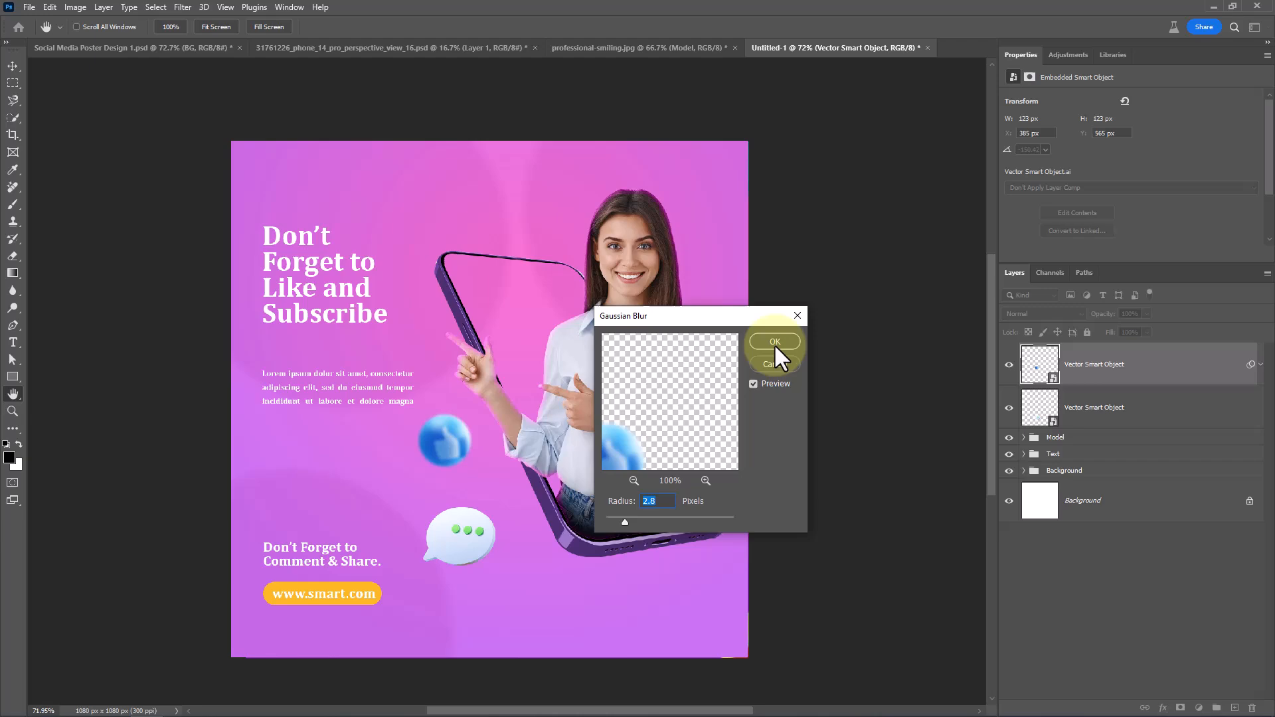
click(773, 341)
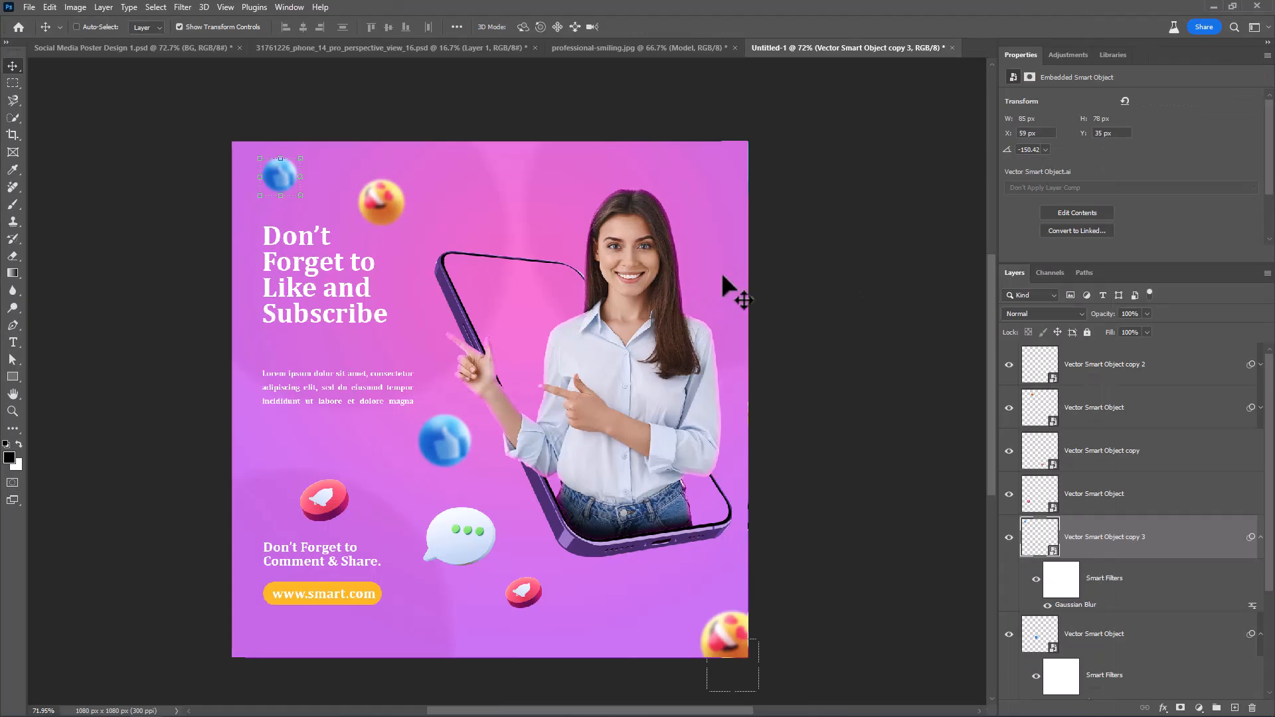
Step: Place a purple heart icon beside the woman's head among the floating social icons
click(1094, 537)
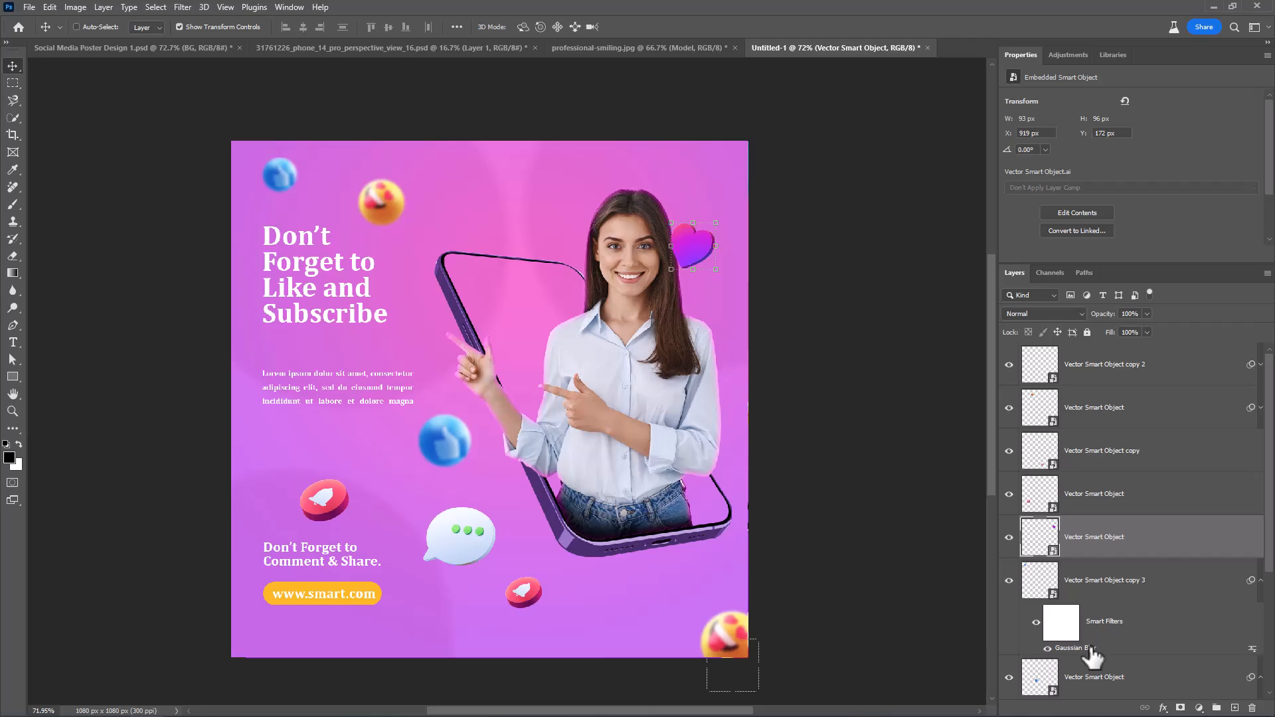